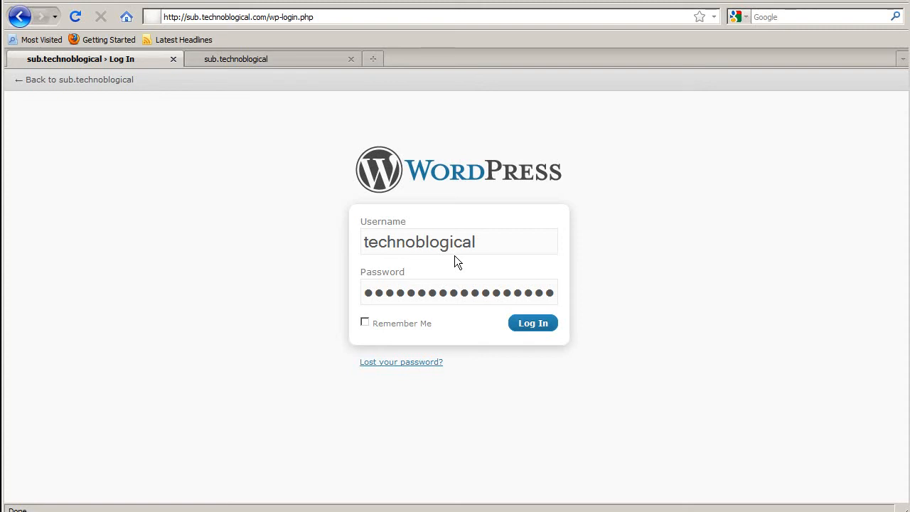
# Step: Log in to the sub.technoblogical WordPress site to reach its admin Dashboard
pyautogui.click(533, 322)
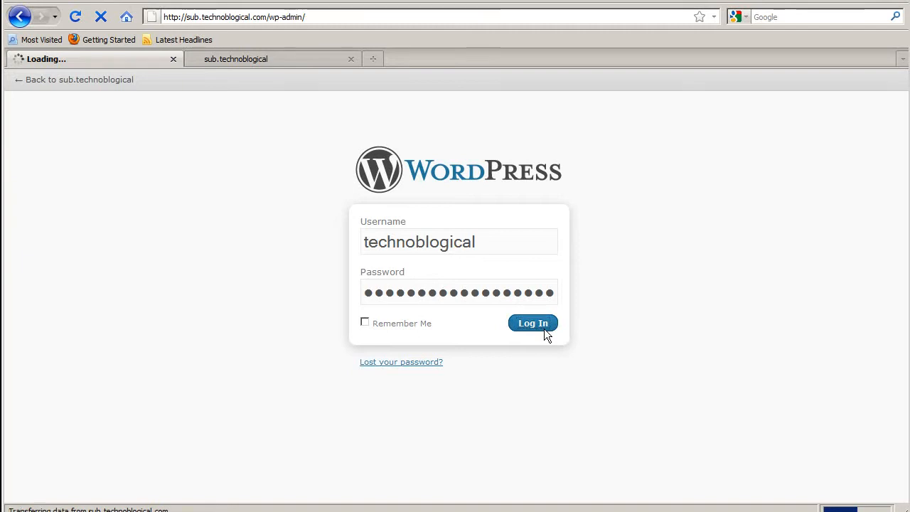
pyautogui.click(533, 323)
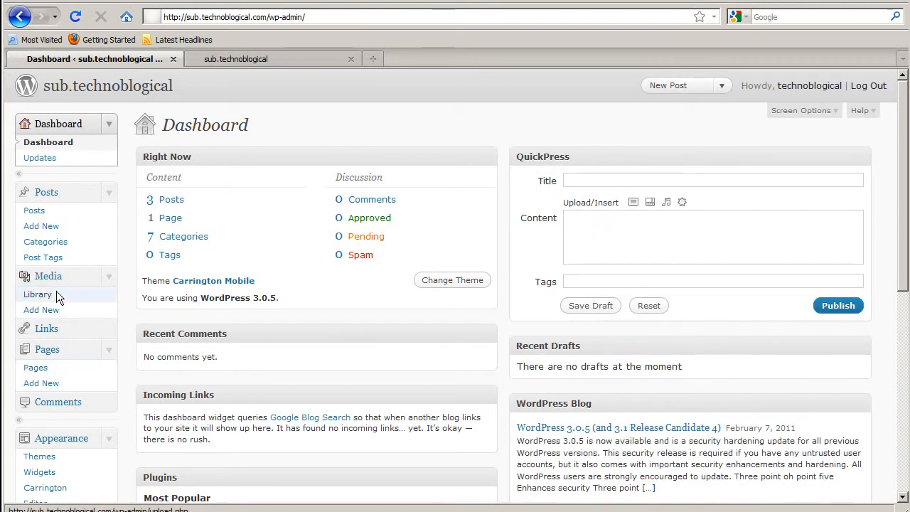
# Step: Upload the 'sample comment' JPEG through Media Add New's Flash uploader and save changes
pyautogui.click(37, 293)
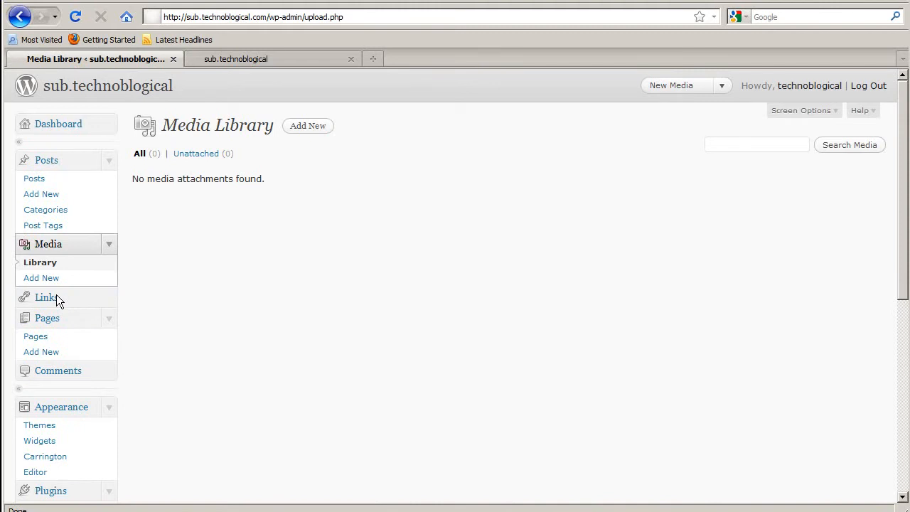
pyautogui.click(308, 126)
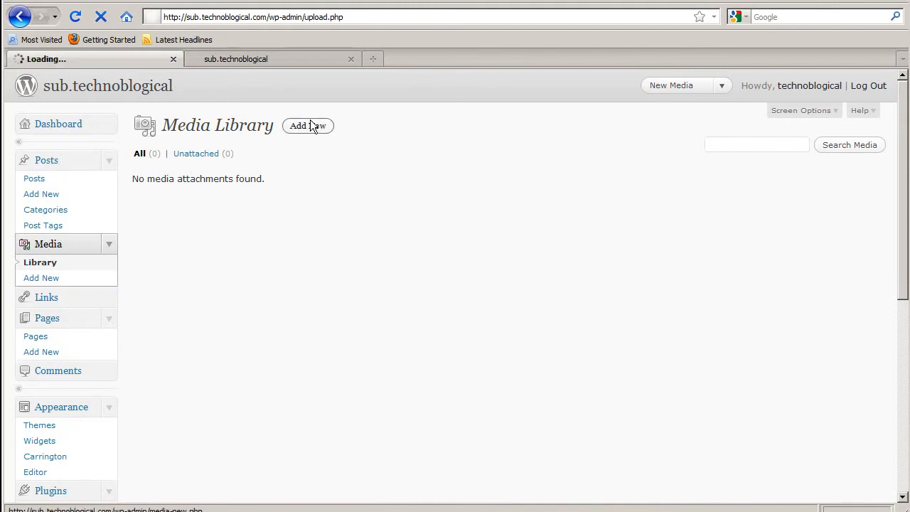
pyautogui.click(308, 125)
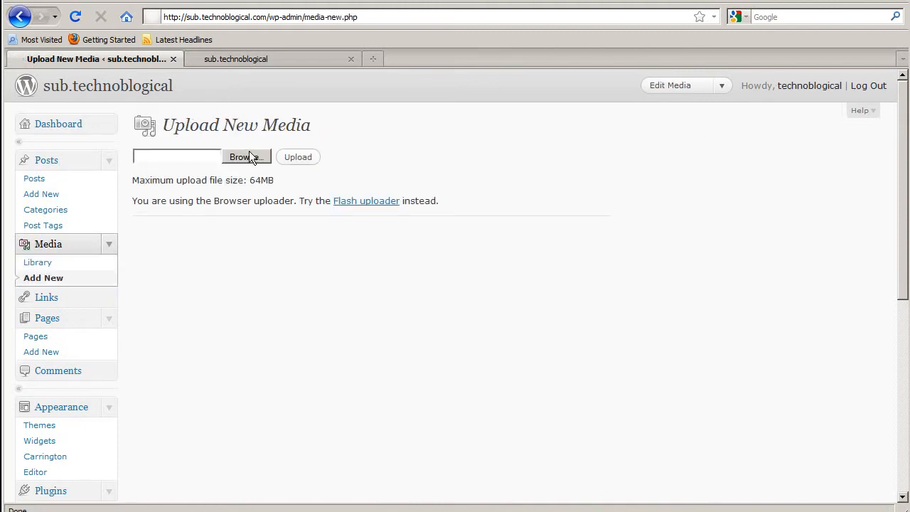
pyautogui.moveTo(275, 159)
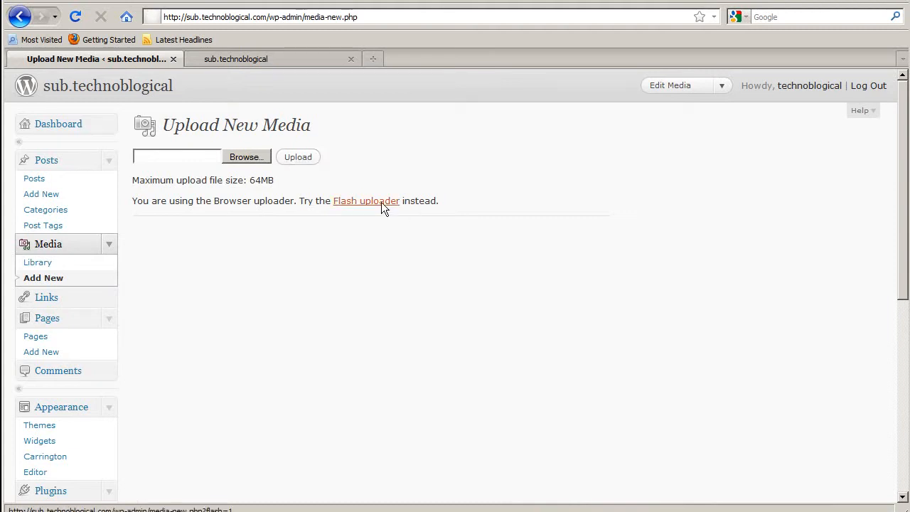
pyautogui.click(366, 201)
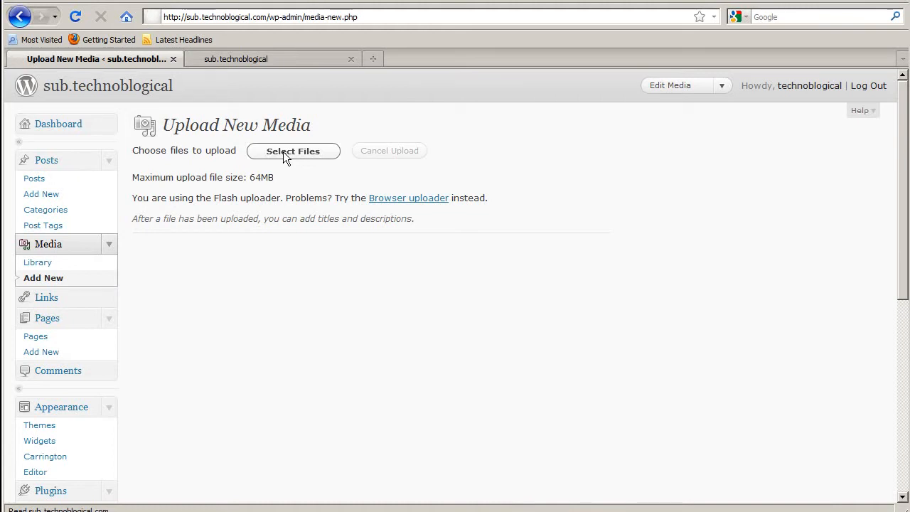
pyautogui.click(293, 150)
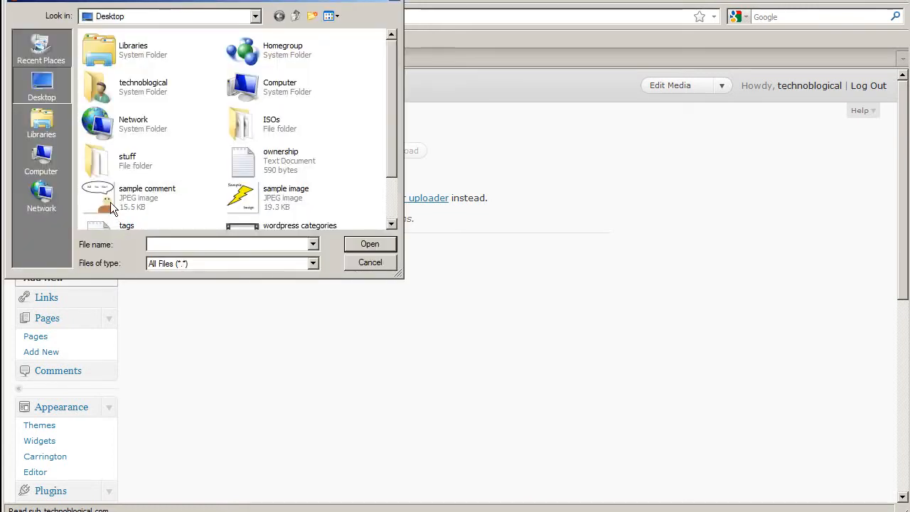
pyautogui.doubleClick(96, 197)
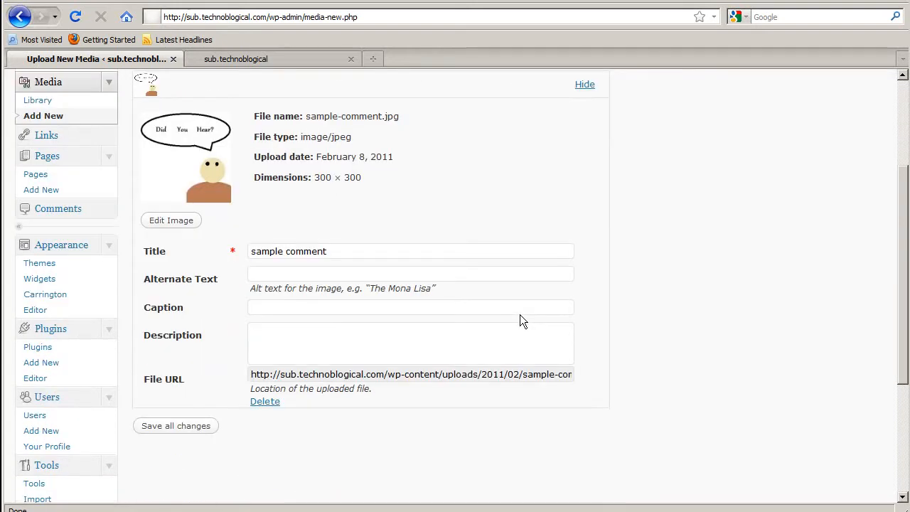
pyautogui.moveTo(256, 460)
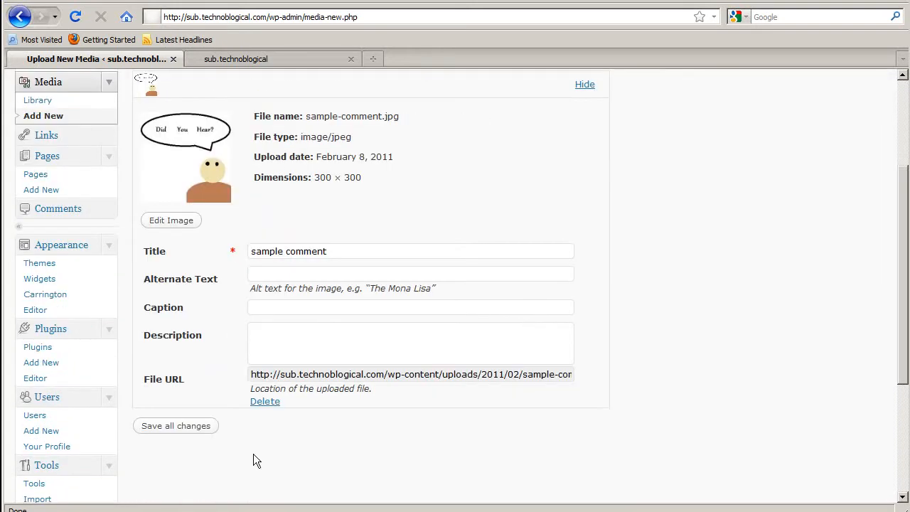
pyautogui.click(176, 425)
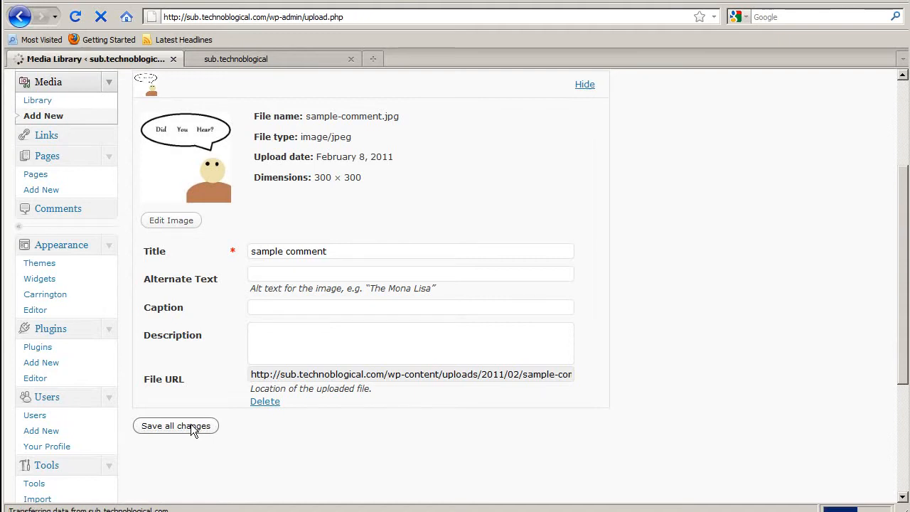
# Step: Set the sample comment image's alternate text to 'Sample comment' and update the media
pyautogui.click(176, 425)
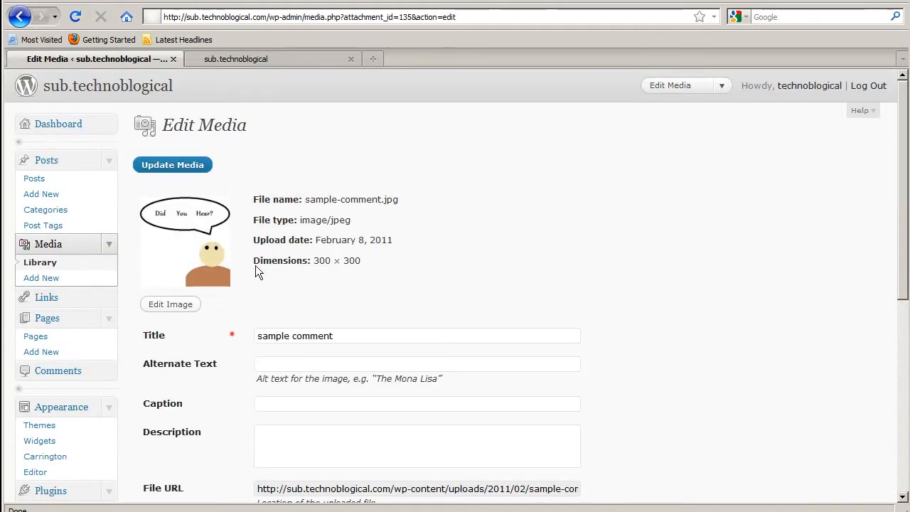
pyautogui.tripleClick(294, 336)
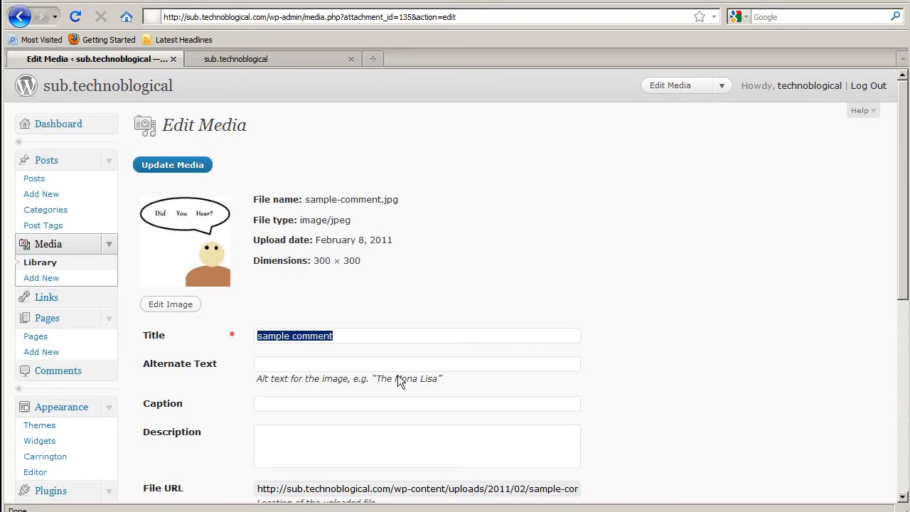
pyautogui.click(417, 363)
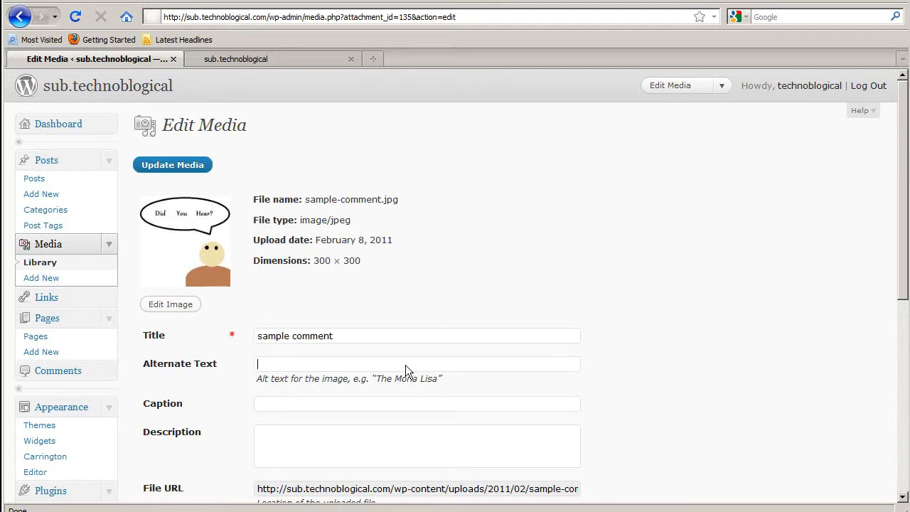
pyautogui.moveTo(334, 366)
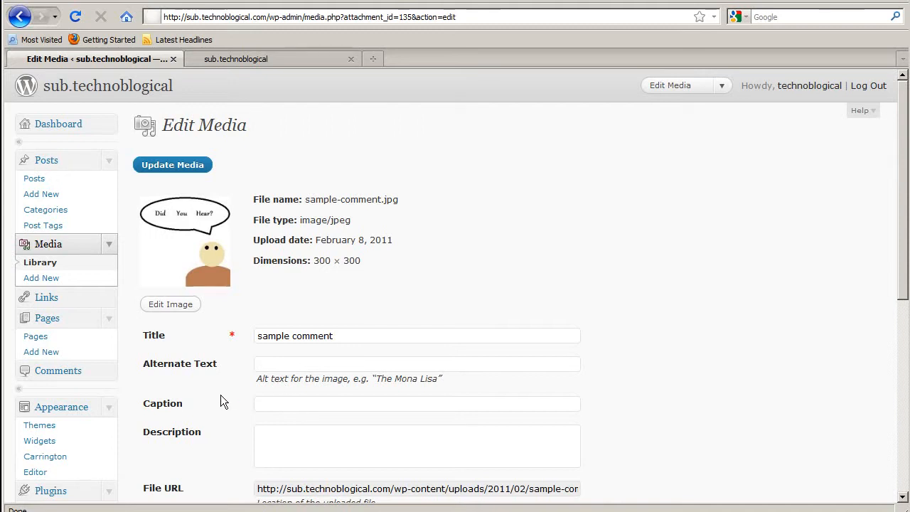
pyautogui.scroll(-3)
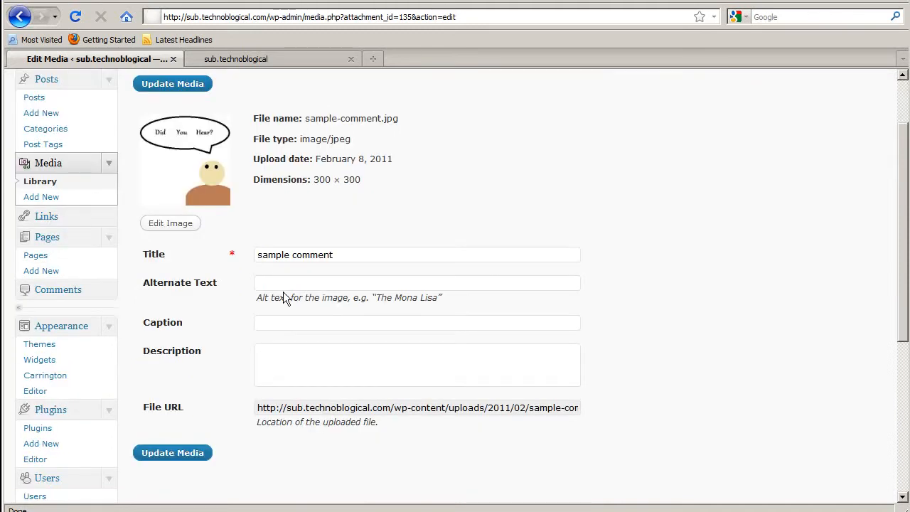
pyautogui.moveTo(287, 295)
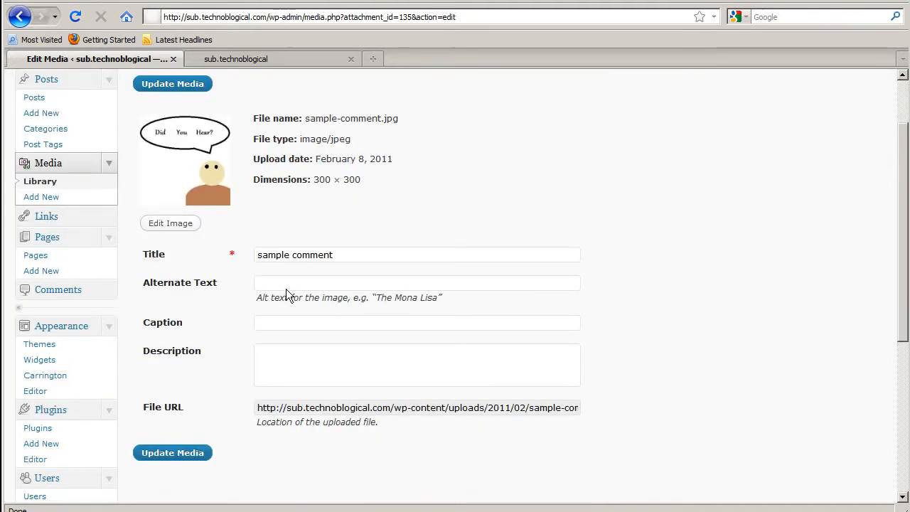
pyautogui.click(416, 282)
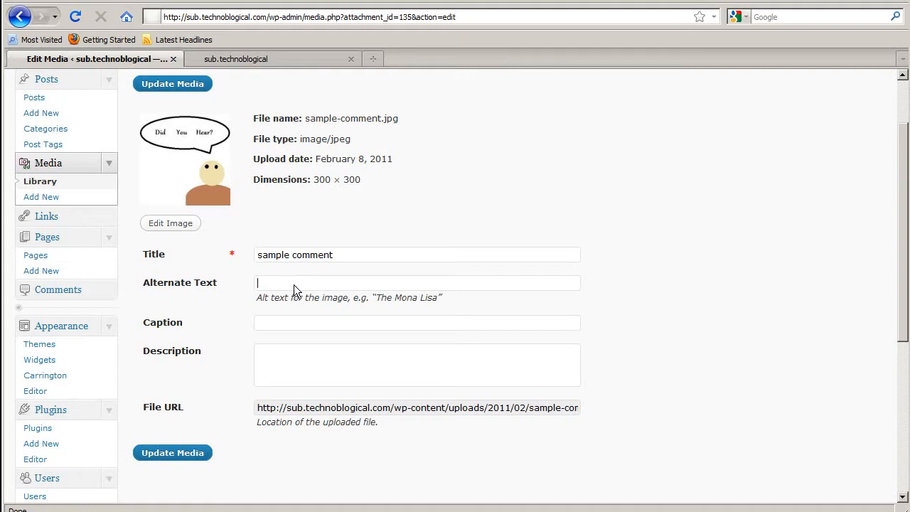
pyautogui.write('Sample')
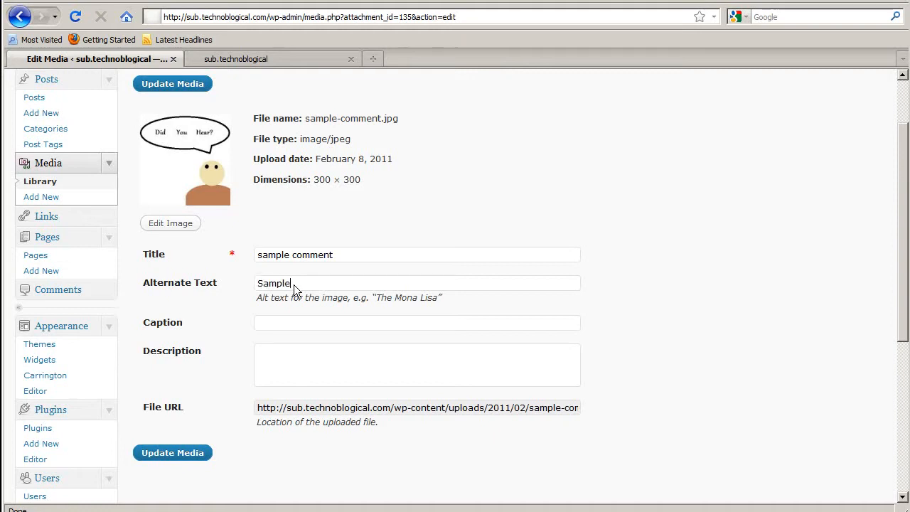
pyautogui.write('commen')
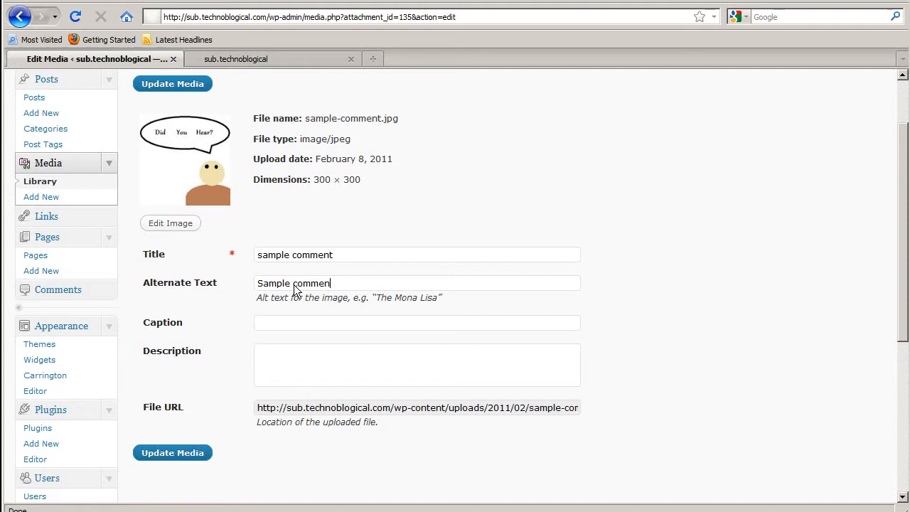
pyautogui.write('t')
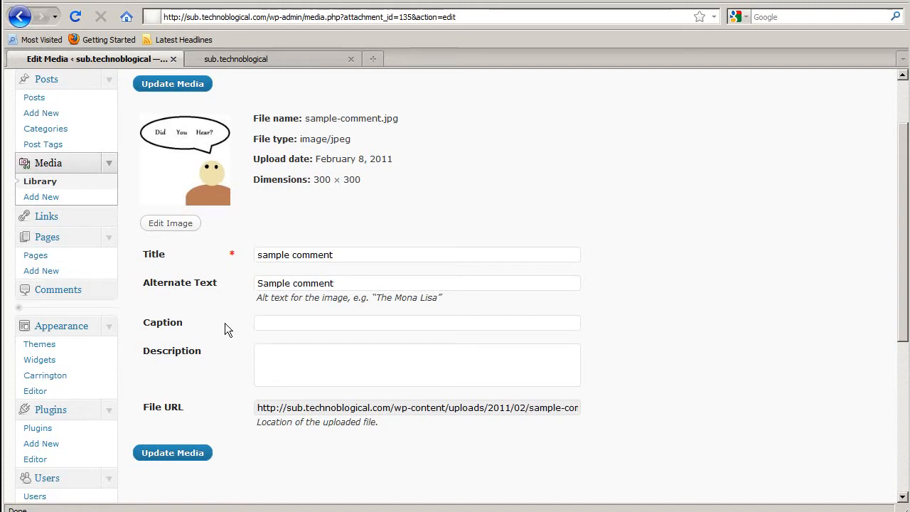
pyautogui.moveTo(306, 317)
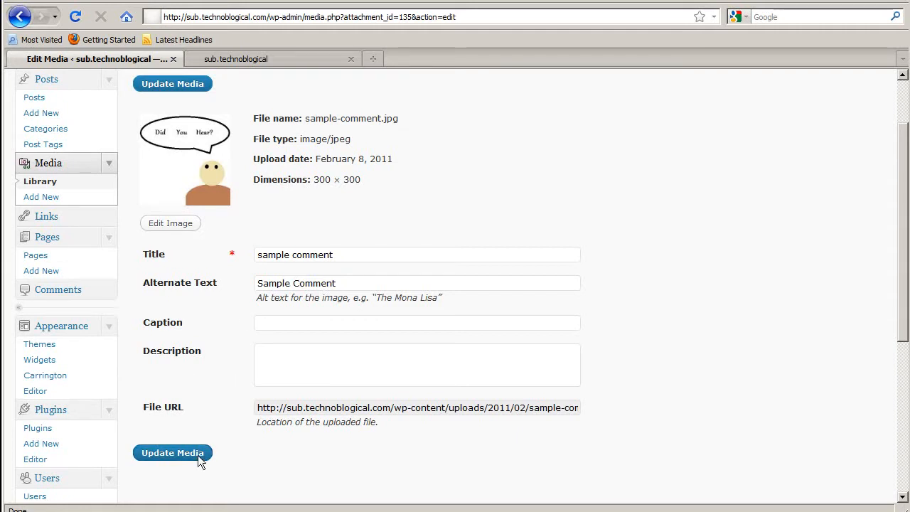
pyautogui.click(172, 453)
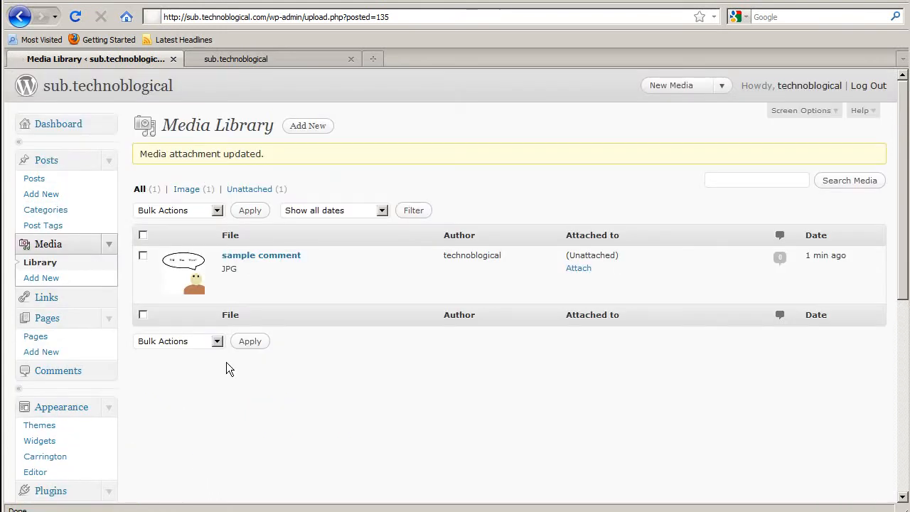
# Step: Give the sample comment image the caption 'This a caption' and update the media
pyautogui.click(229, 287)
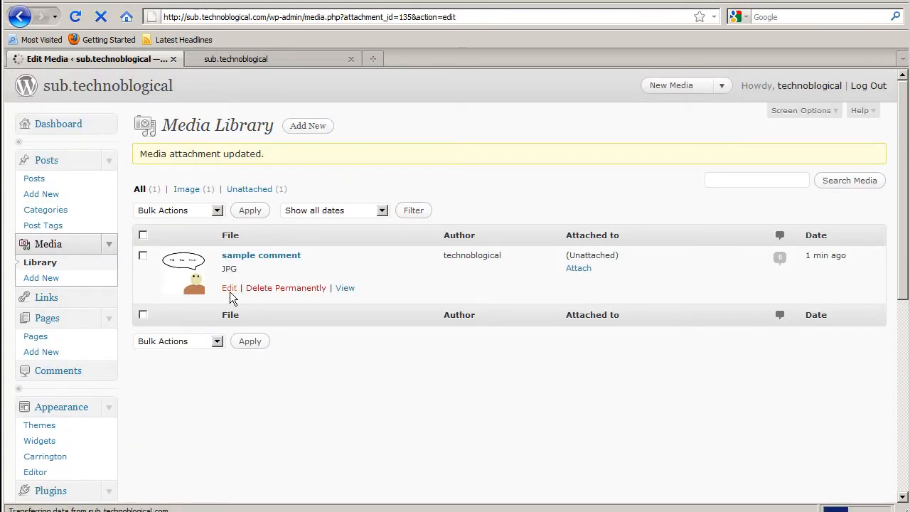
pyautogui.click(229, 287)
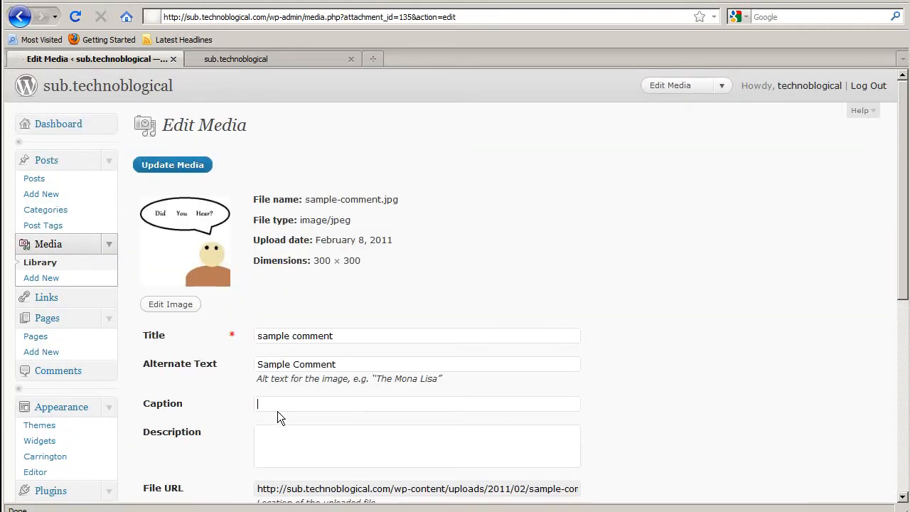
pyautogui.write('This')
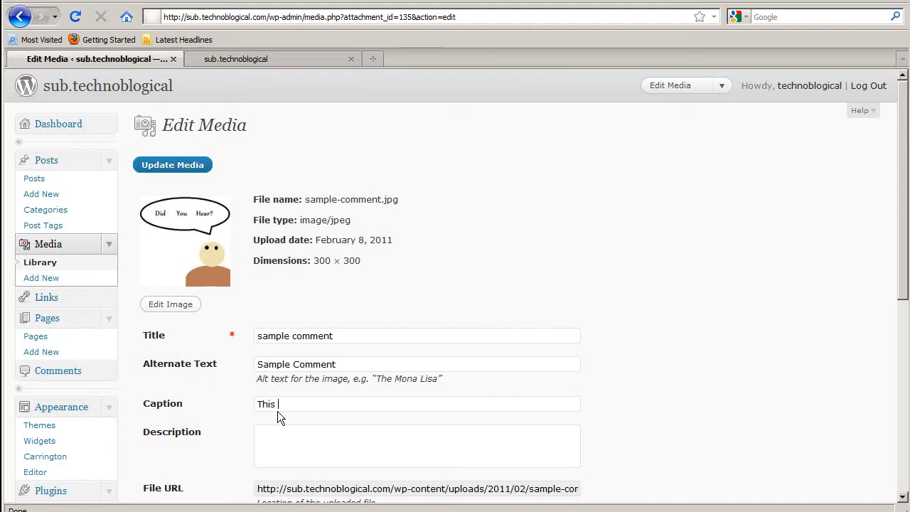
pyautogui.write('a caption')
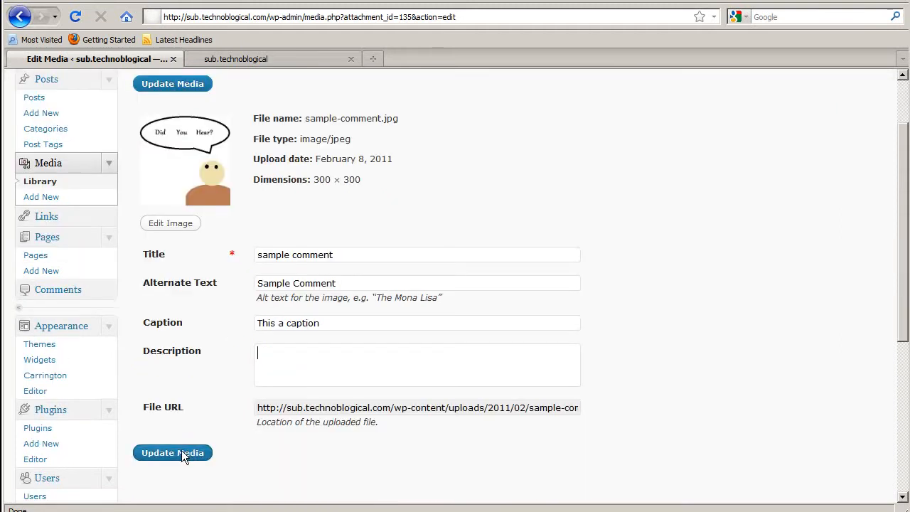
pyautogui.click(172, 453)
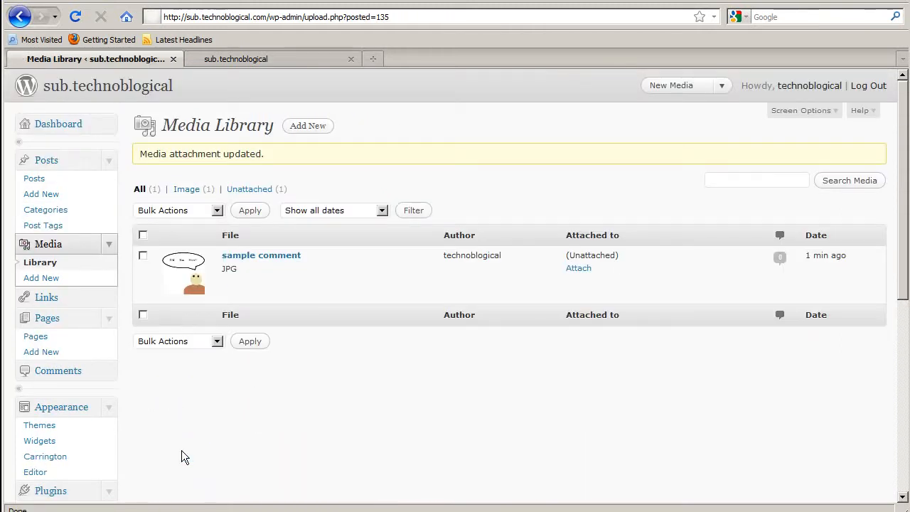
pyautogui.click(228, 288)
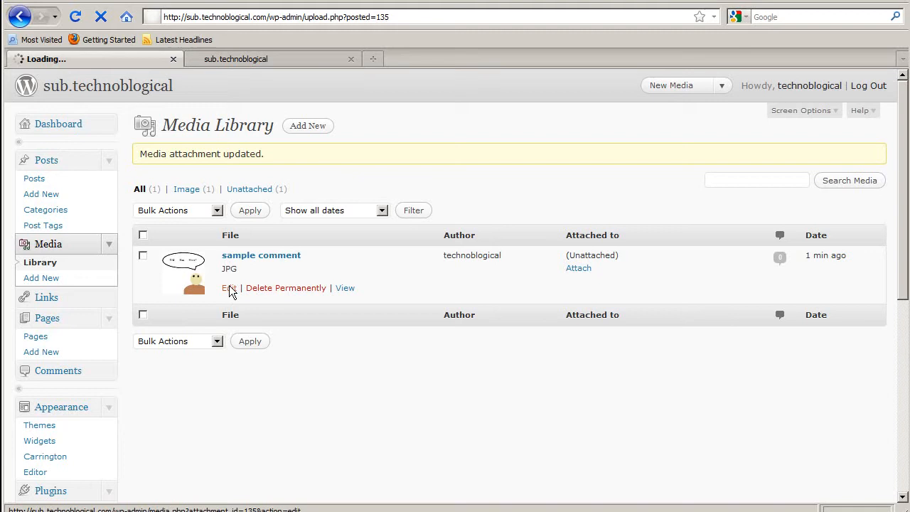
# Step: Try vertical and horizontal flips, undo and redo in the image editor, then discard the edits
pyautogui.click(227, 288)
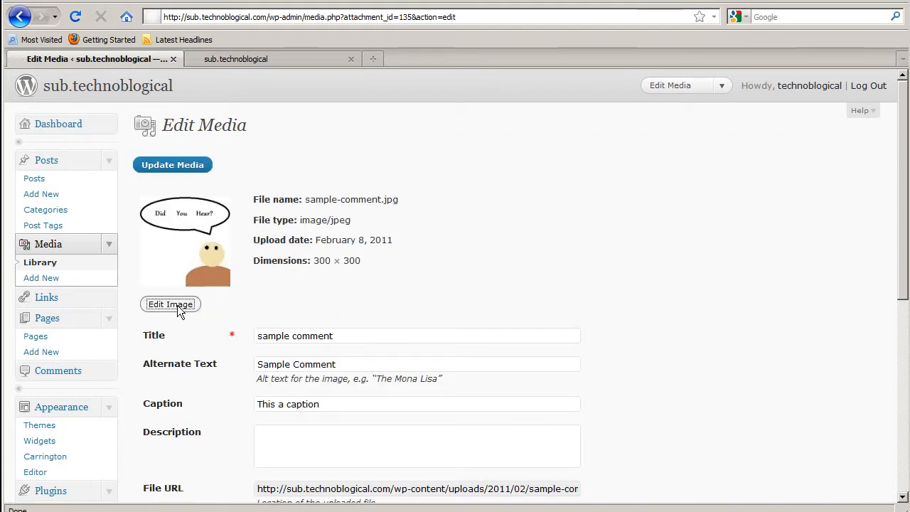
pyautogui.click(169, 305)
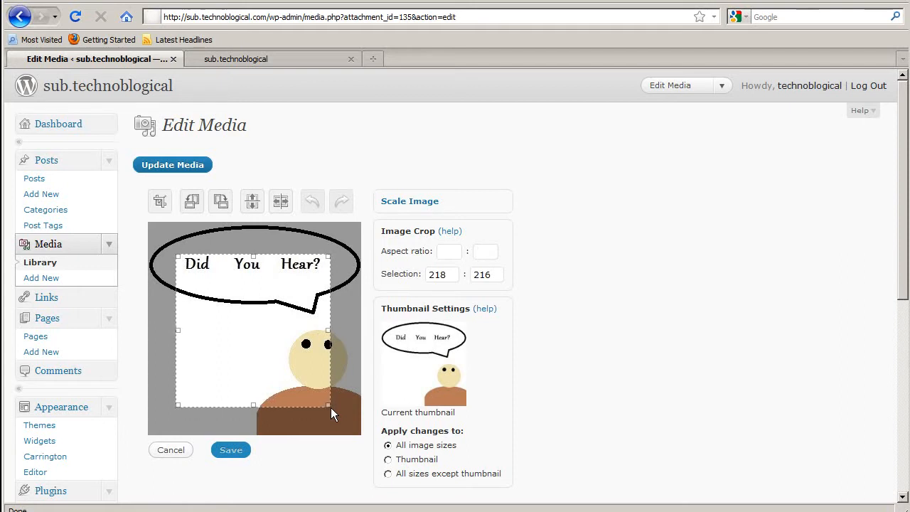
pyautogui.click(192, 202)
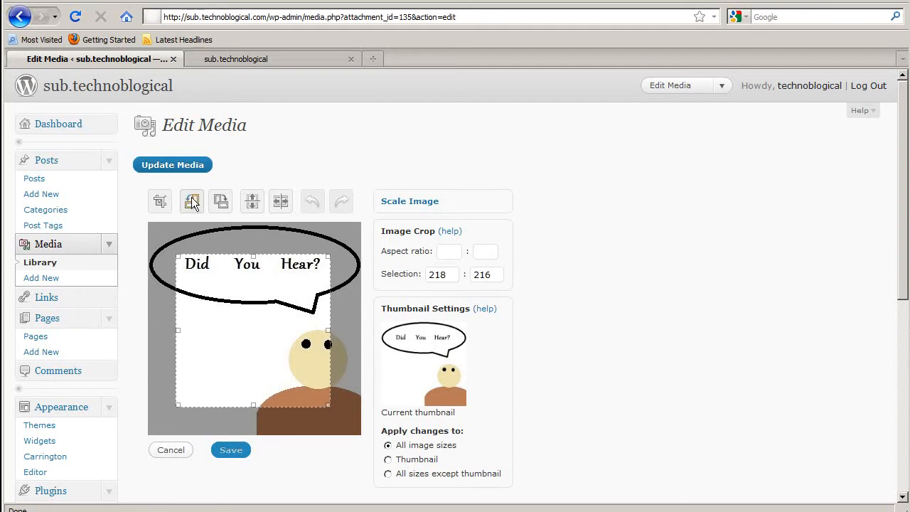
pyautogui.click(192, 201)
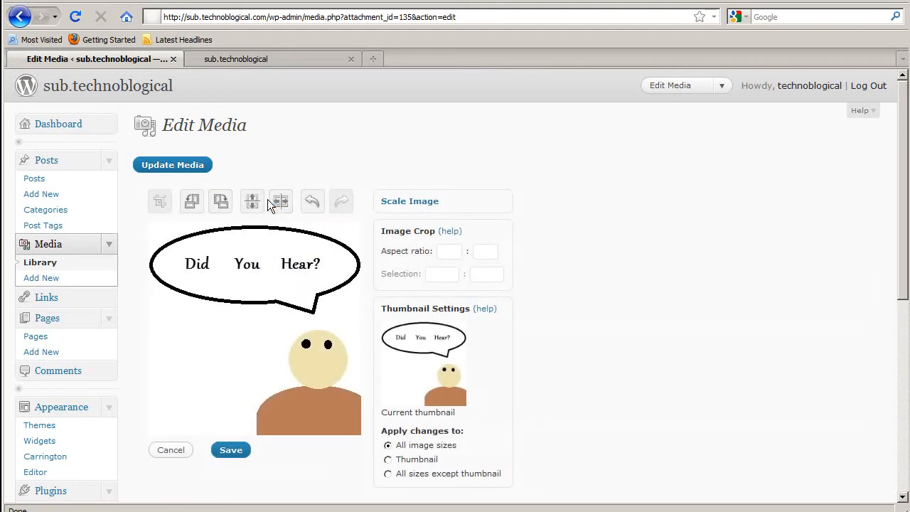
pyautogui.click(280, 201)
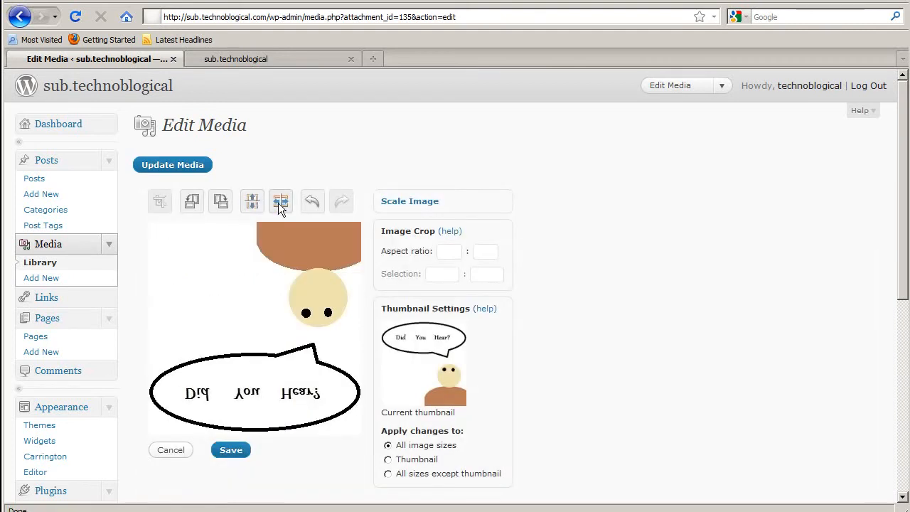
pyautogui.click(280, 201)
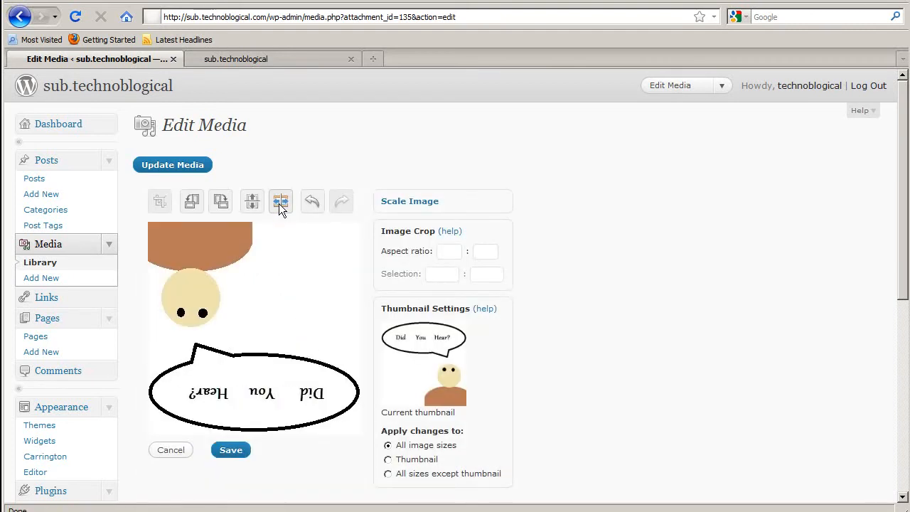
pyautogui.click(281, 201)
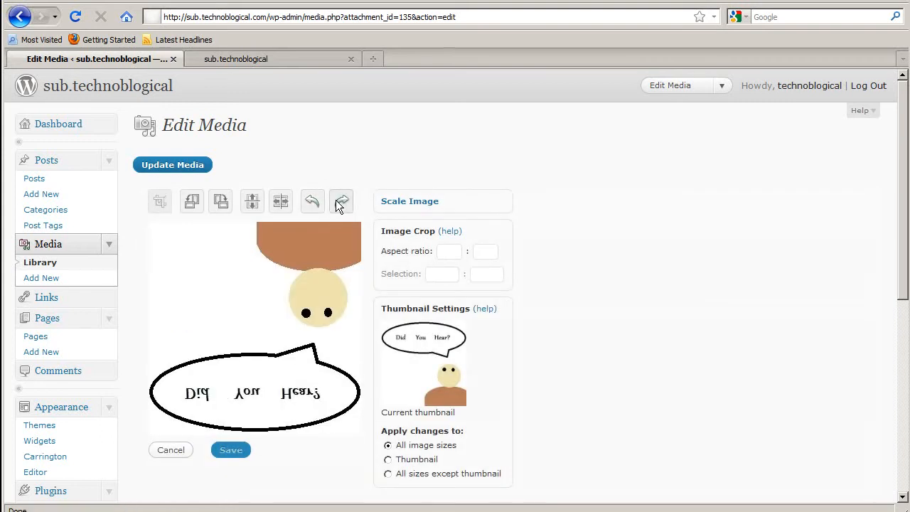
pyautogui.click(341, 201)
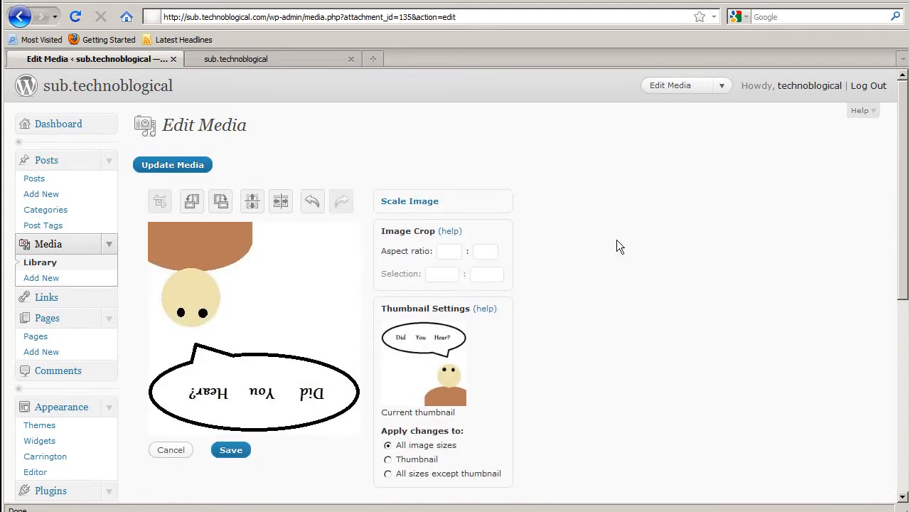
pyautogui.click(170, 449)
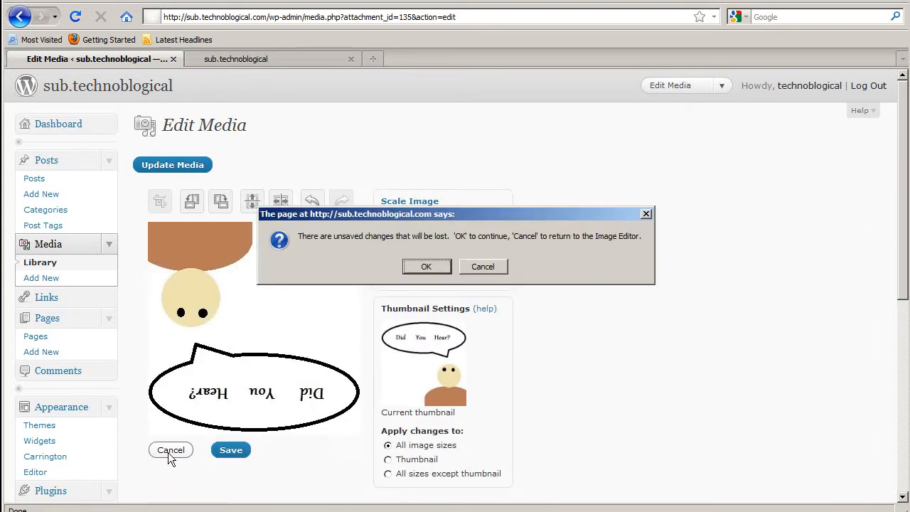
pyautogui.click(426, 266)
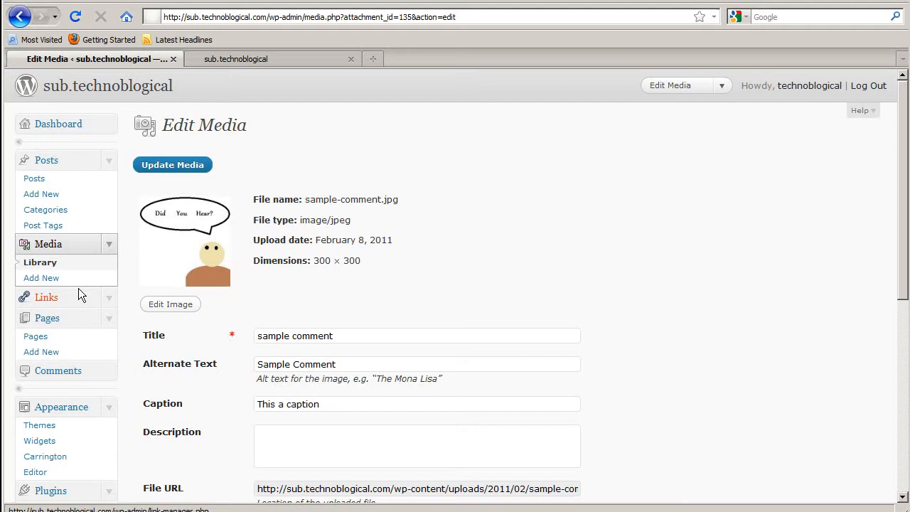
pyautogui.moveTo(47, 160)
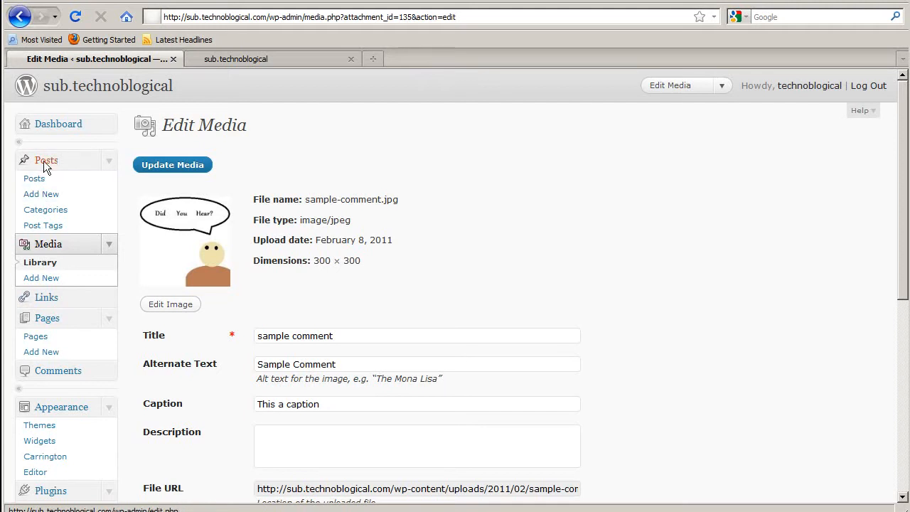
# Step: Open the John Of Gaunt post from the Posts list for editing
pyautogui.click(34, 178)
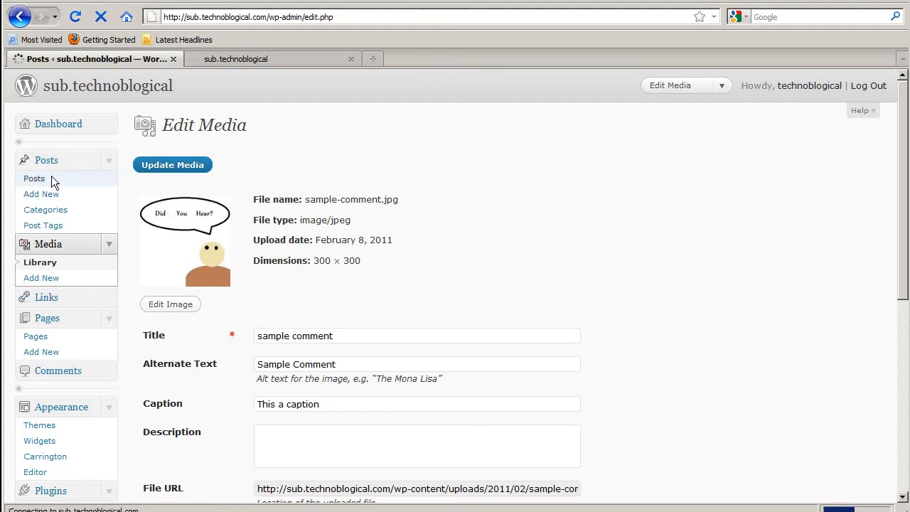
pyautogui.click(34, 178)
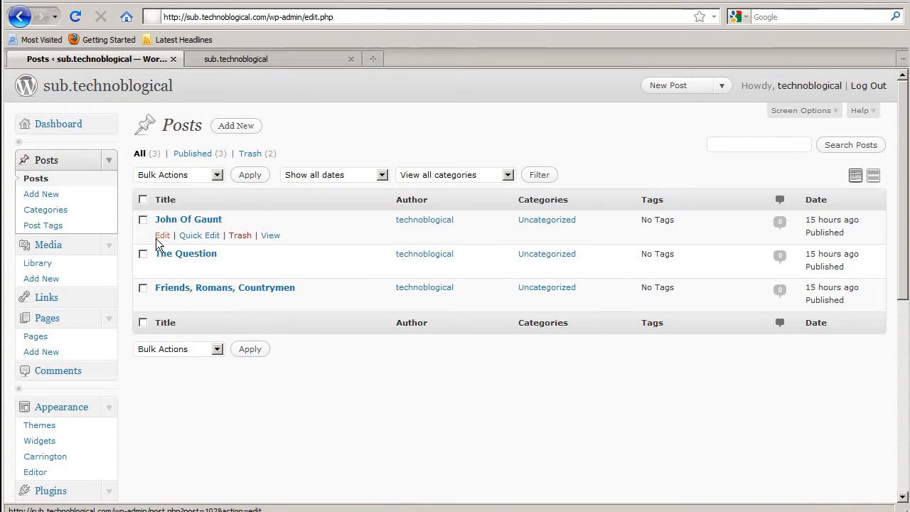
pyautogui.click(162, 234)
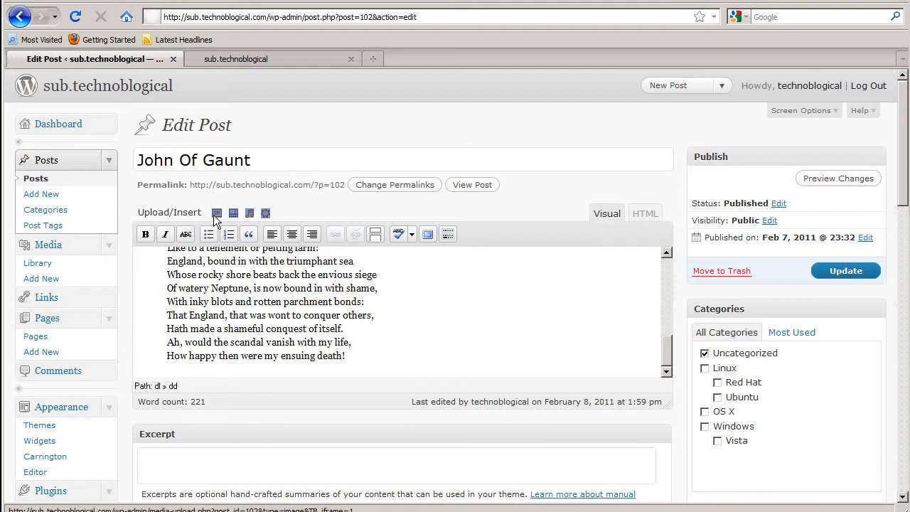
# Step: Bring up the Add an Image dialog for the post
pyautogui.click(217, 212)
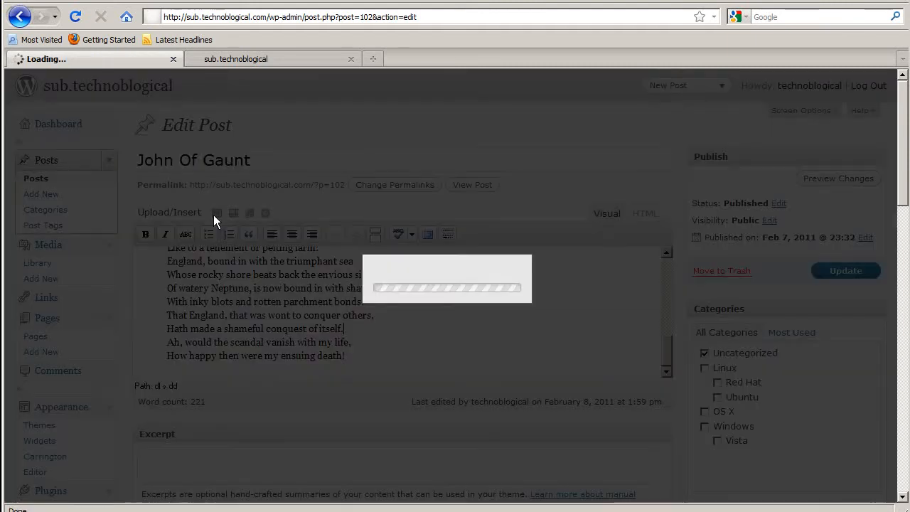
pyautogui.click(216, 212)
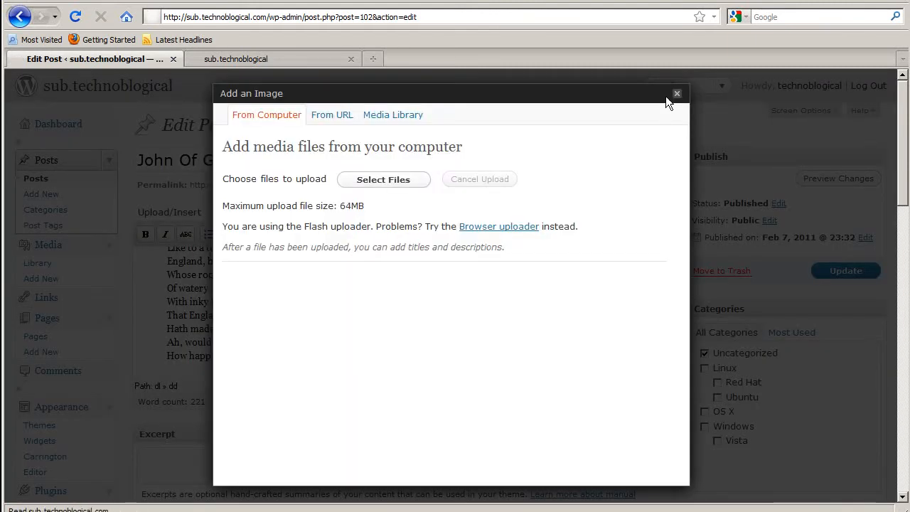
pyautogui.click(676, 93)
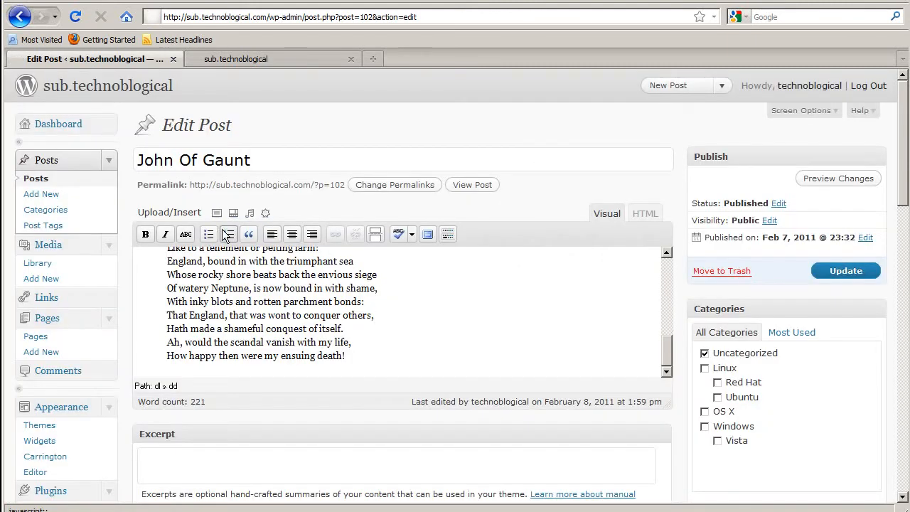
pyautogui.click(217, 212)
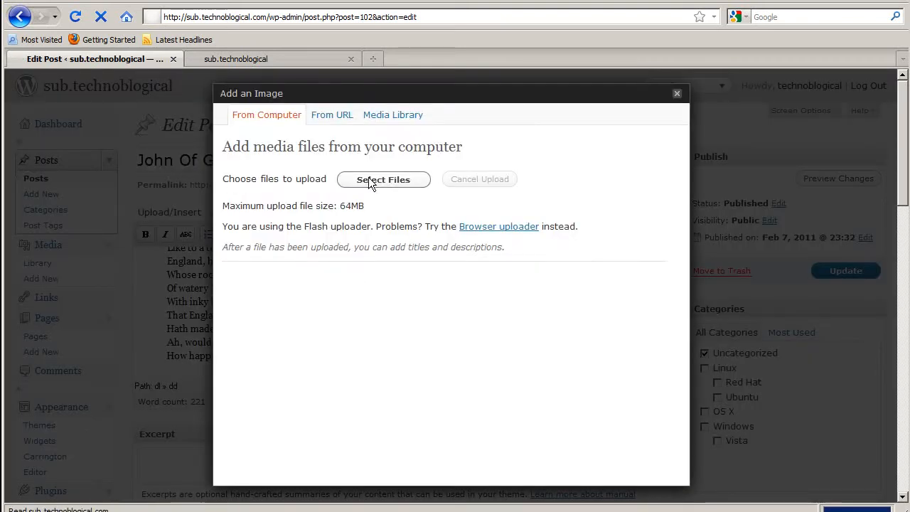
# Step: Upload the 'sample image' file from the Desktop into the Add an Image dialog
pyautogui.click(383, 179)
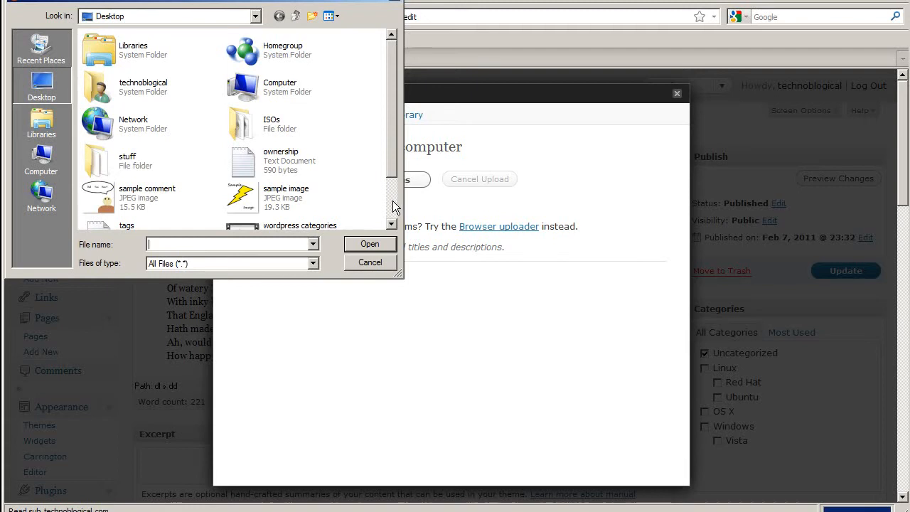
pyautogui.moveTo(256, 199)
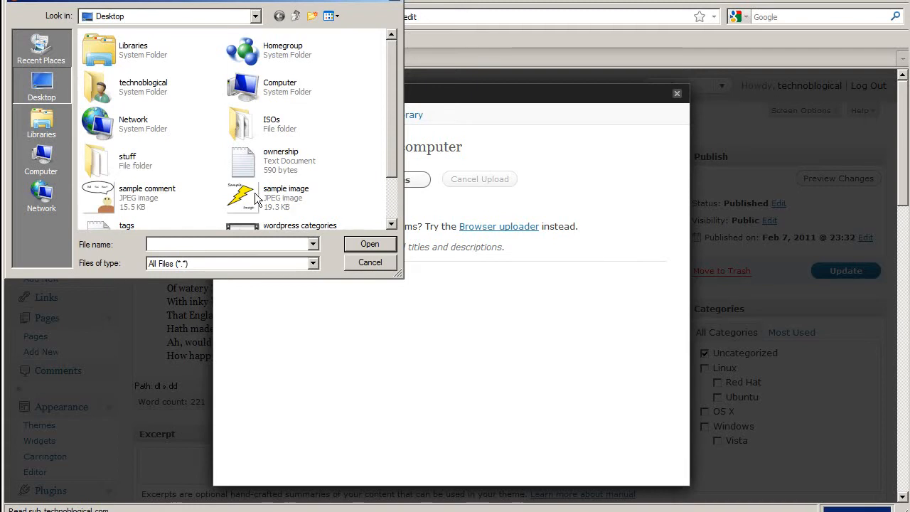
pyautogui.click(286, 197)
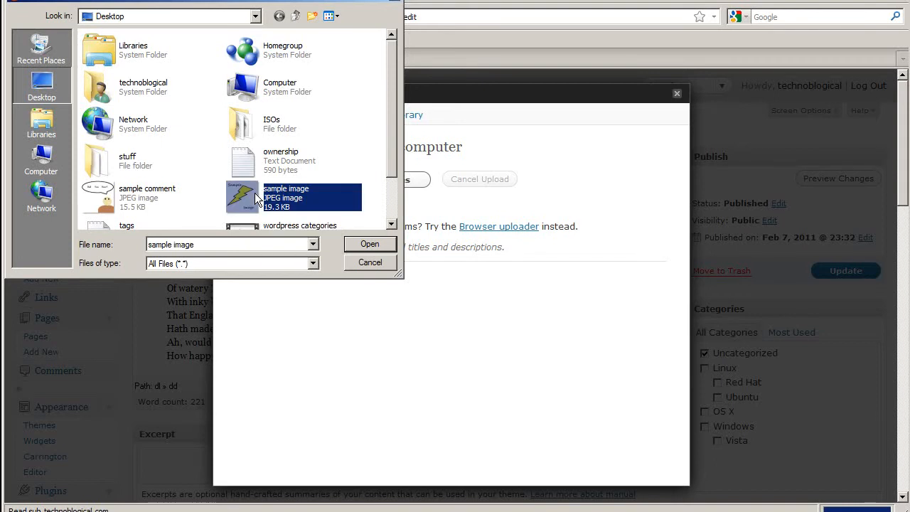
pyautogui.click(369, 244)
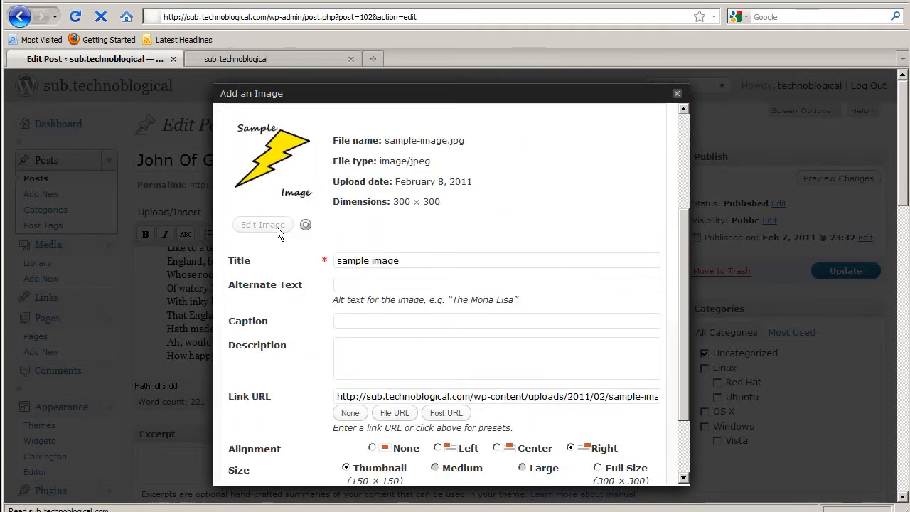
# Step: Insert the sample image into the John Of Gaunt post as a thumbnail with no alignment
pyautogui.click(262, 224)
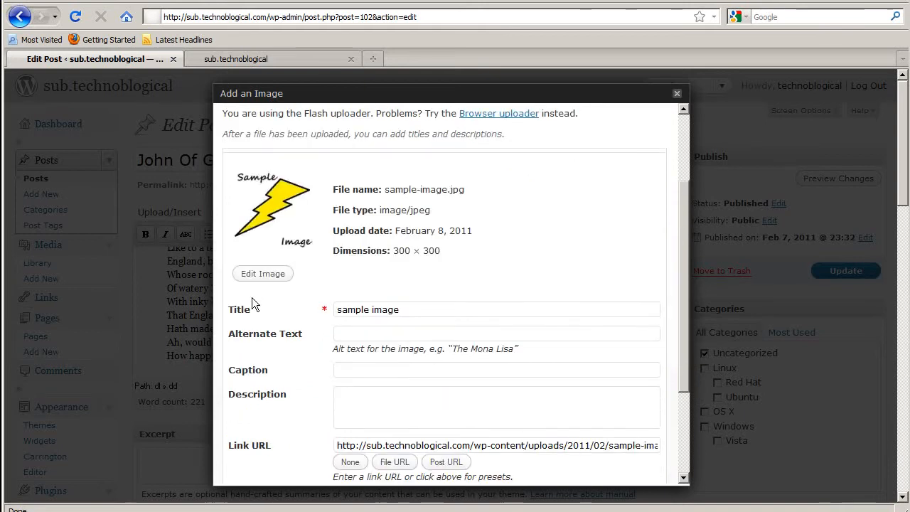
pyautogui.scroll(-3)
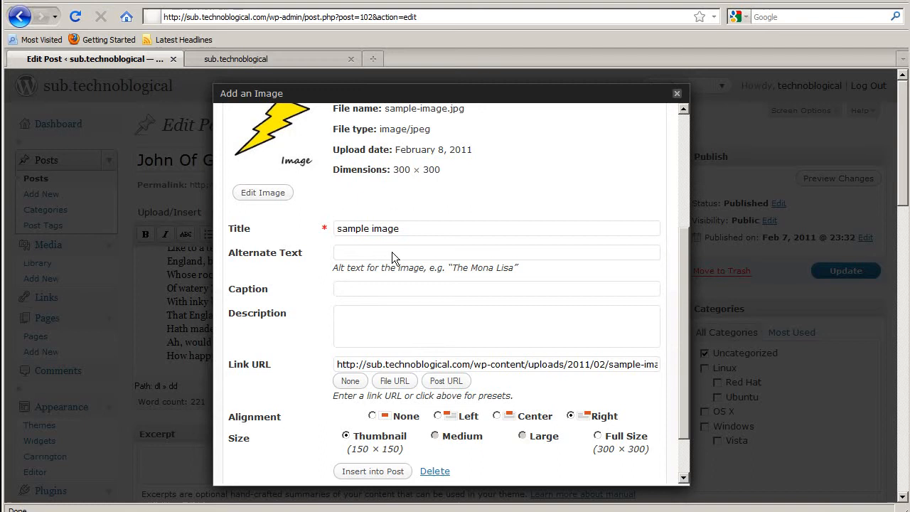
pyautogui.moveTo(364, 315)
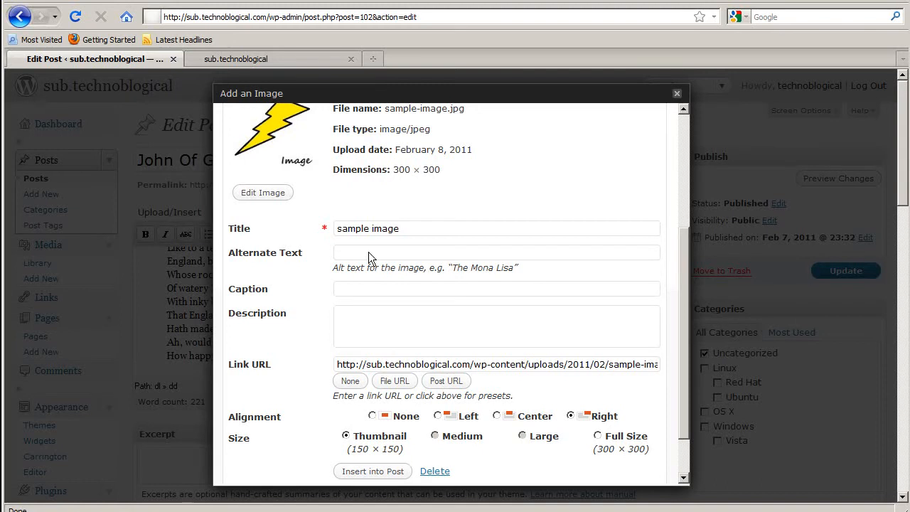
pyautogui.scroll(-3)
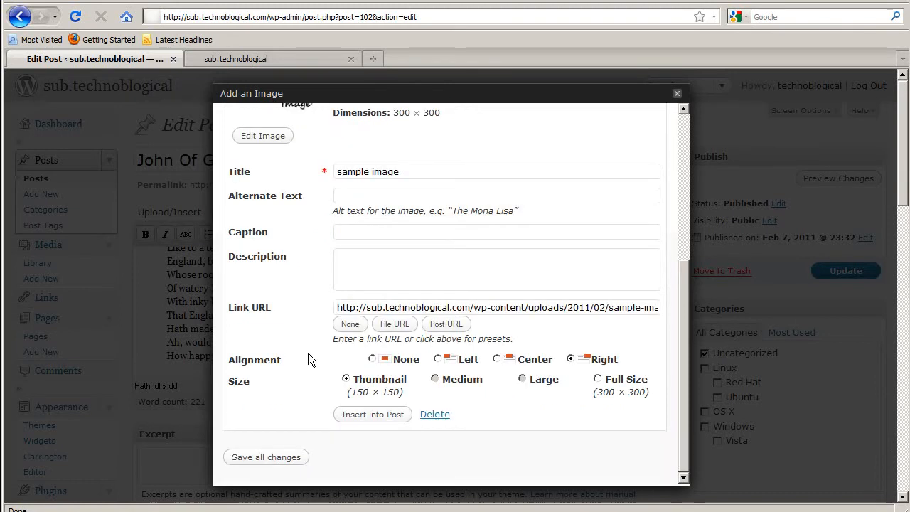
pyautogui.click(380, 115)
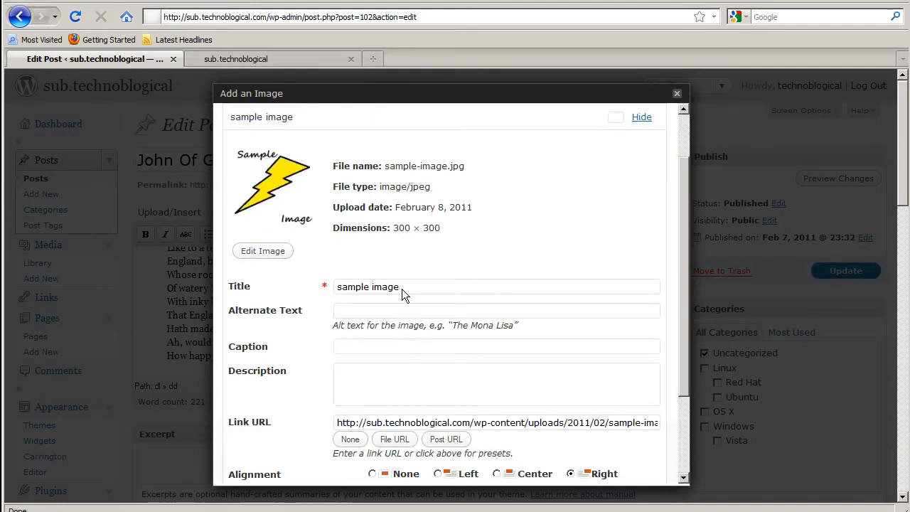
pyautogui.doubleClick(385, 286)
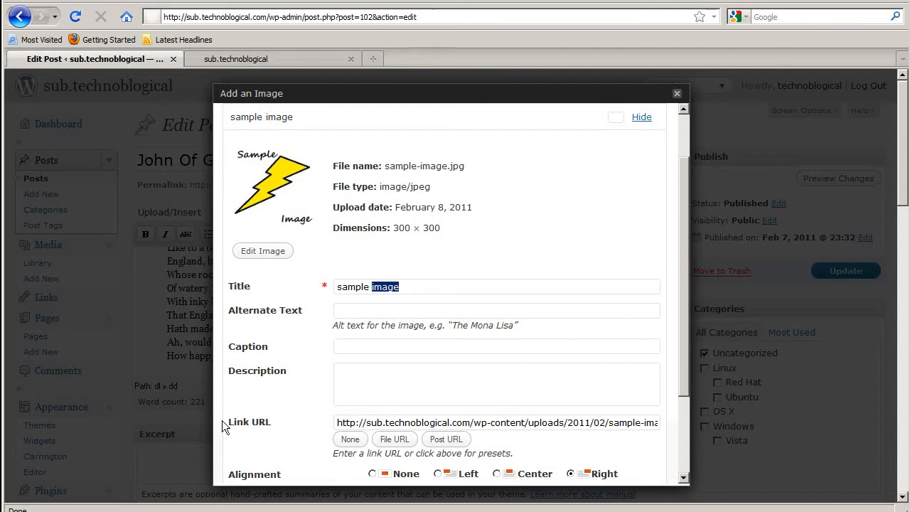
pyautogui.scroll(-3)
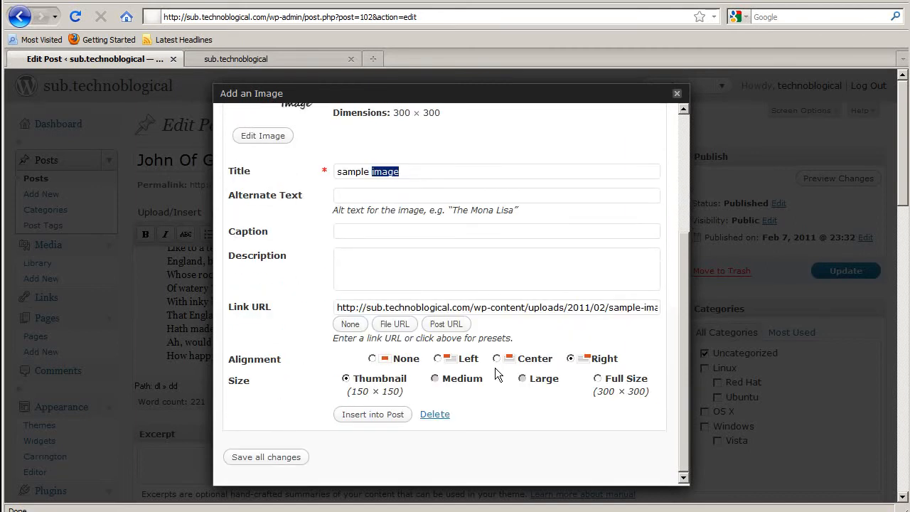
pyautogui.click(371, 358)
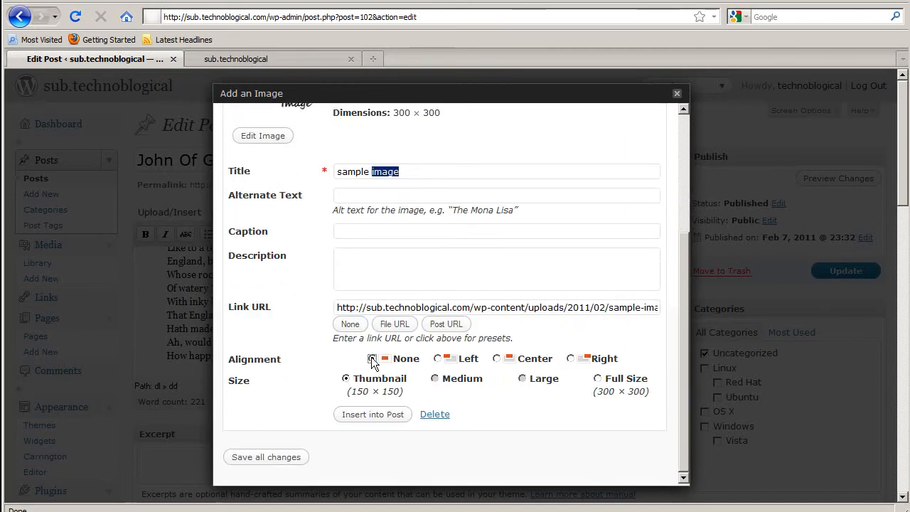
pyautogui.click(371, 413)
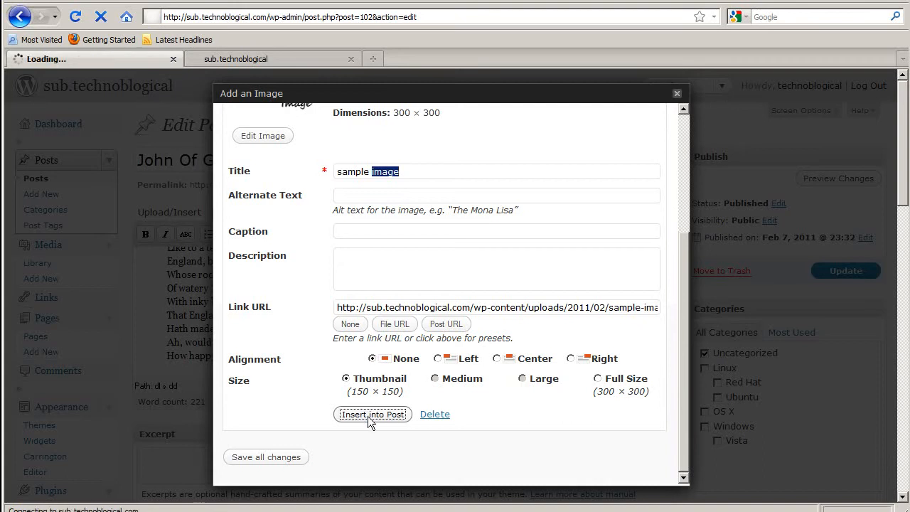
pyautogui.click(372, 414)
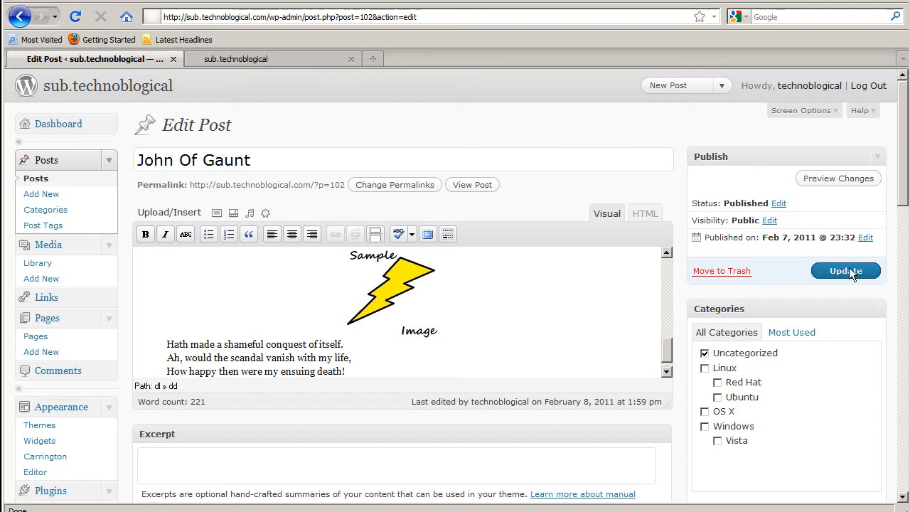
# Step: Update the John Of Gaunt post and confirm the image appears between poem lines on the live site
pyautogui.click(845, 271)
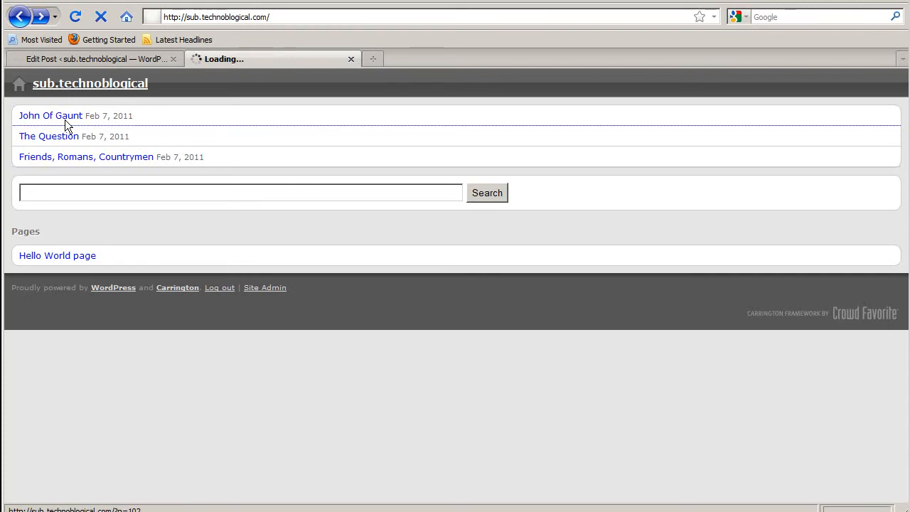
pyautogui.click(49, 115)
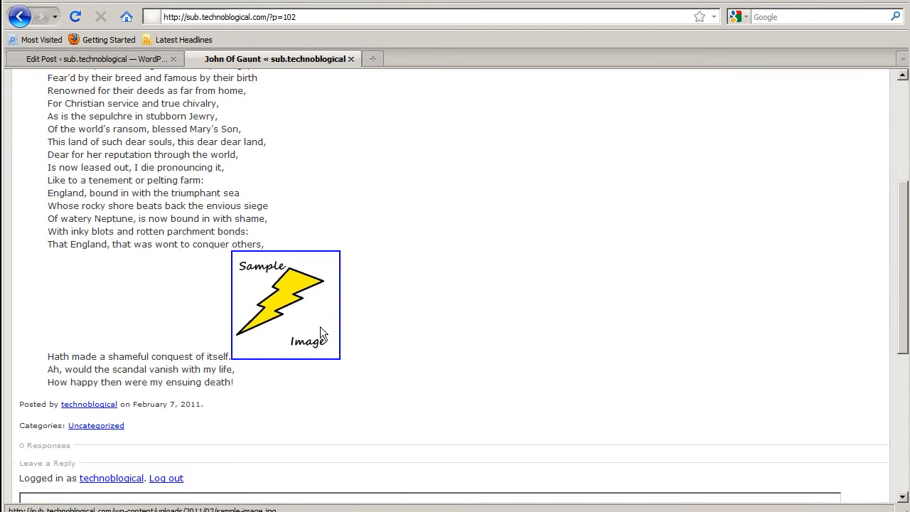
pyautogui.moveTo(204, 297)
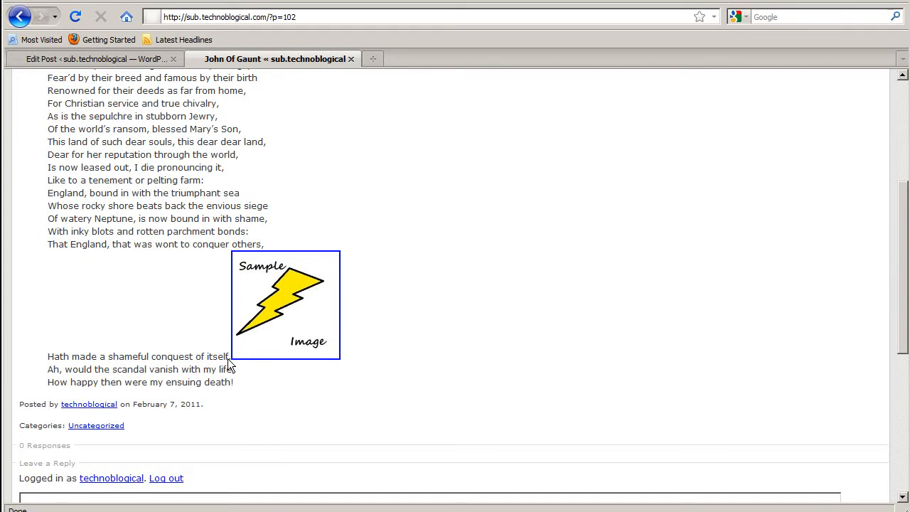
pyautogui.tripleClick(138, 356)
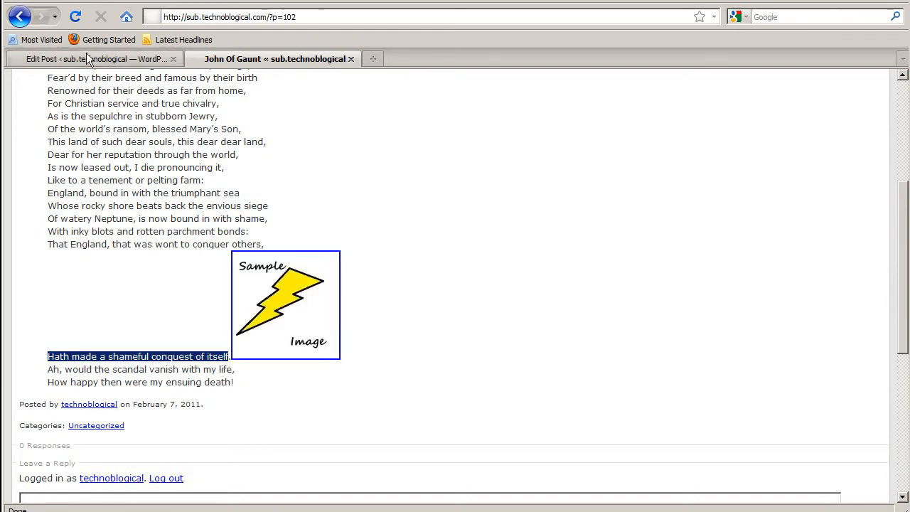
pyautogui.click(92, 59)
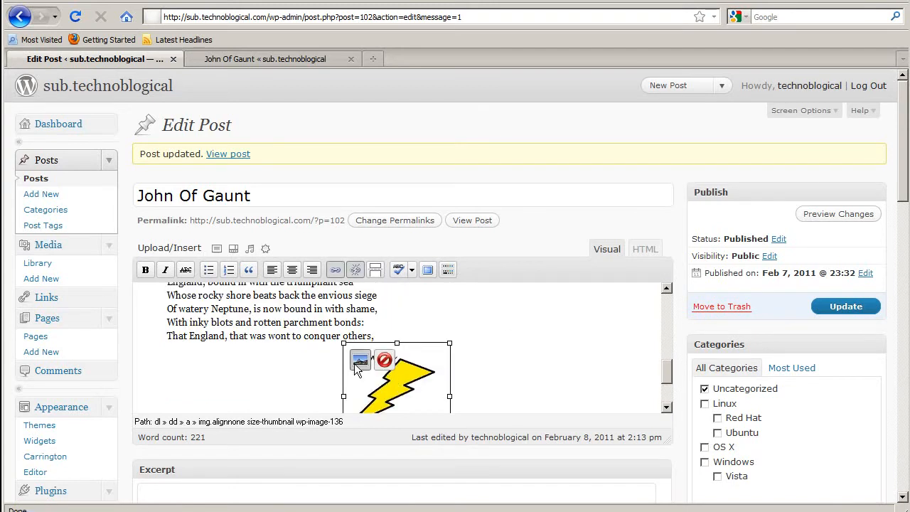
# Step: Change the sample image's alignment to Right and update the John Of Gaunt post
pyautogui.click(360, 359)
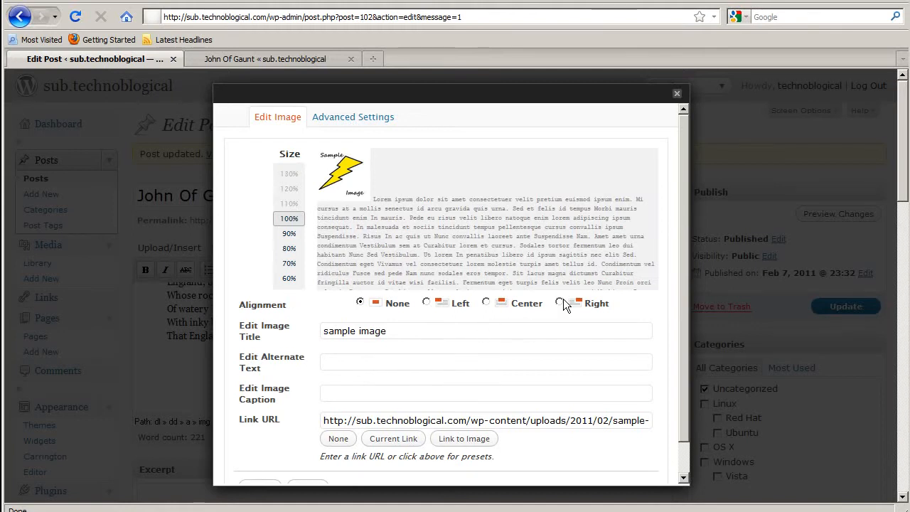
pyautogui.click(559, 302)
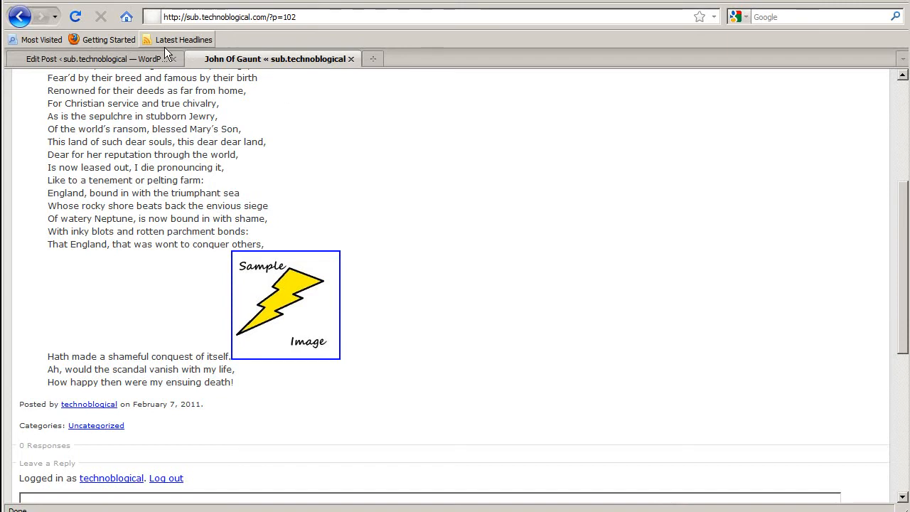
pyautogui.click(93, 58)
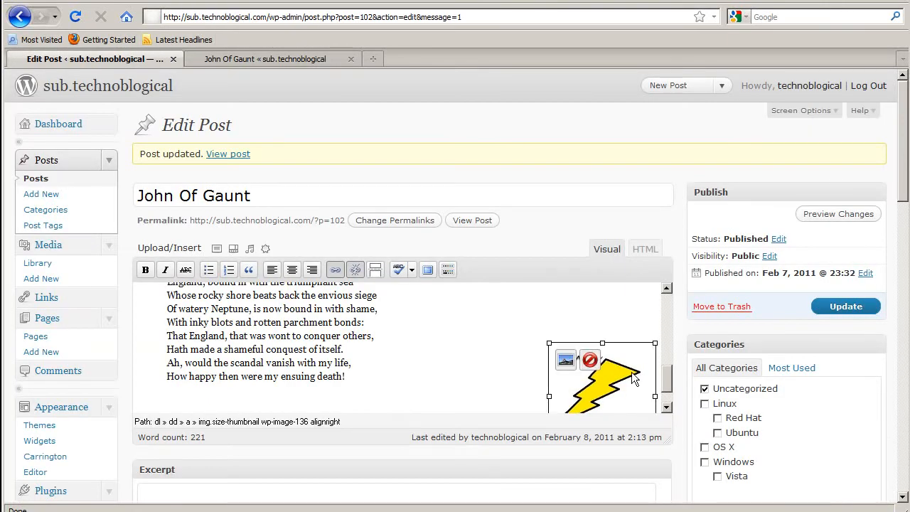
pyautogui.click(565, 359)
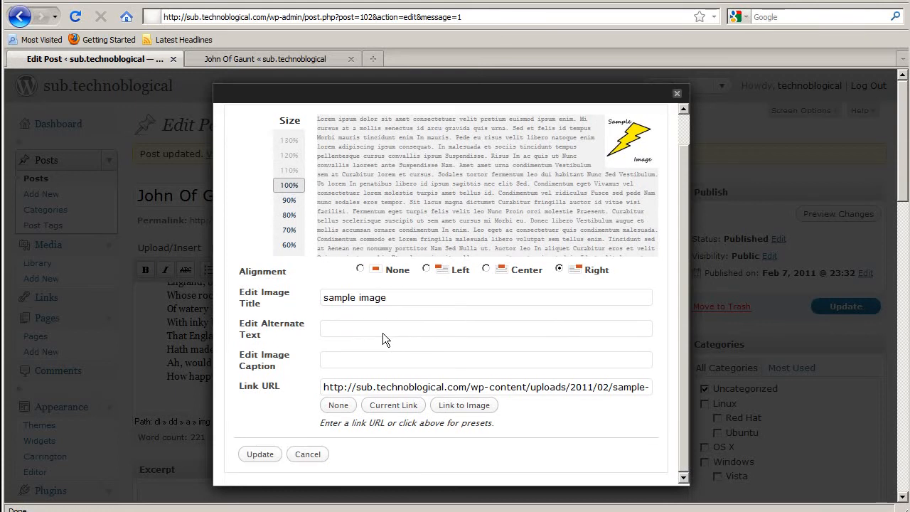
pyautogui.click(259, 454)
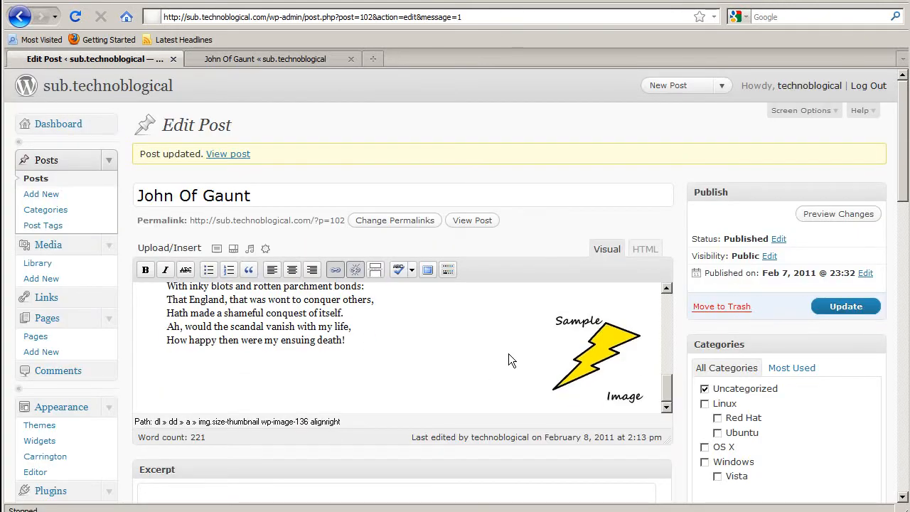
pyautogui.scroll(-3)
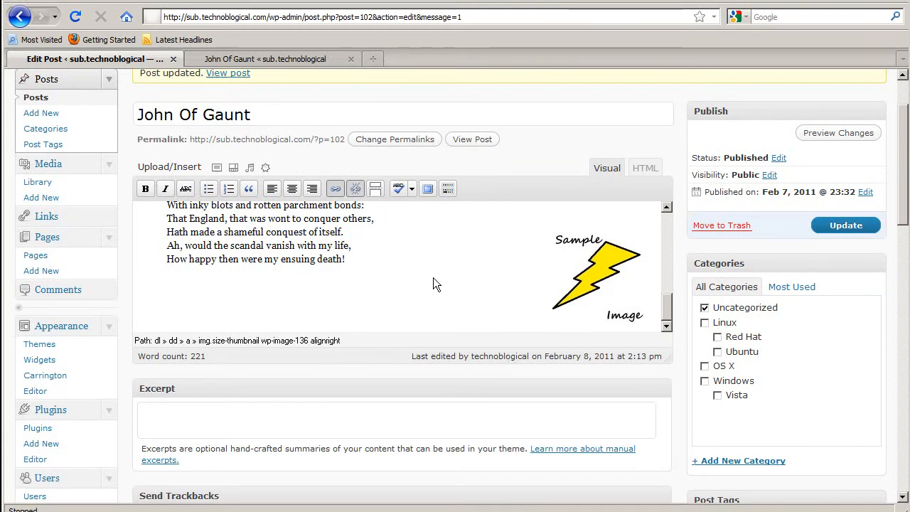
pyautogui.click(845, 225)
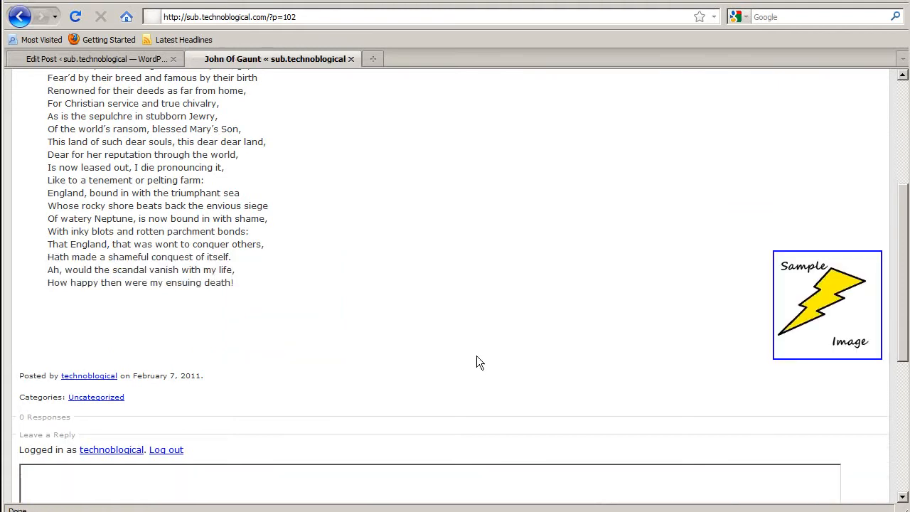
pyautogui.moveTo(195, 307)
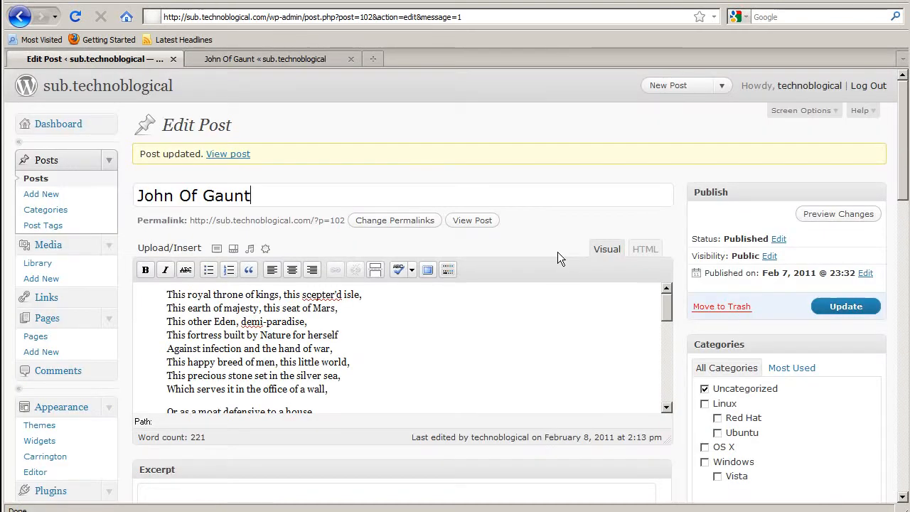
# Step: Move the right-aligned image up beside 'Like to a tenement' onward and update the post
pyautogui.scroll(-3)
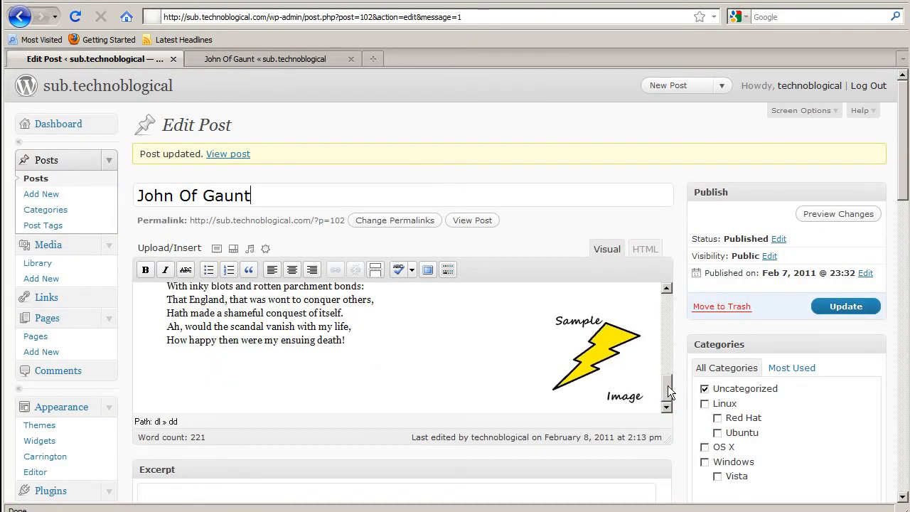
pyautogui.click(597, 355)
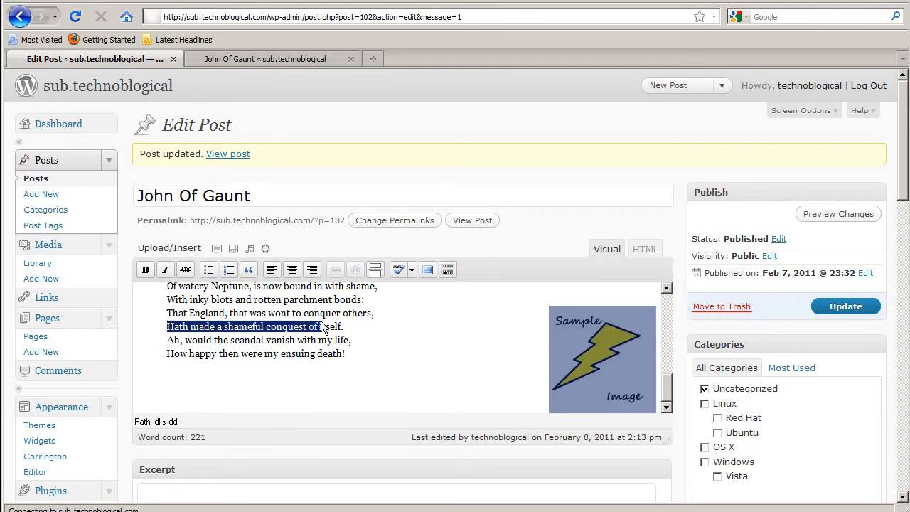
pyautogui.click(601, 359)
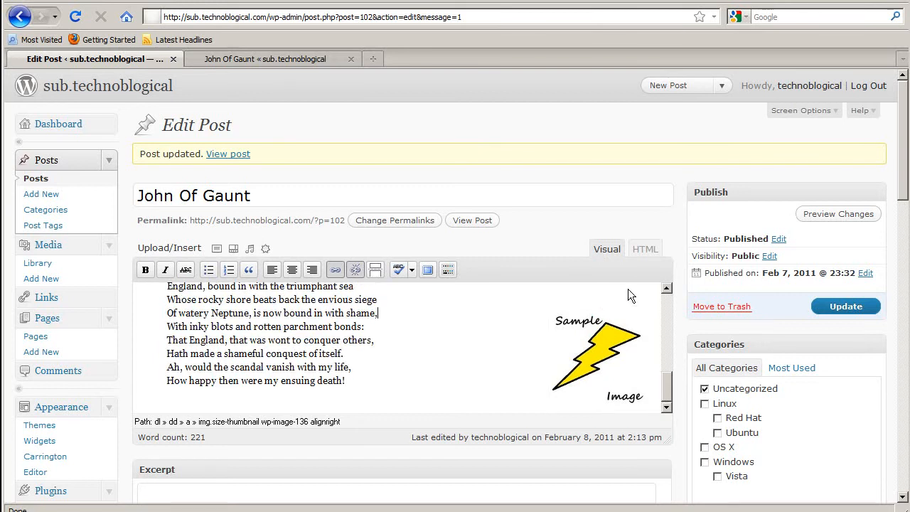
pyautogui.click(597, 355)
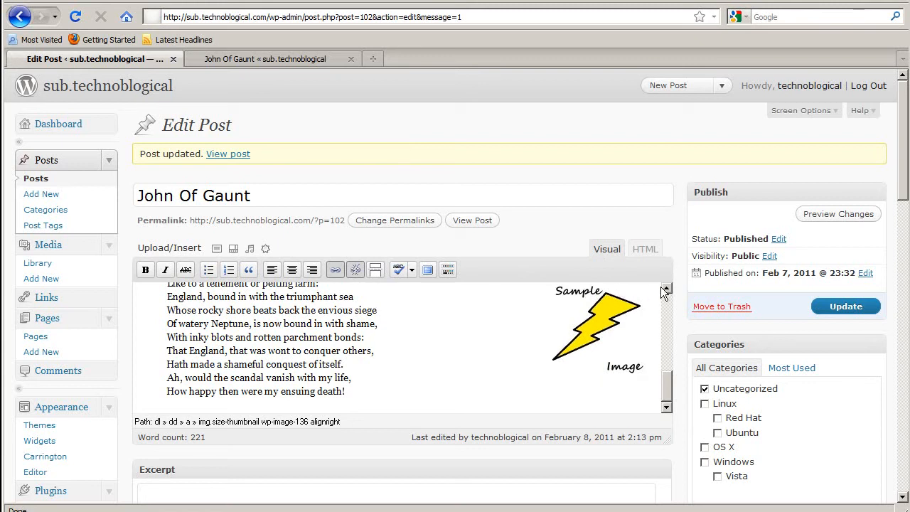
pyautogui.click(845, 305)
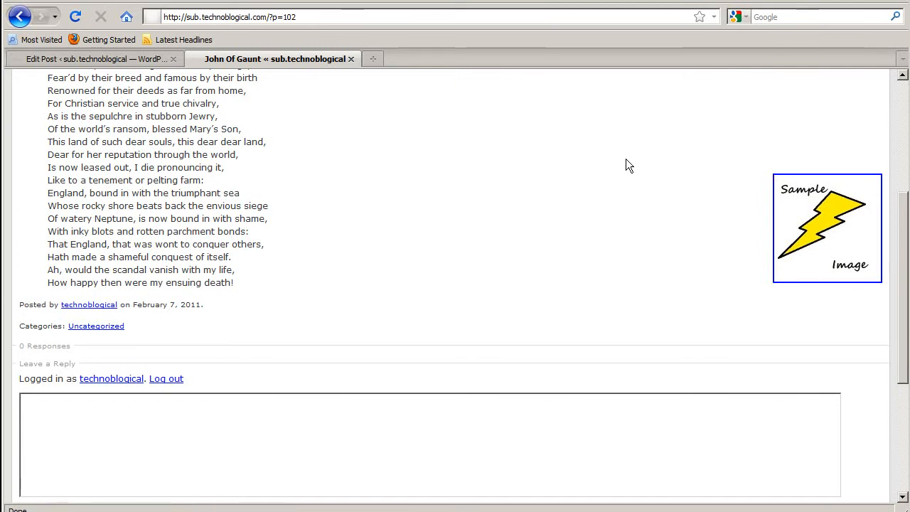
pyautogui.click(86, 58)
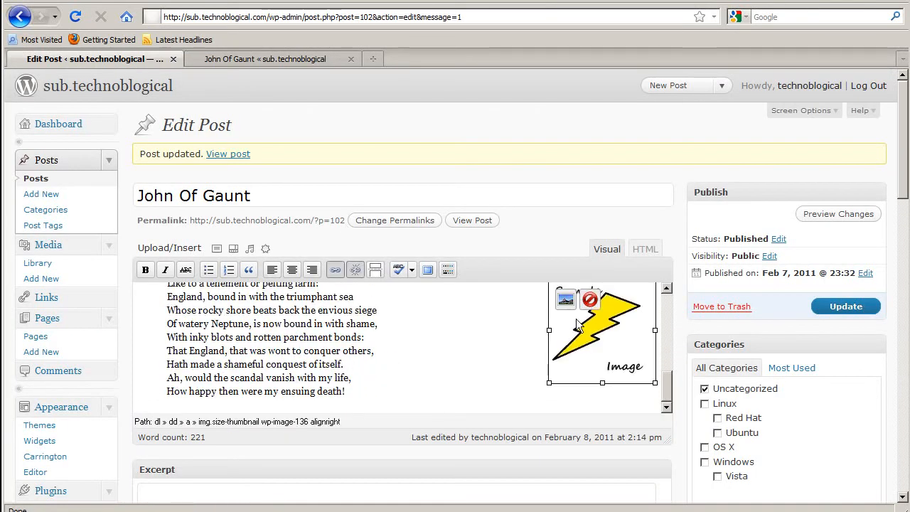
# Step: Keep the image aligned right, set its advanced Border to 0, and update the post
pyautogui.click(565, 298)
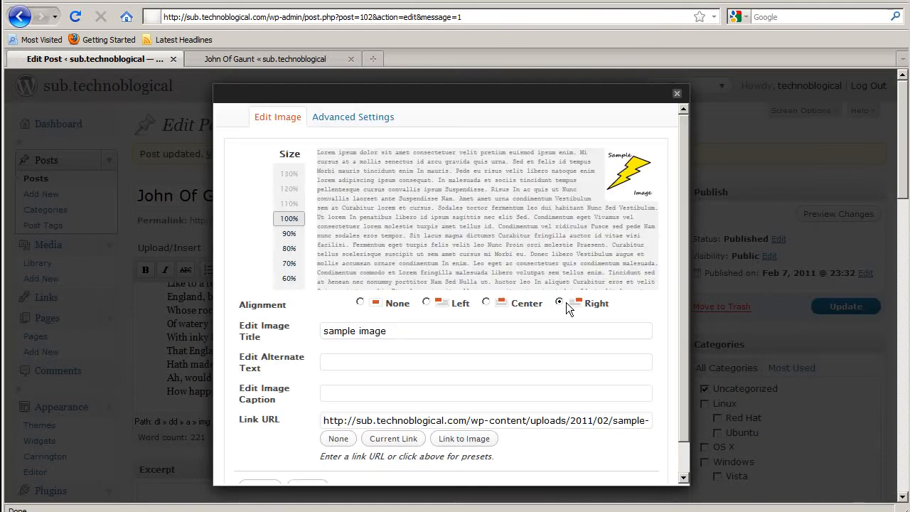
pyautogui.click(558, 301)
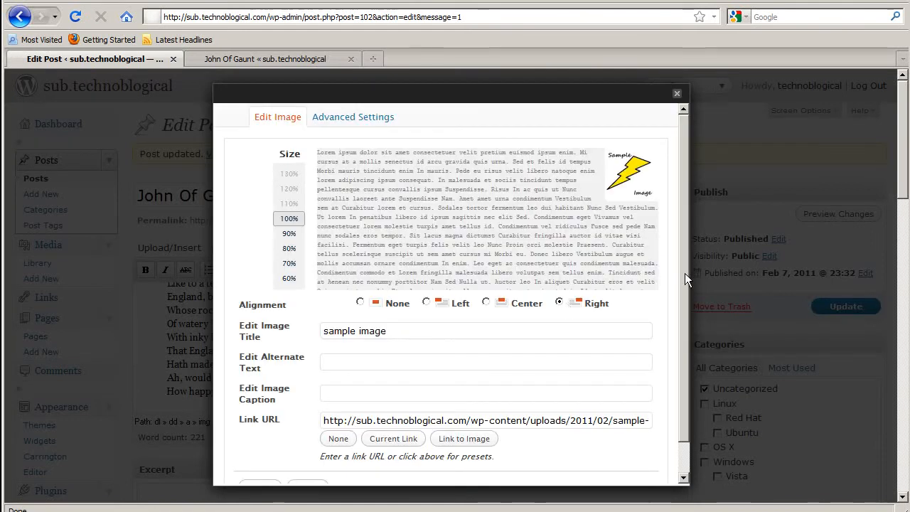
pyautogui.click(353, 117)
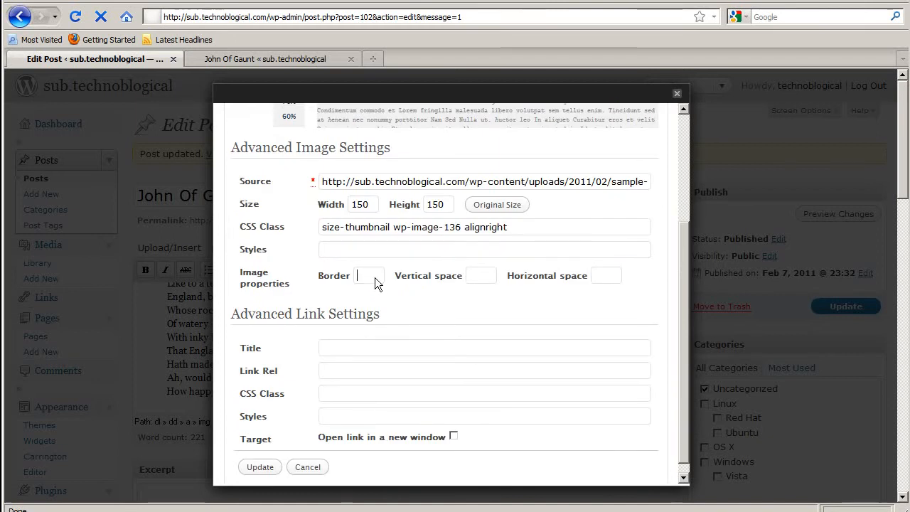
pyautogui.write('0')
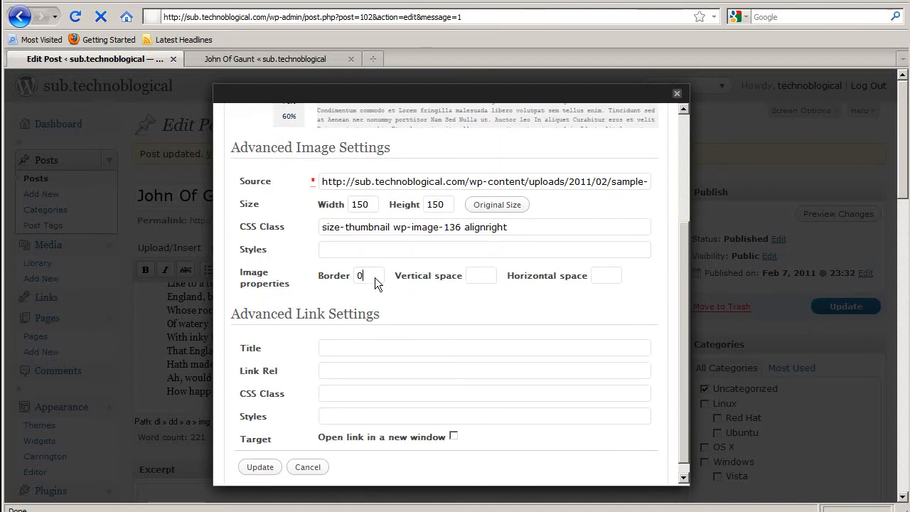
pyautogui.click(259, 467)
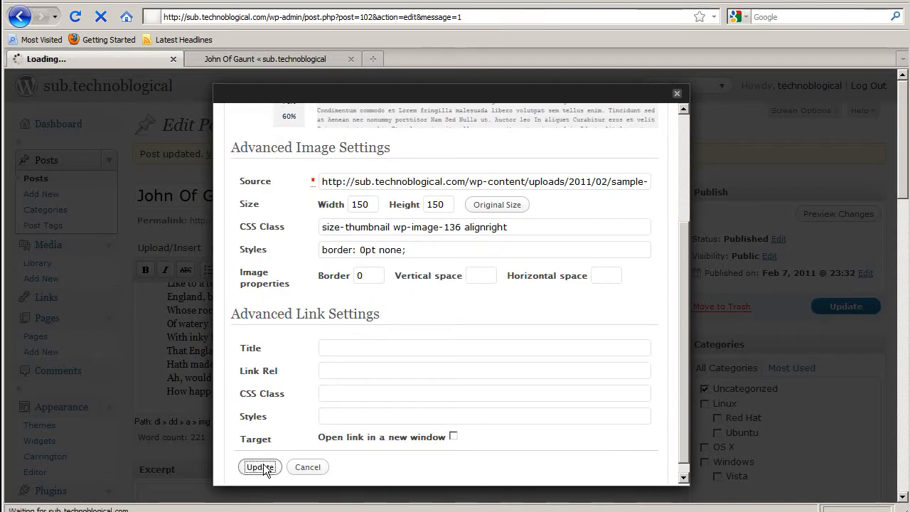
pyautogui.click(259, 466)
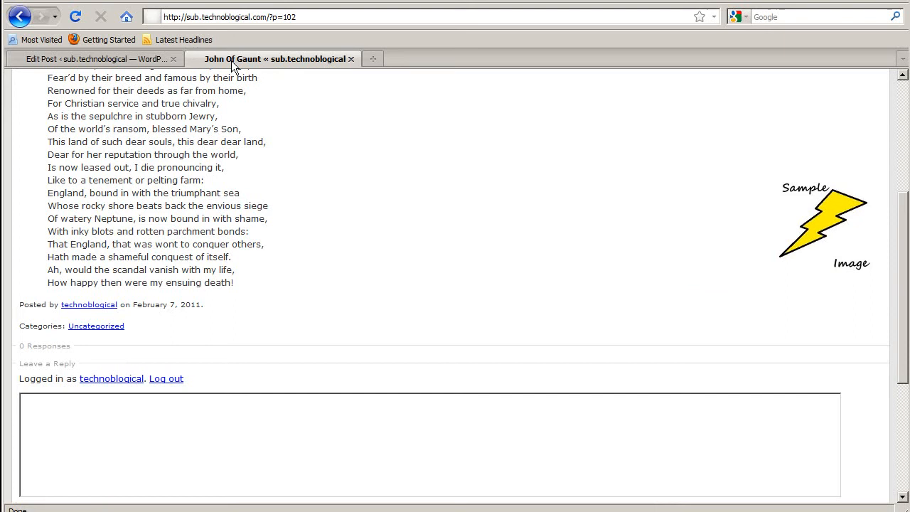
pyautogui.click(93, 58)
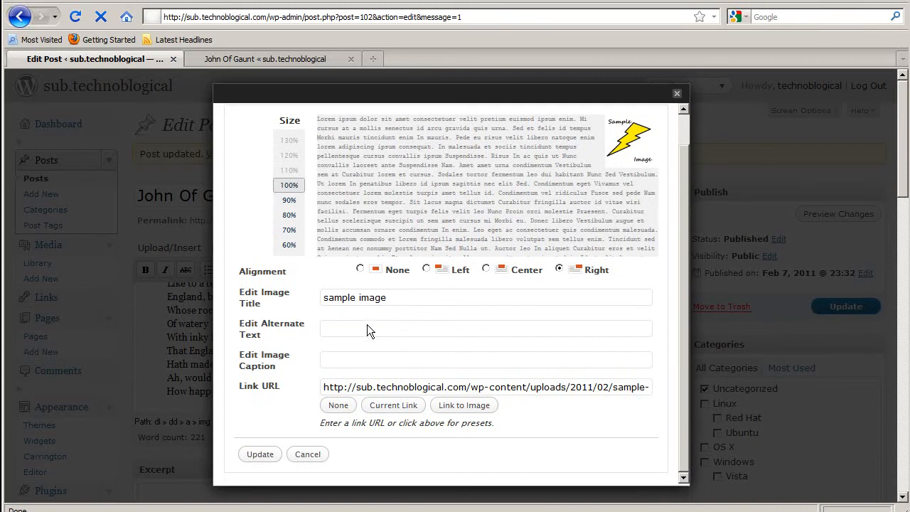
# Step: Enter 'alternate text' as alt text and 'image caption' as caption, and apply to the image
pyautogui.click(485, 327)
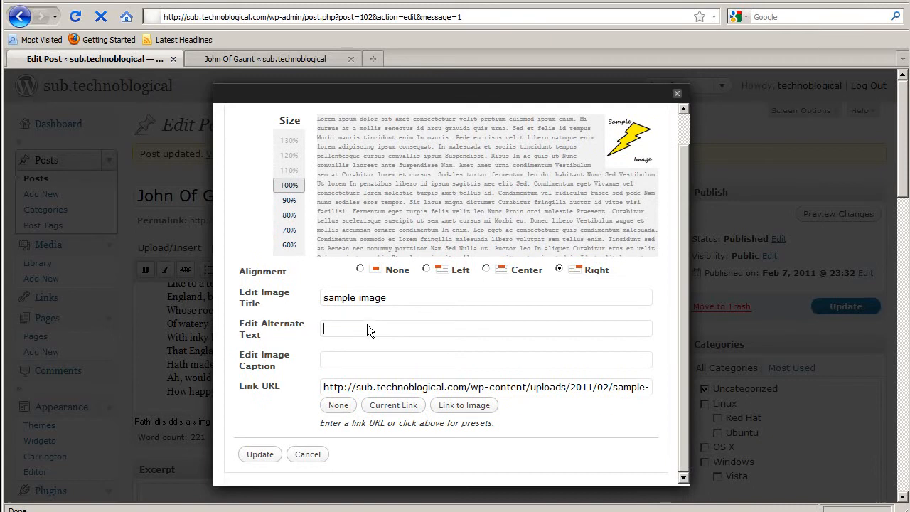
pyautogui.write('alternate text')
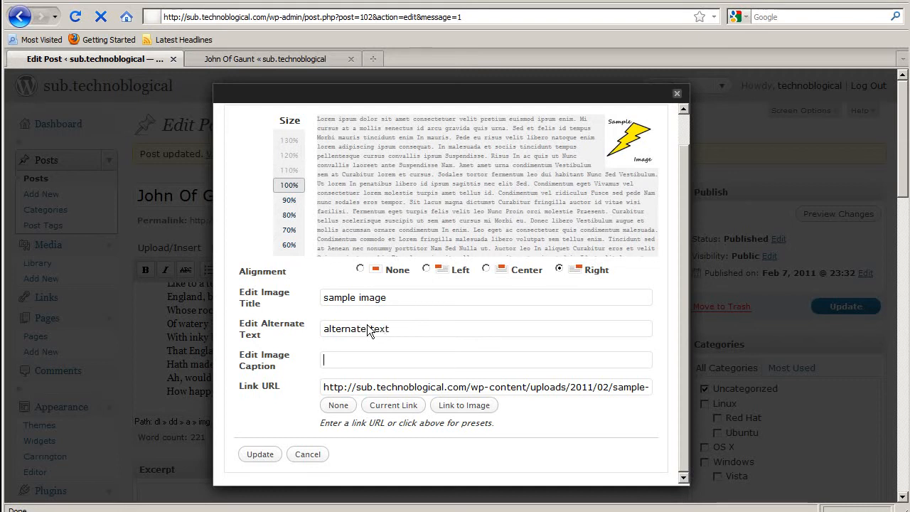
pyautogui.write('image caption')
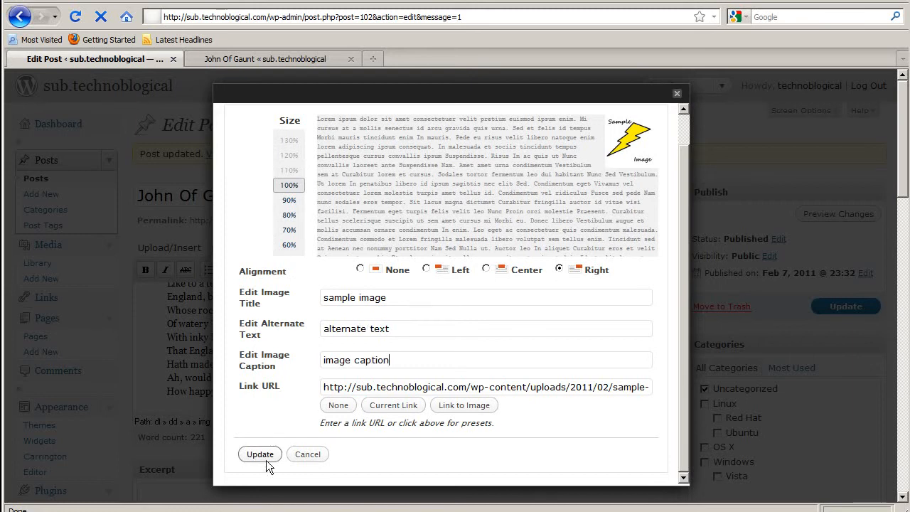
pyautogui.click(259, 453)
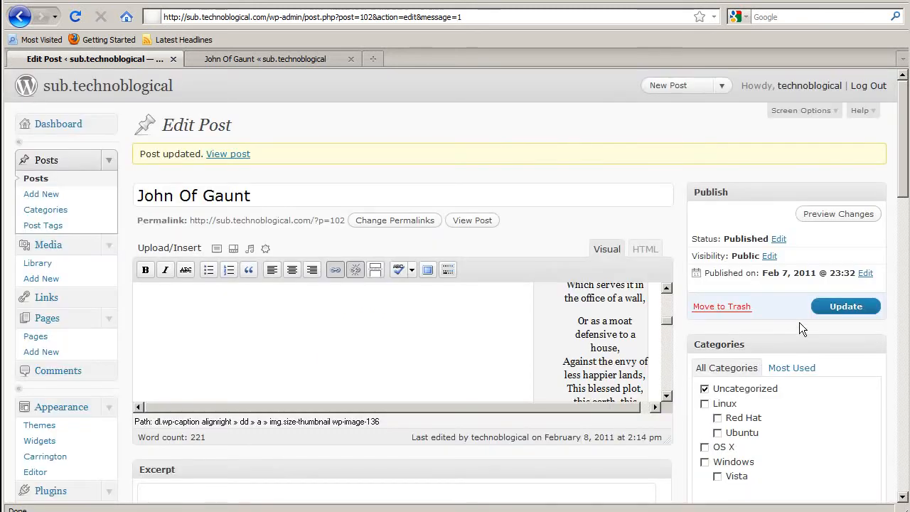
# Step: Update the post and view the captioned image on the live site
pyautogui.click(845, 306)
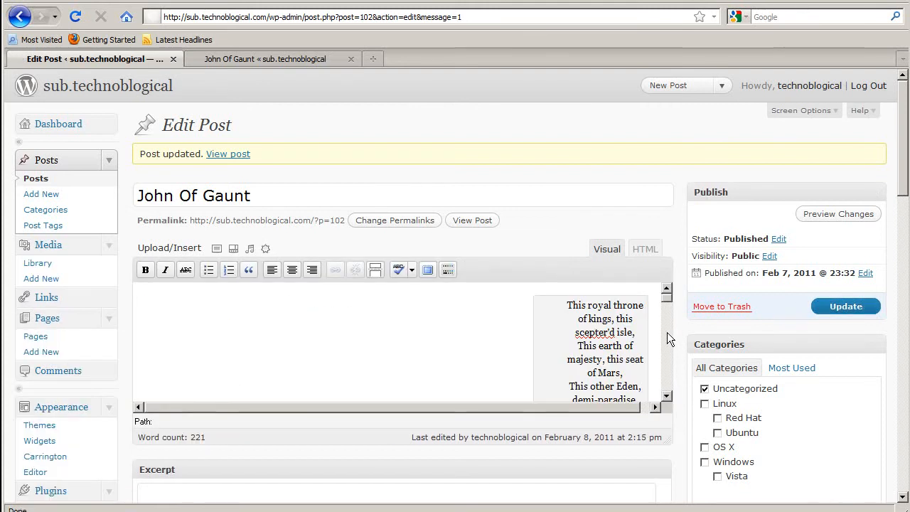
pyautogui.scroll(-3)
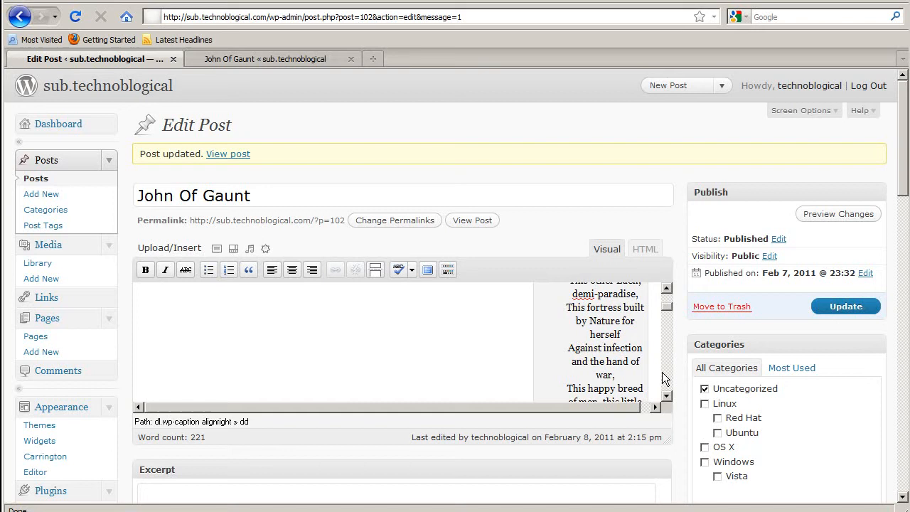
pyautogui.scroll(-3)
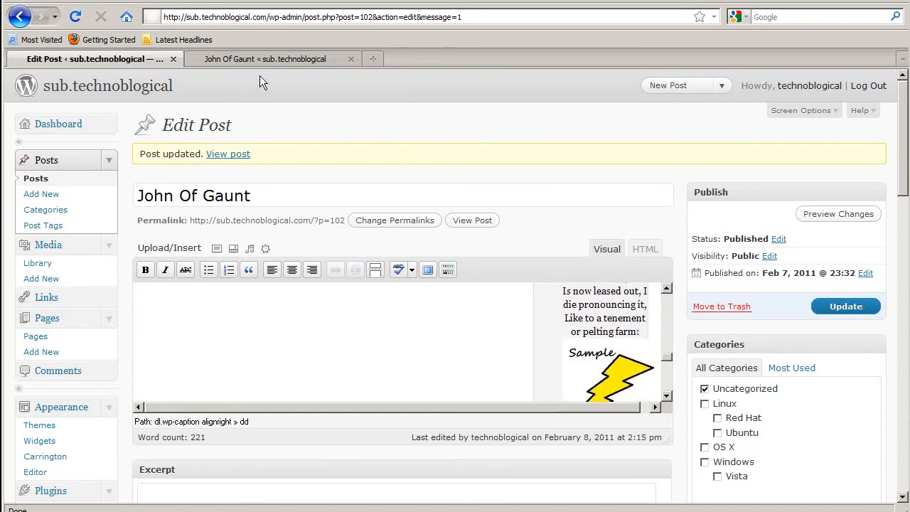
pyautogui.click(270, 59)
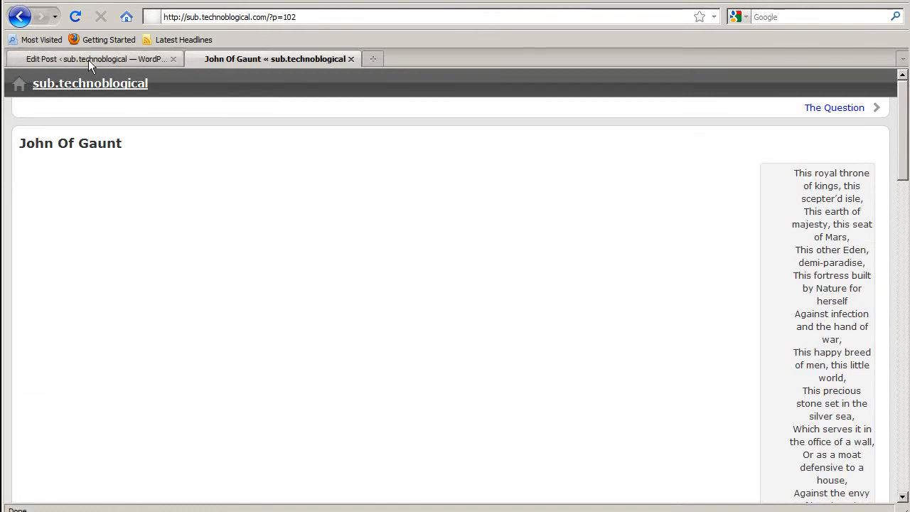
# Step: Back in the editor, select the captioned image and scroll through the wrapped poem
pyautogui.click(92, 59)
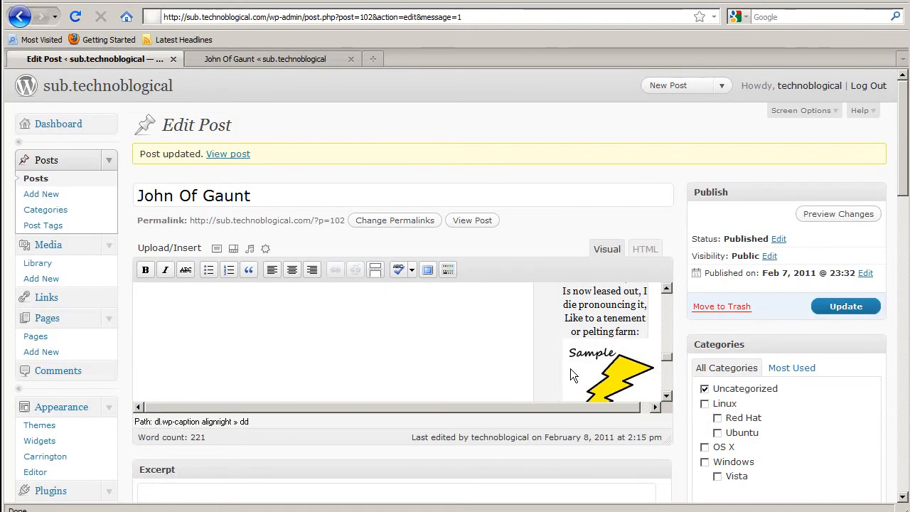
pyautogui.click(608, 366)
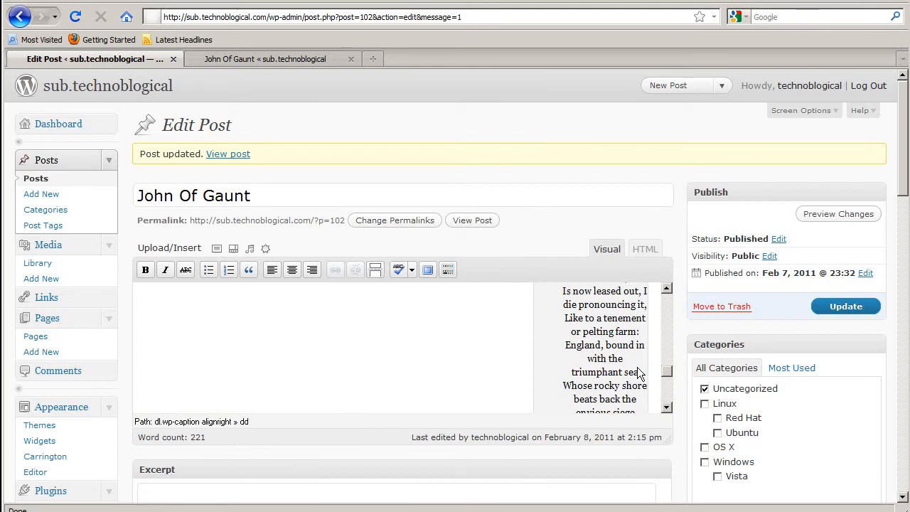
pyautogui.moveTo(550, 305)
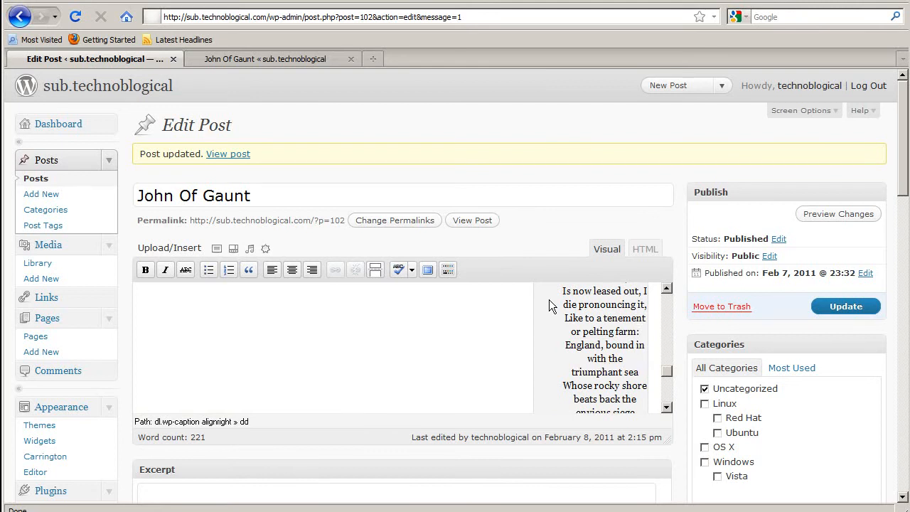
pyautogui.scroll(-3)
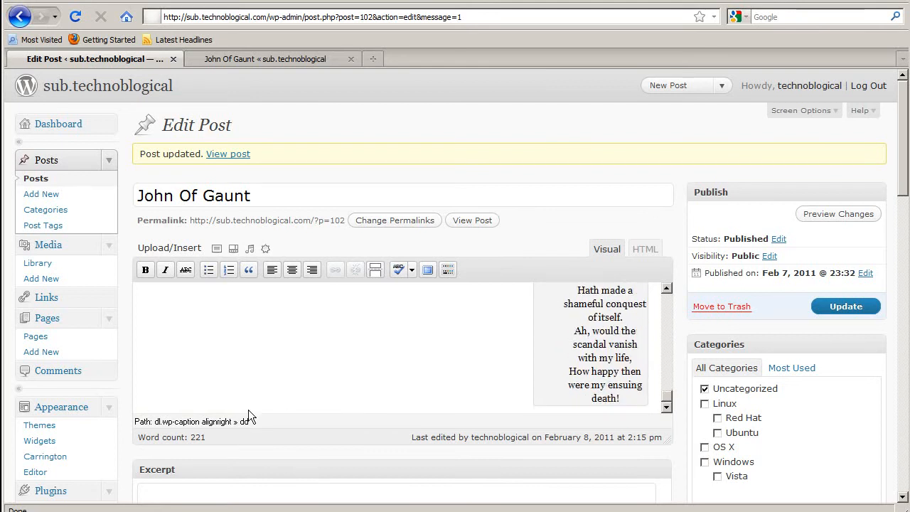
pyautogui.moveTo(565, 140)
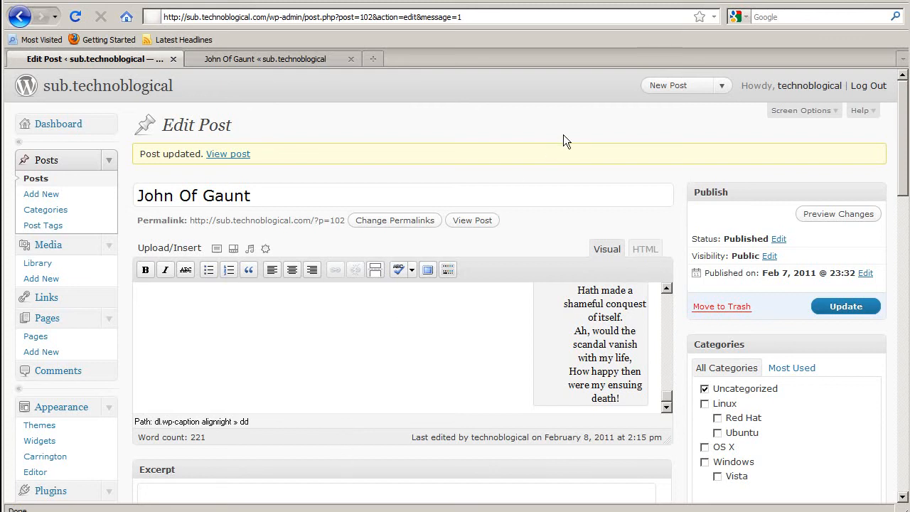
pyautogui.scroll(-3)
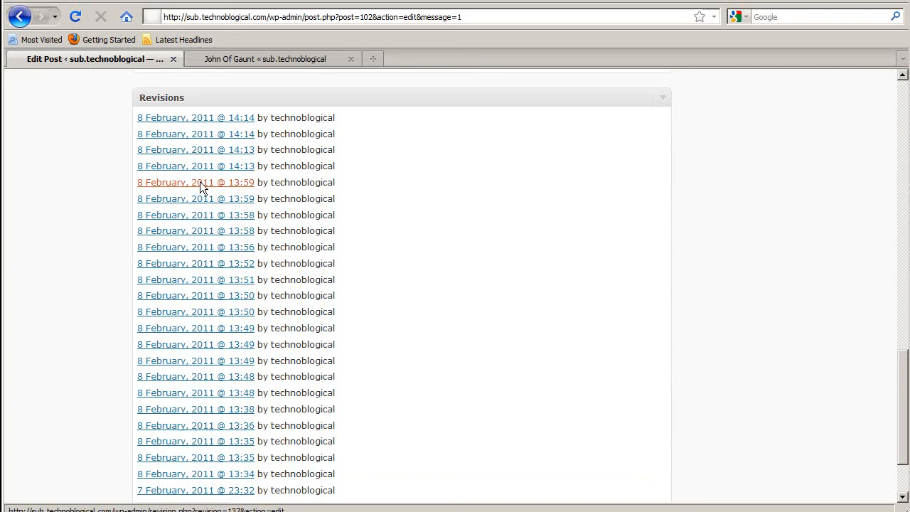
# Step: Restore John Of Gaunt to the 8 February 2011 13:59 revision and view the live post
pyautogui.click(195, 182)
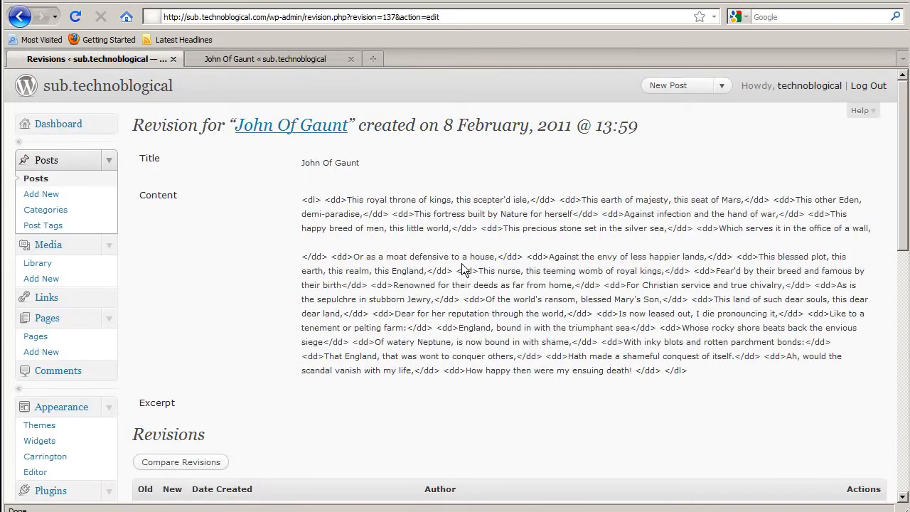
pyautogui.scroll(-3)
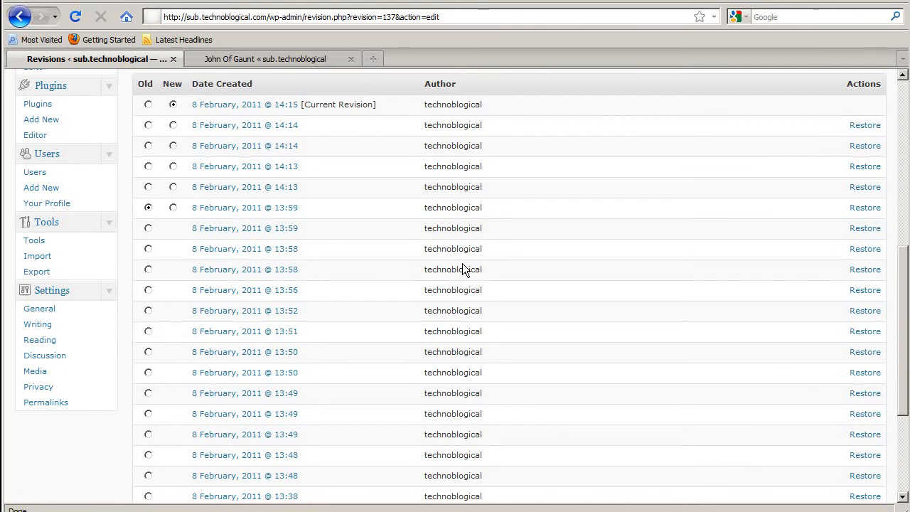
pyautogui.click(865, 207)
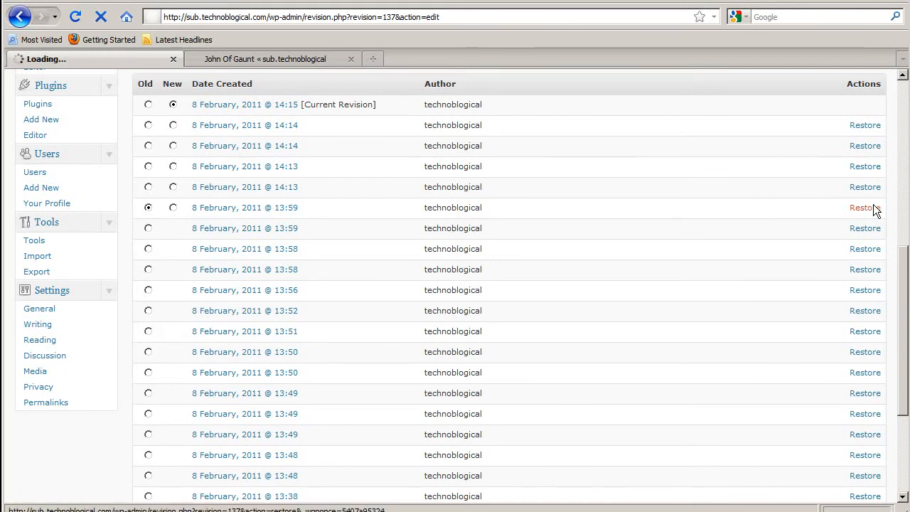
pyautogui.click(864, 208)
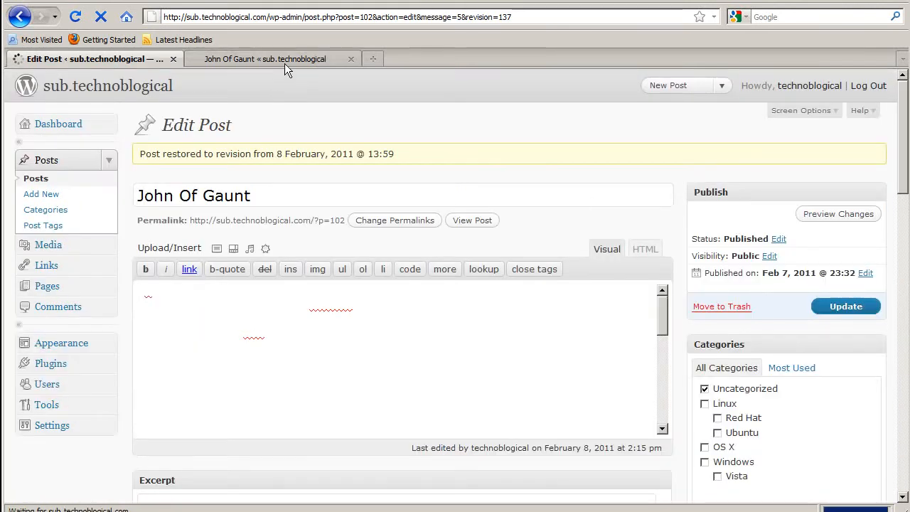
pyautogui.click(273, 58)
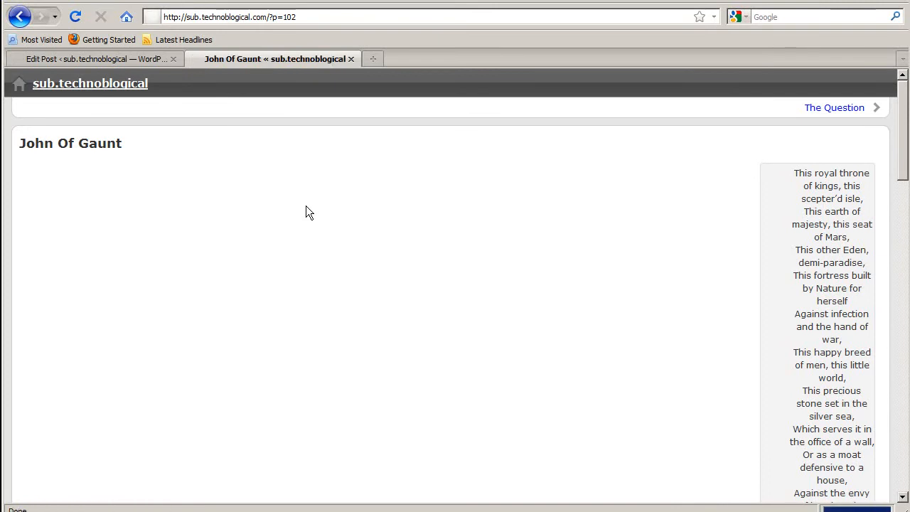
# Step: Scroll through the restored plain poem text in the post editor
pyautogui.scroll(-3)
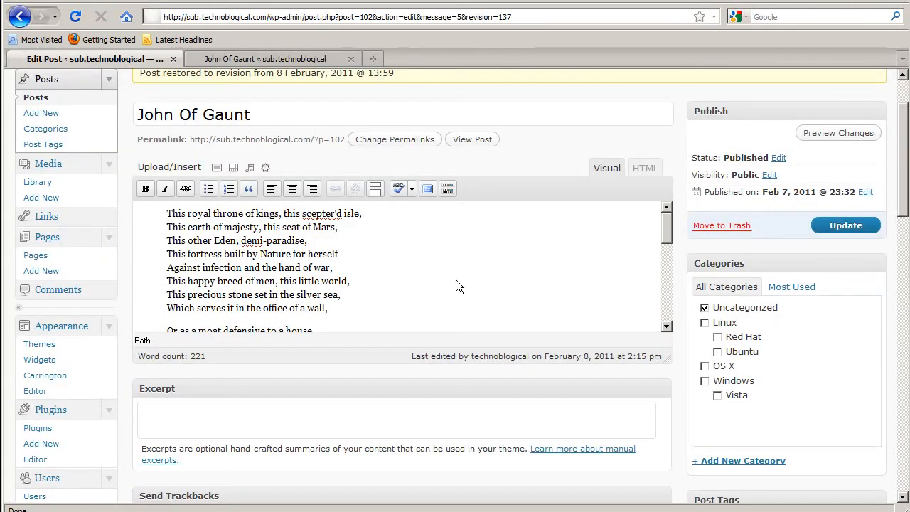
pyautogui.scroll(-3)
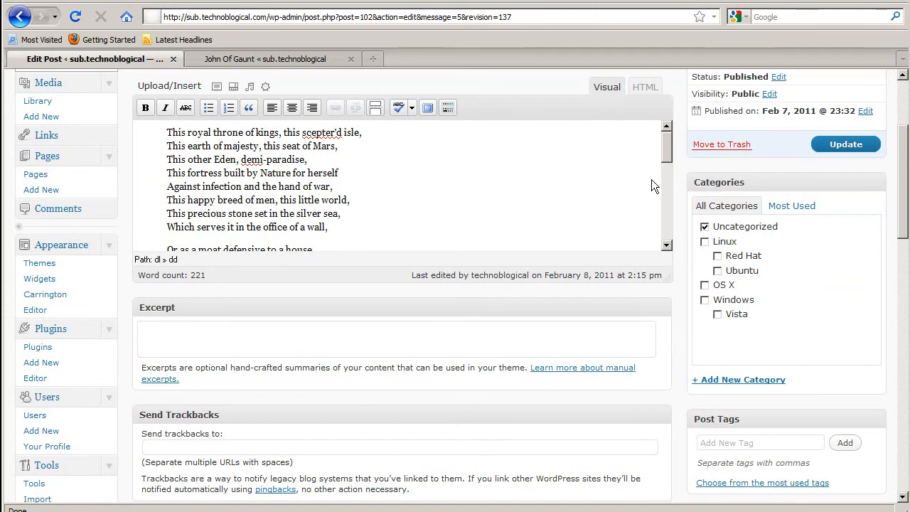
pyautogui.moveTo(266, 199)
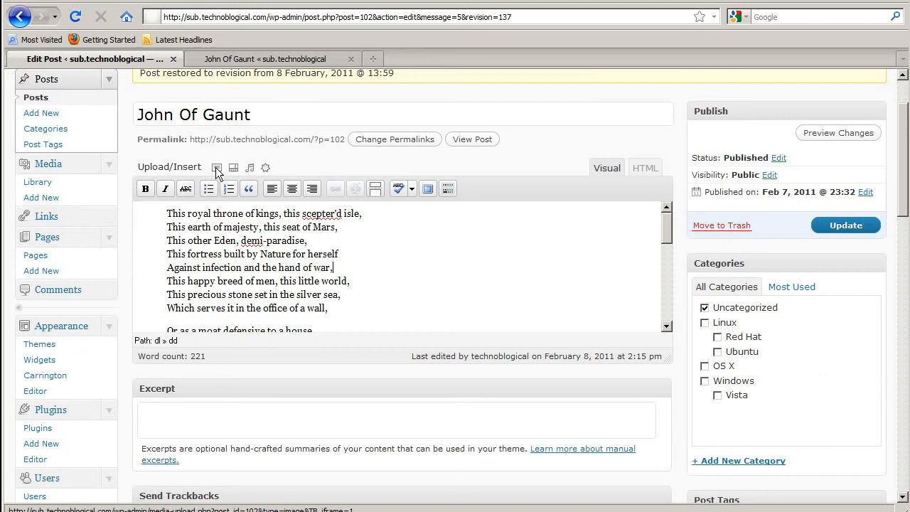
# Step: Pick the sample image from the media library with alt text 'Alt text' and caption 'caption'
pyautogui.click(216, 167)
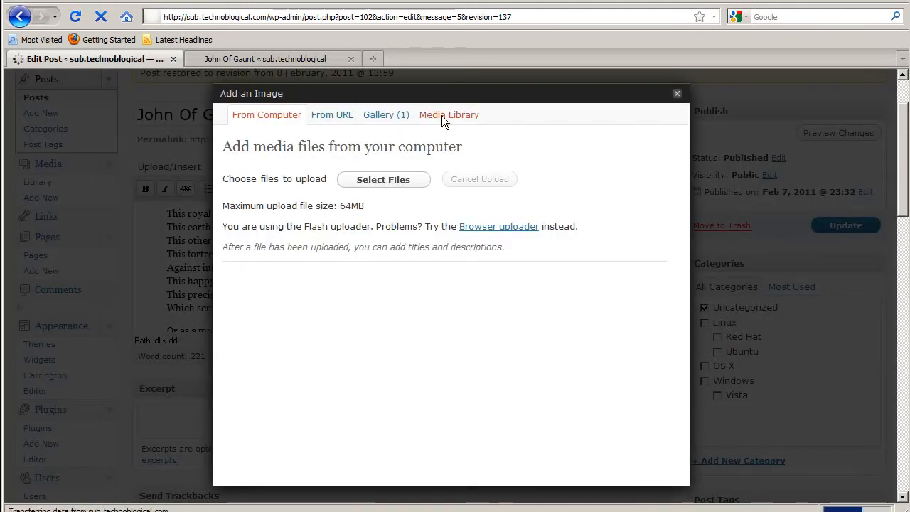
pyautogui.click(448, 114)
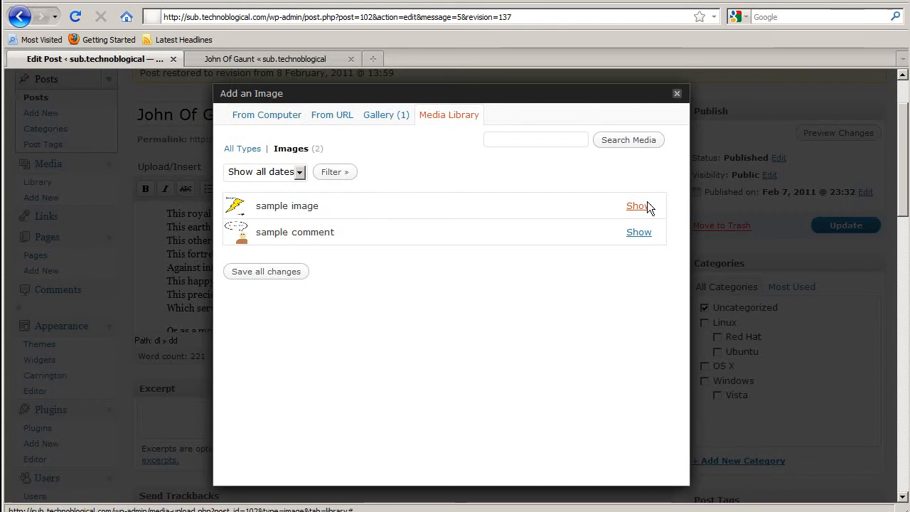
pyautogui.click(637, 205)
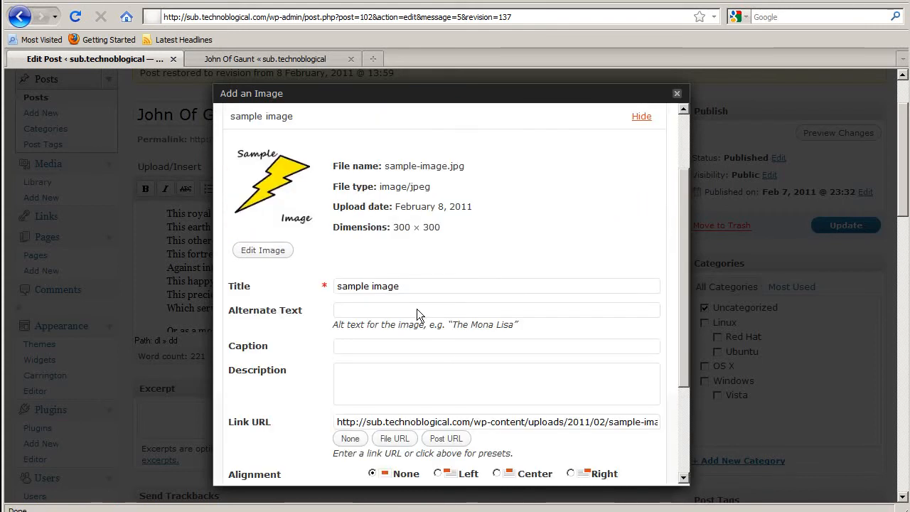
pyautogui.write('Alt text')
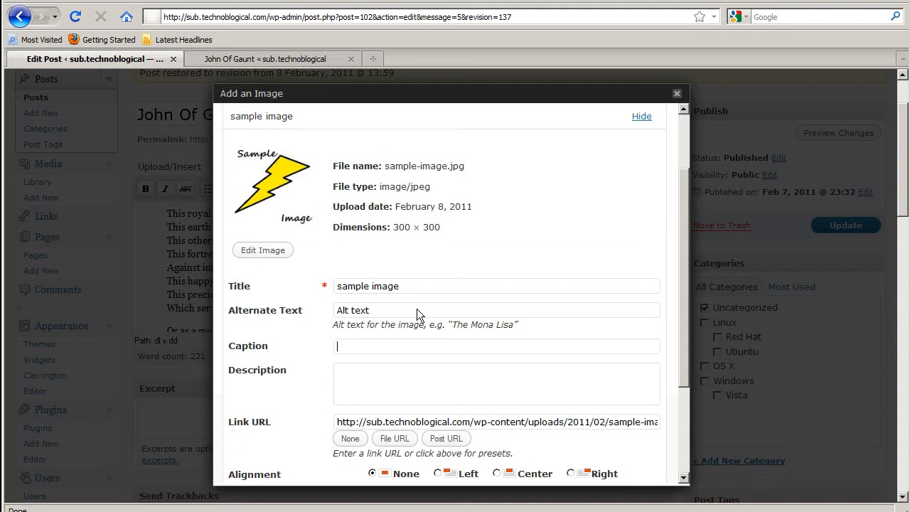
pyautogui.write('caption')
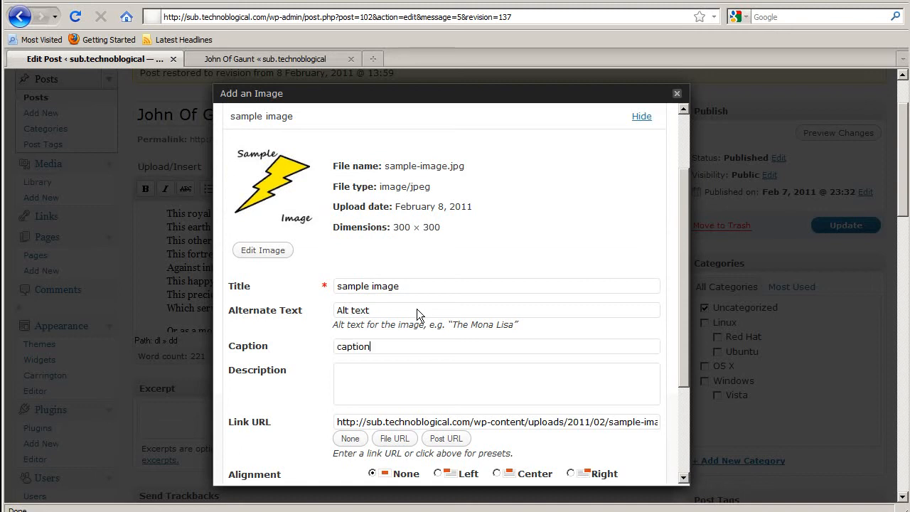
# Step: Insert the image into the post right-aligned at thumbnail size
pyautogui.scroll(-3)
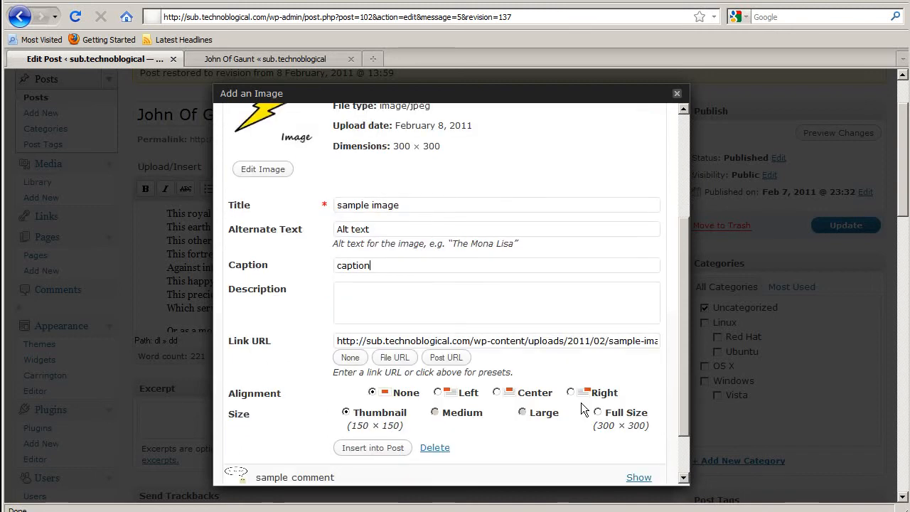
pyautogui.click(570, 392)
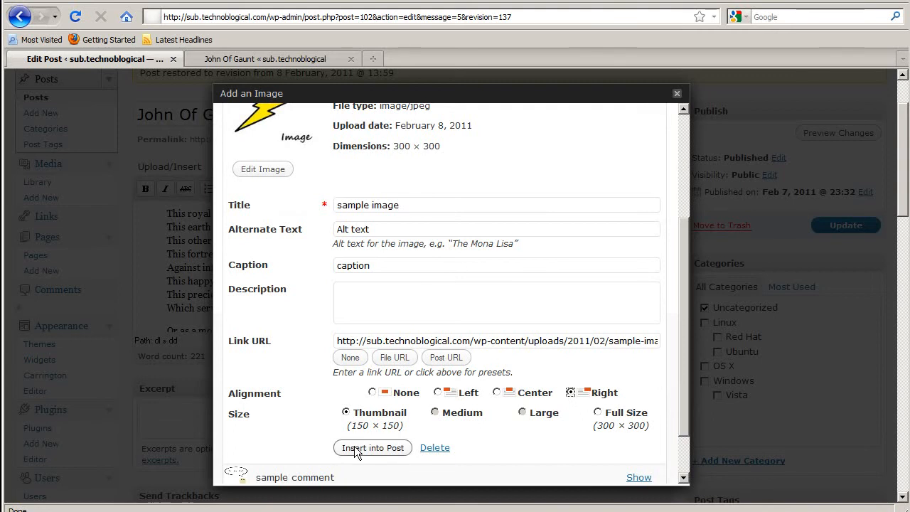
pyautogui.moveTo(362, 455)
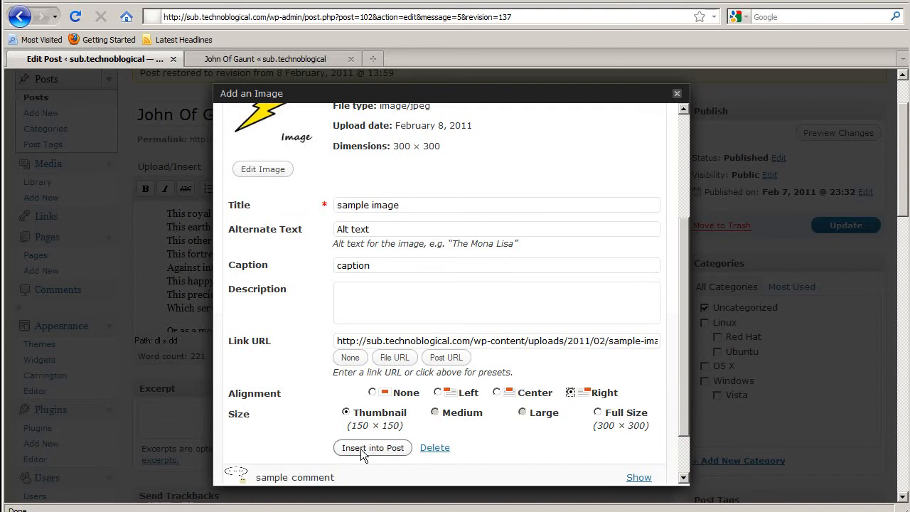
pyautogui.click(372, 447)
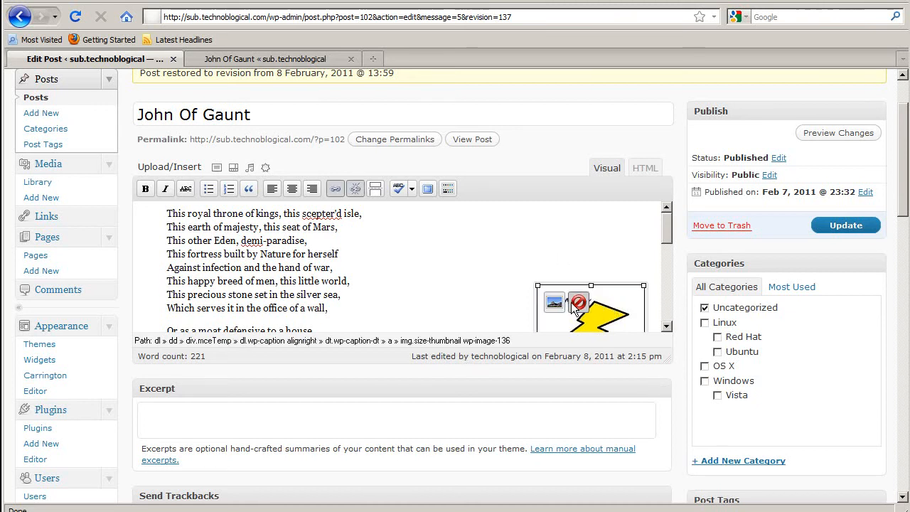
pyautogui.click(553, 302)
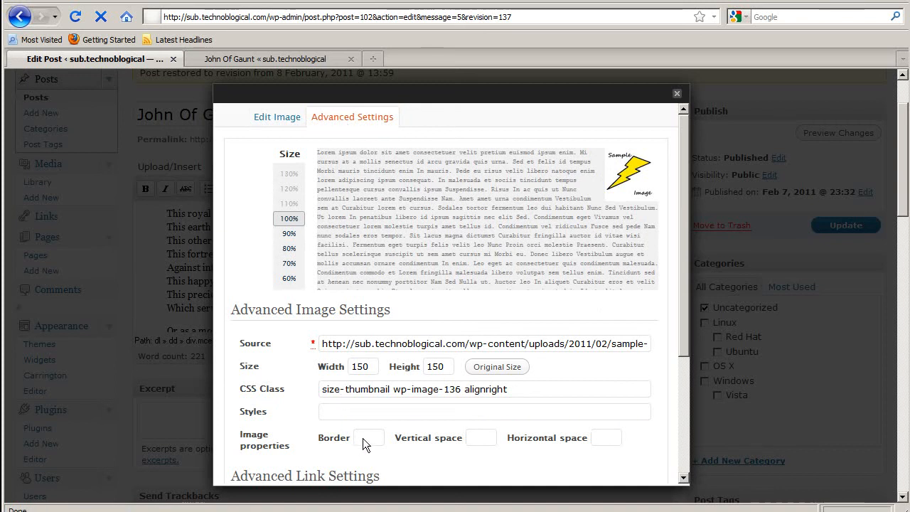
# Step: Set the image border to 0 and update the John Of Gaunt post
pyautogui.write('0')
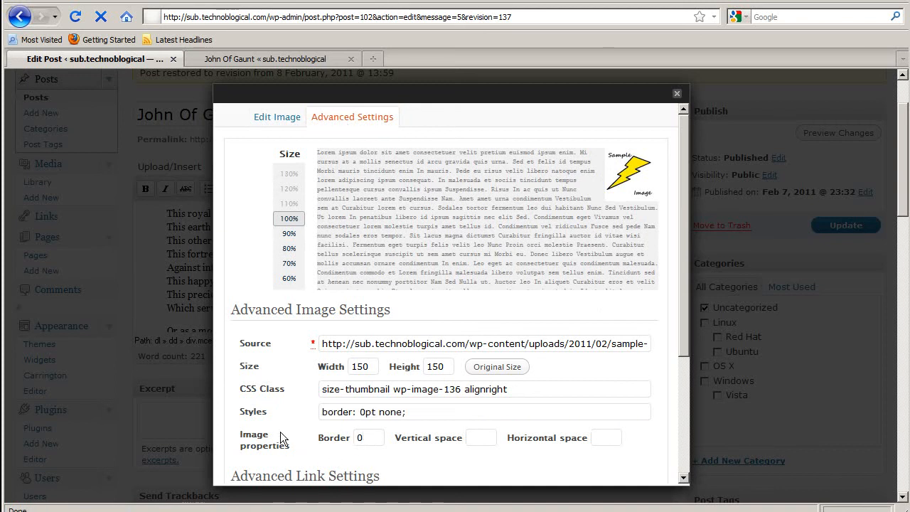
pyautogui.scroll(-3)
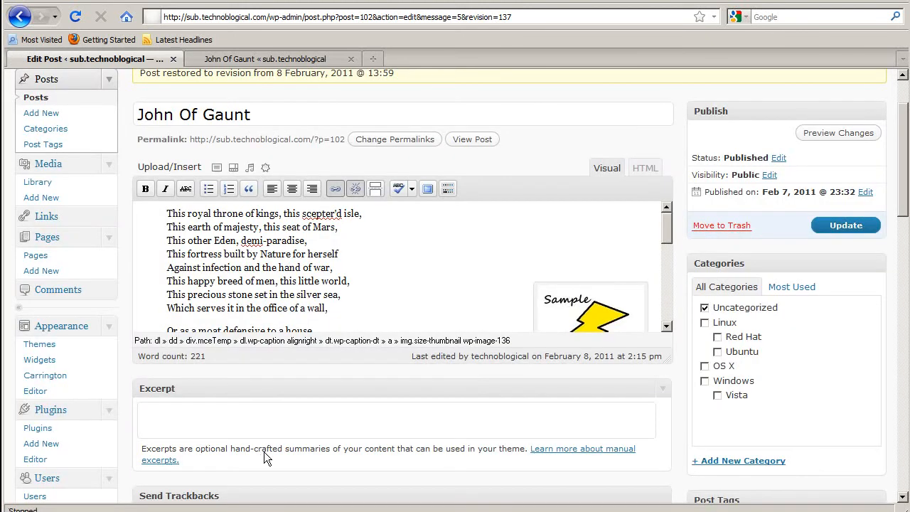
pyautogui.click(845, 226)
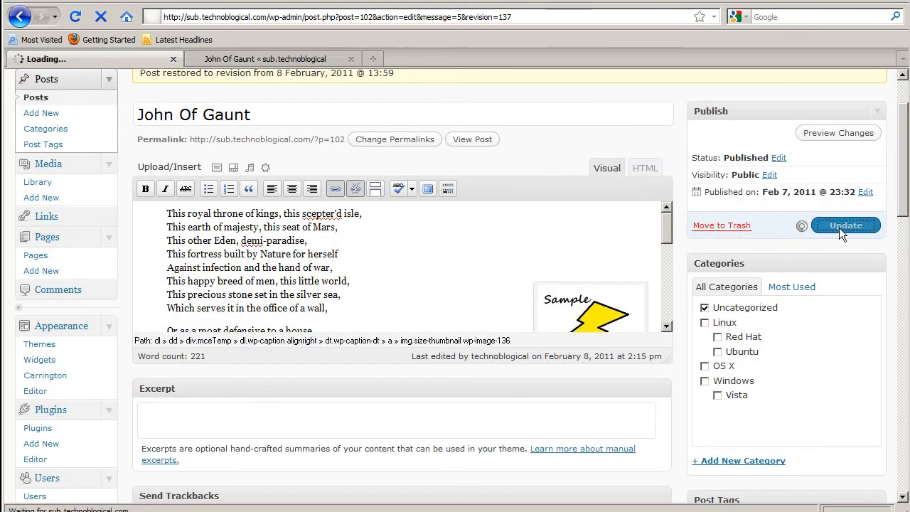
pyautogui.click(844, 224)
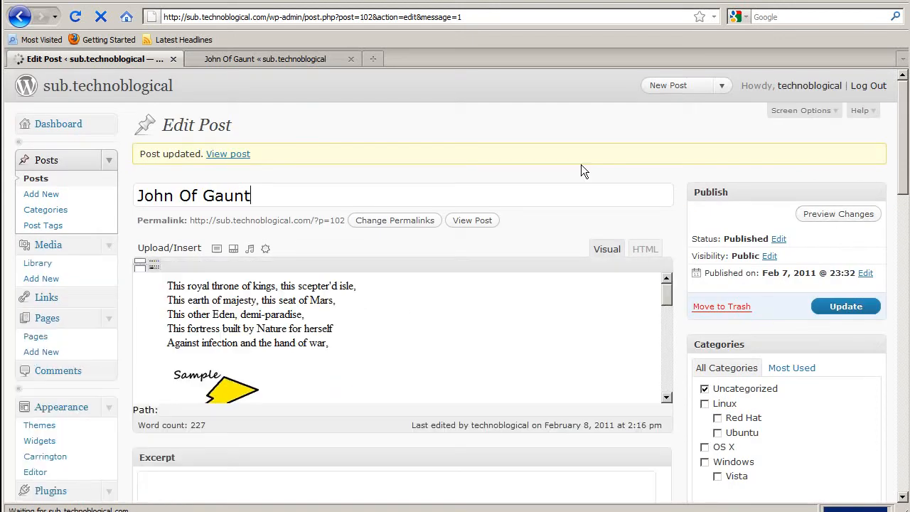
# Step: Reload the live post and check the right-aligned image captioned 'caption'
pyautogui.click(273, 59)
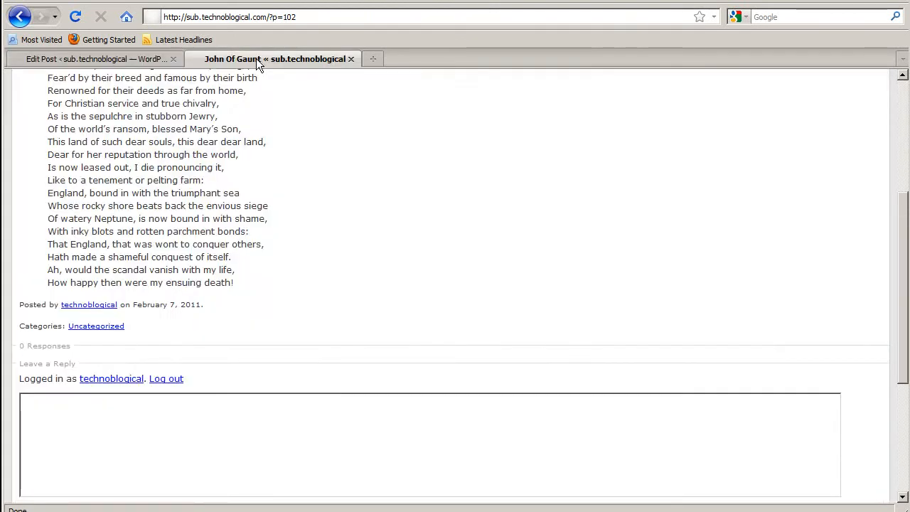
pyautogui.click(75, 17)
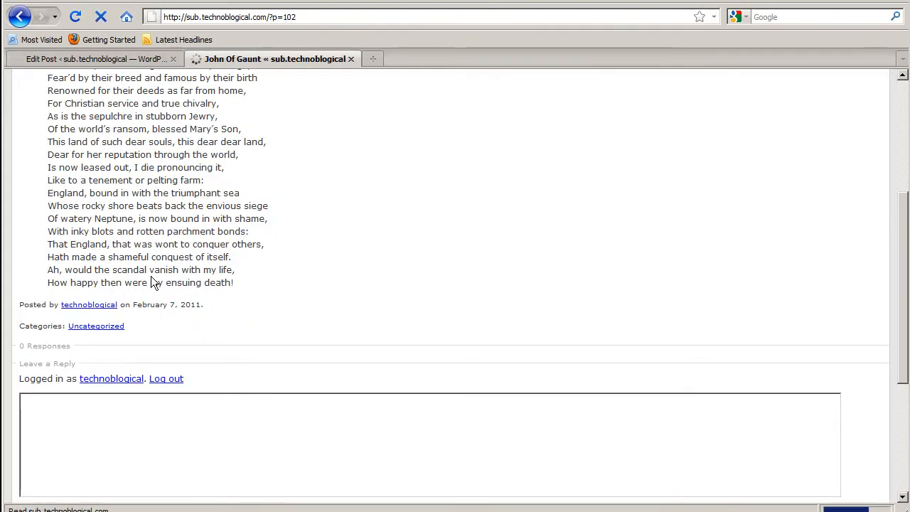
pyautogui.scroll(3)
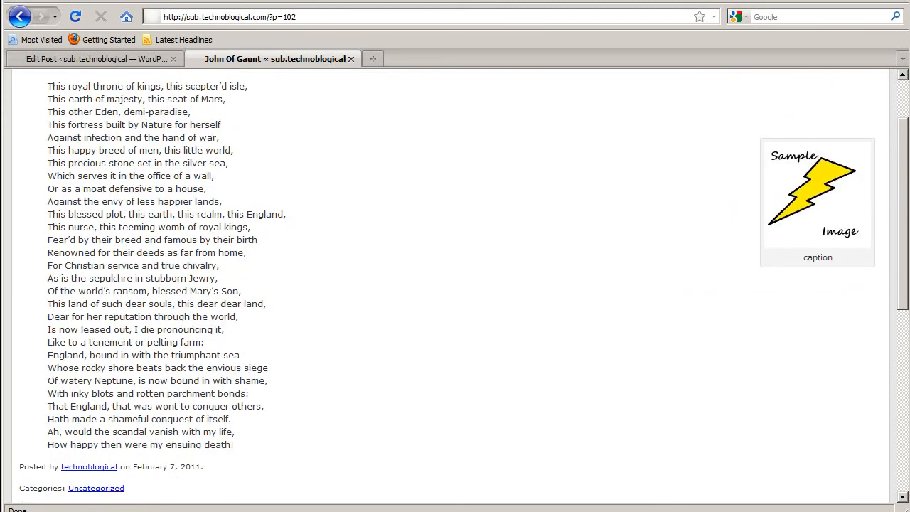
pyautogui.doubleClick(817, 257)
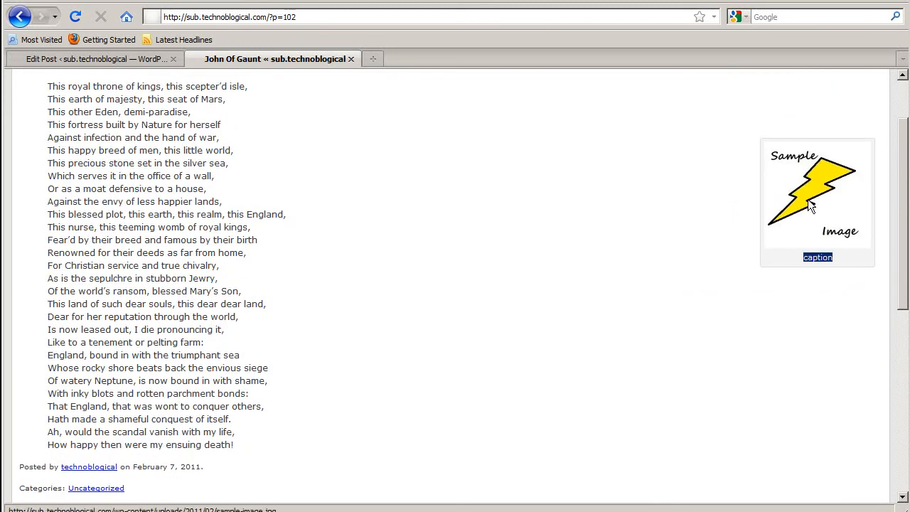
pyautogui.moveTo(811, 206)
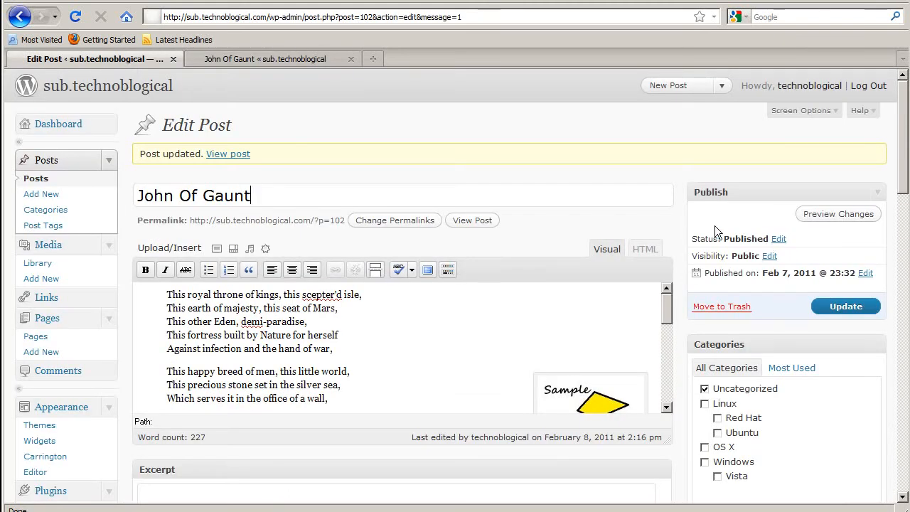
pyautogui.moveTo(408, 143)
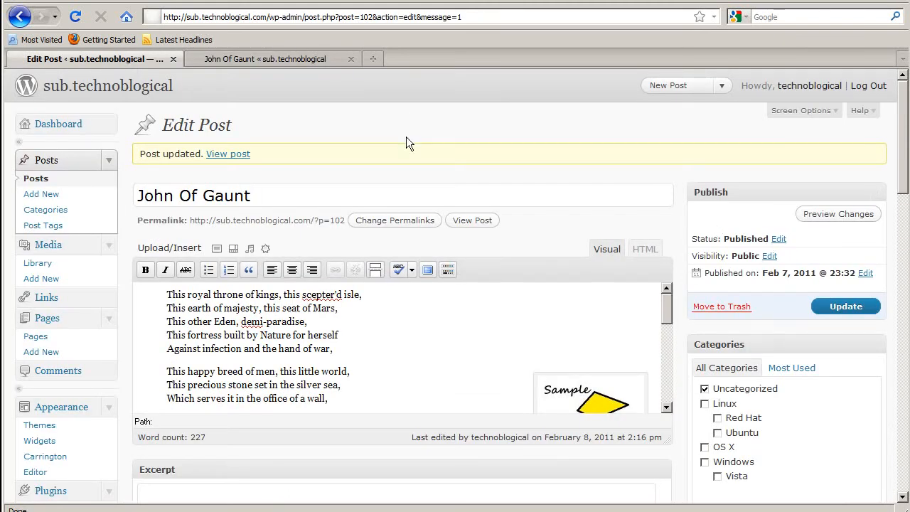
# Step: Open The Question from the Posts list and bring up the Add an Image dialog
pyautogui.scroll(-3)
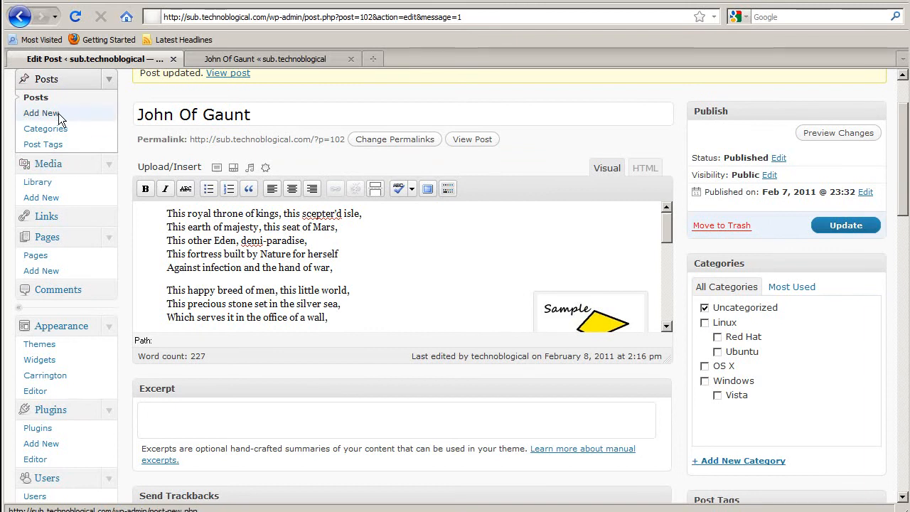
pyautogui.click(36, 97)
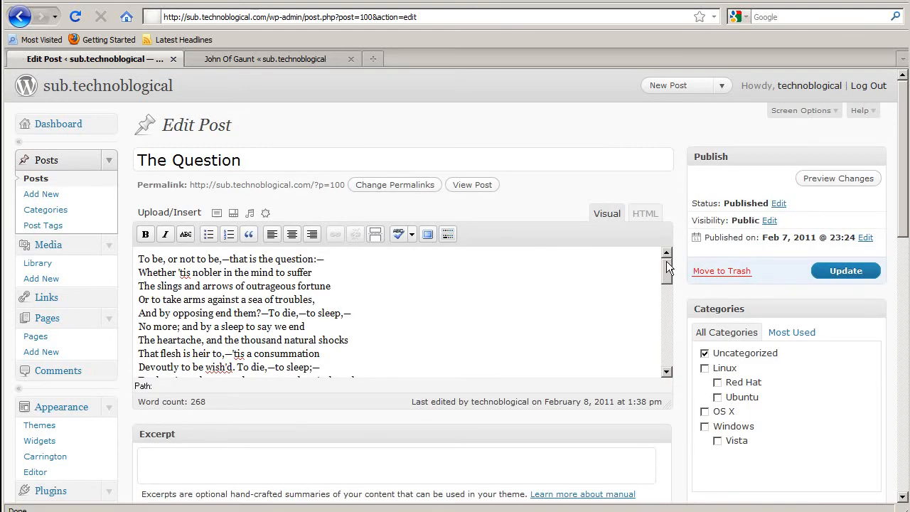
pyautogui.scroll(-3)
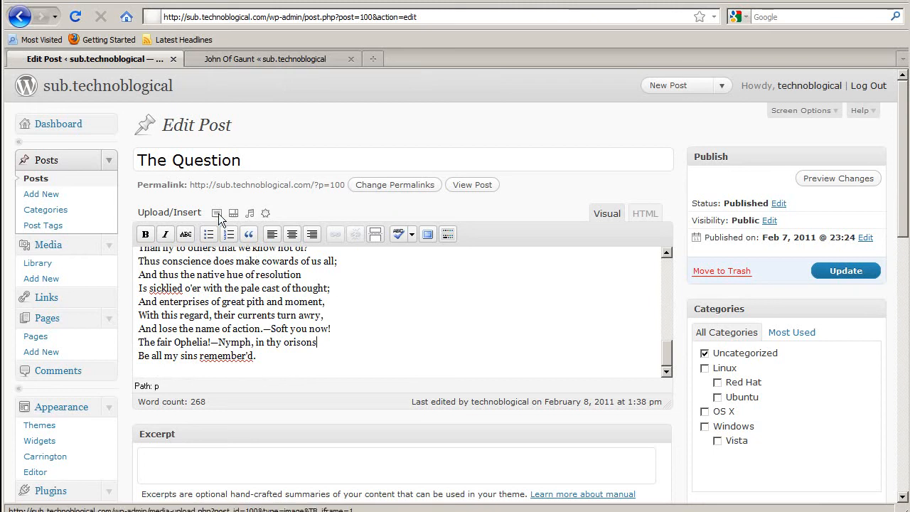
pyautogui.click(216, 212)
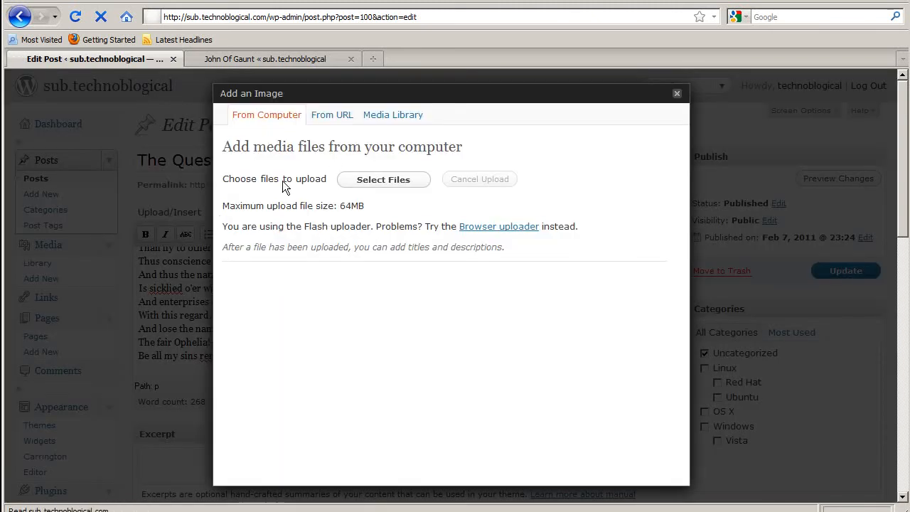
# Step: Insert the media library's sample comment image left-aligned, captioned 'This a caption'
pyautogui.click(393, 115)
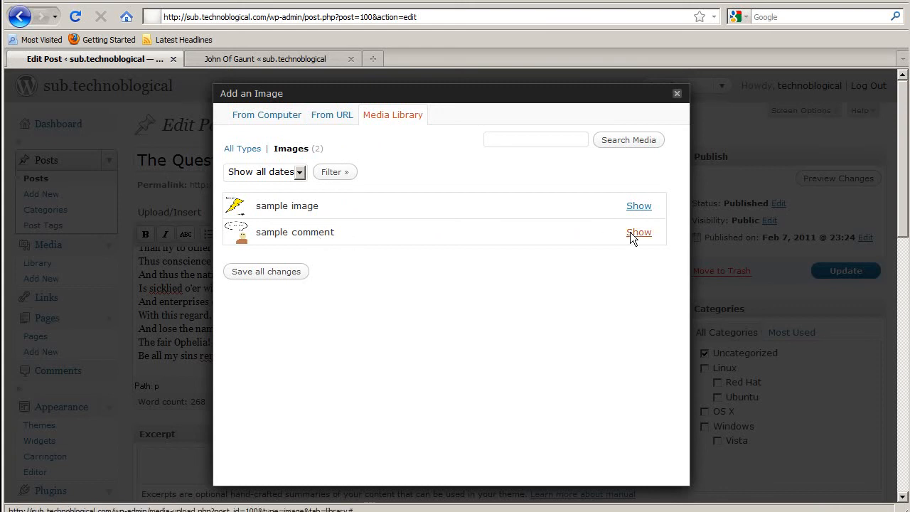
pyautogui.click(638, 231)
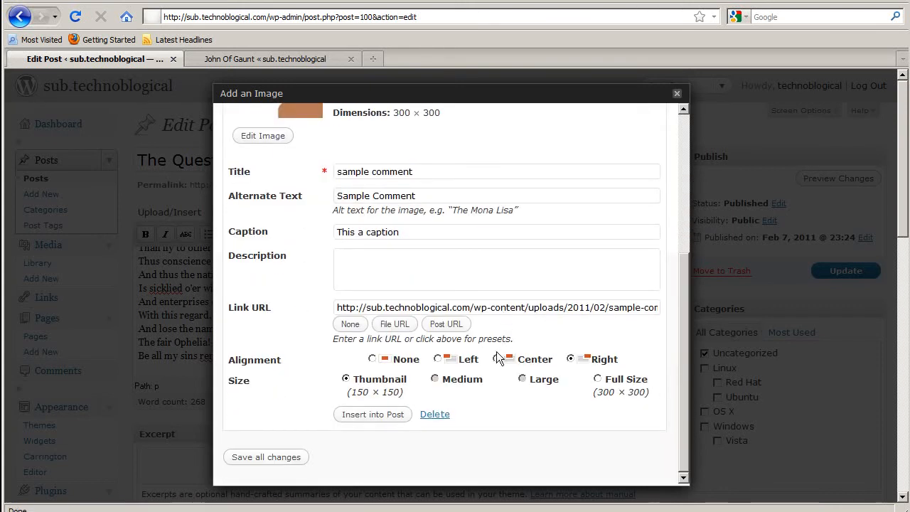
pyautogui.click(437, 358)
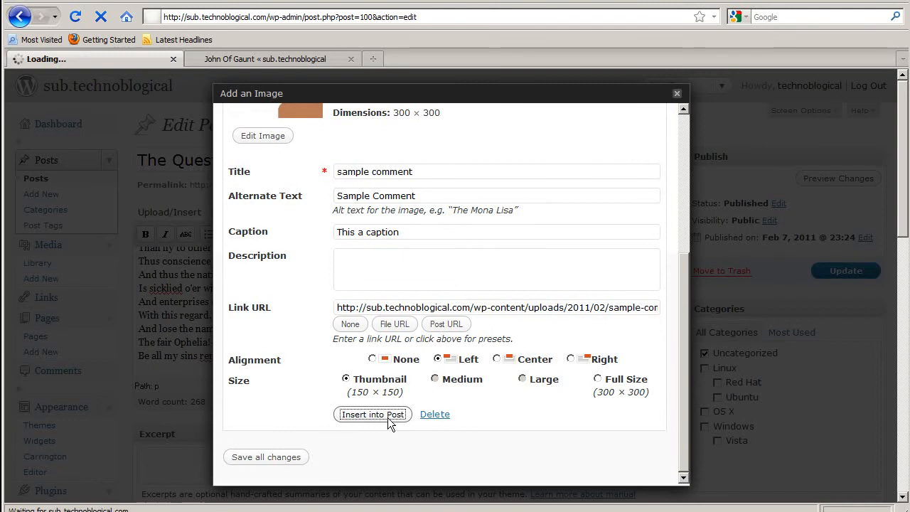
pyautogui.click(371, 414)
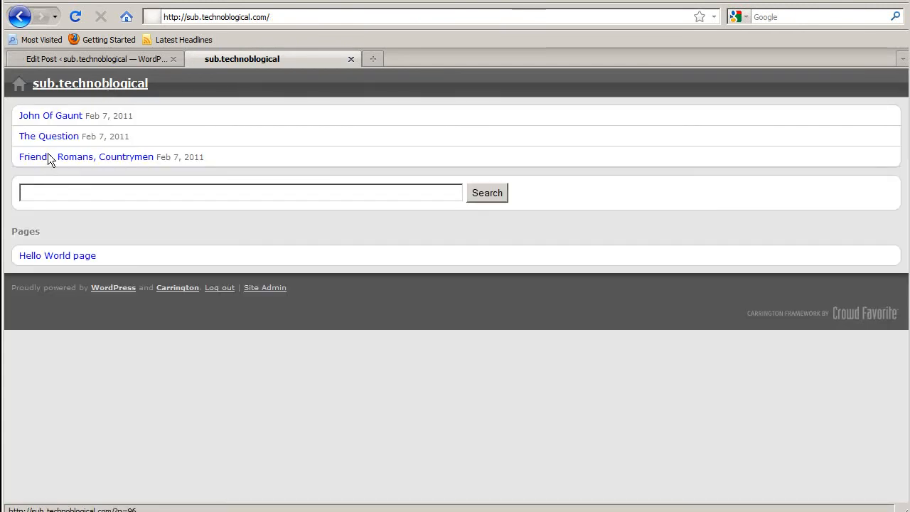
pyautogui.click(48, 136)
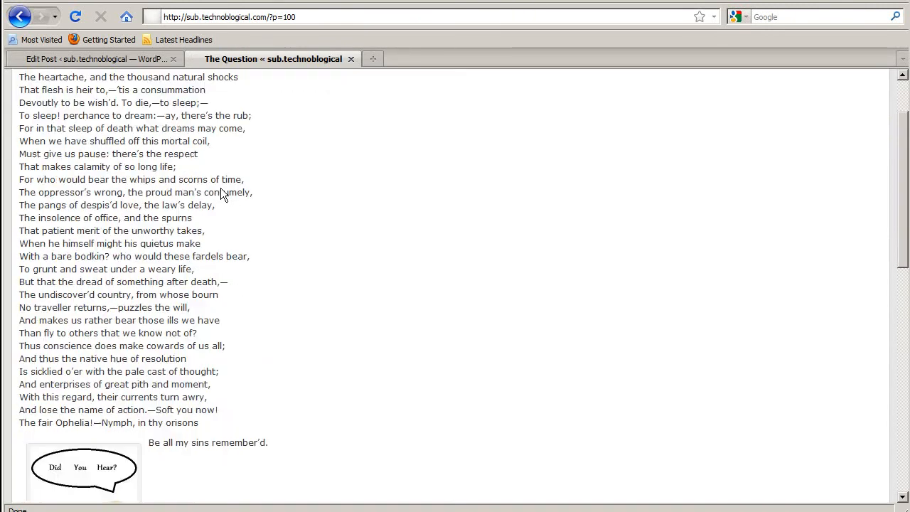
pyautogui.scroll(-3)
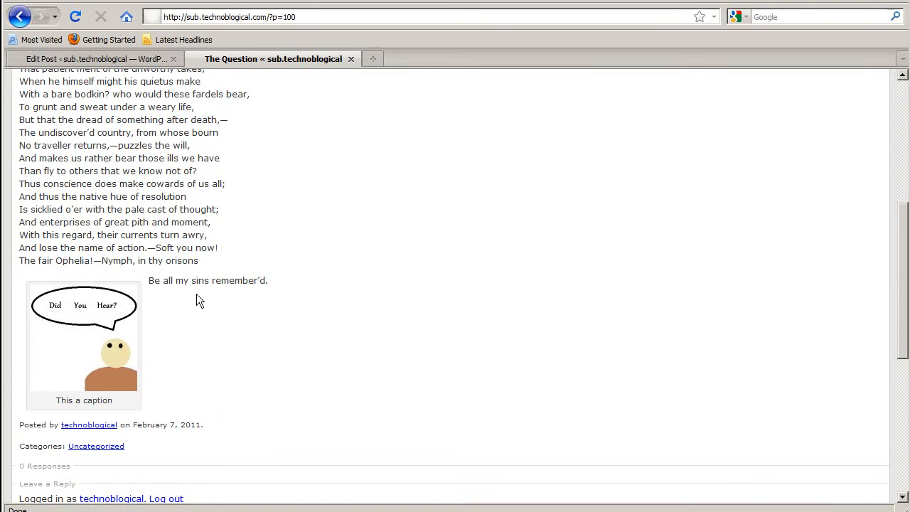
pyautogui.click(85, 59)
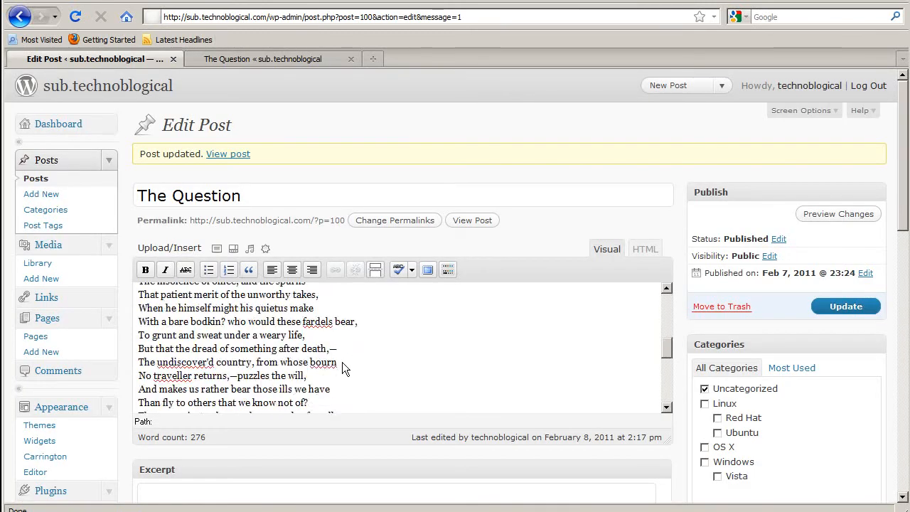
pyautogui.scroll(-3)
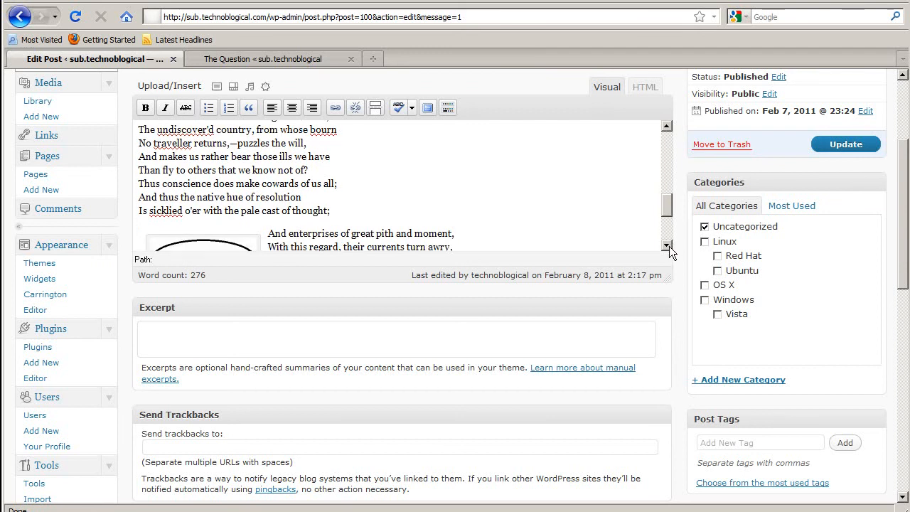
pyautogui.moveTo(170, 170); pyautogui.dragTo(329, 210)
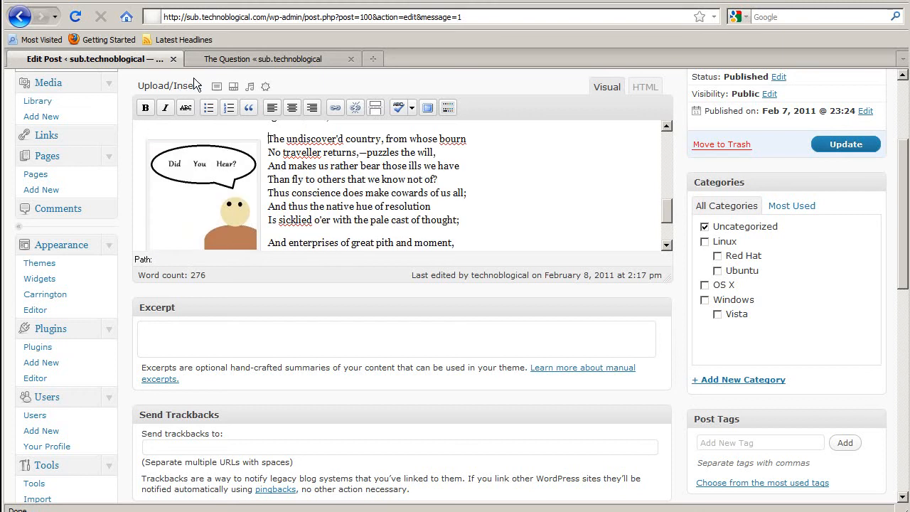
pyautogui.click(844, 144)
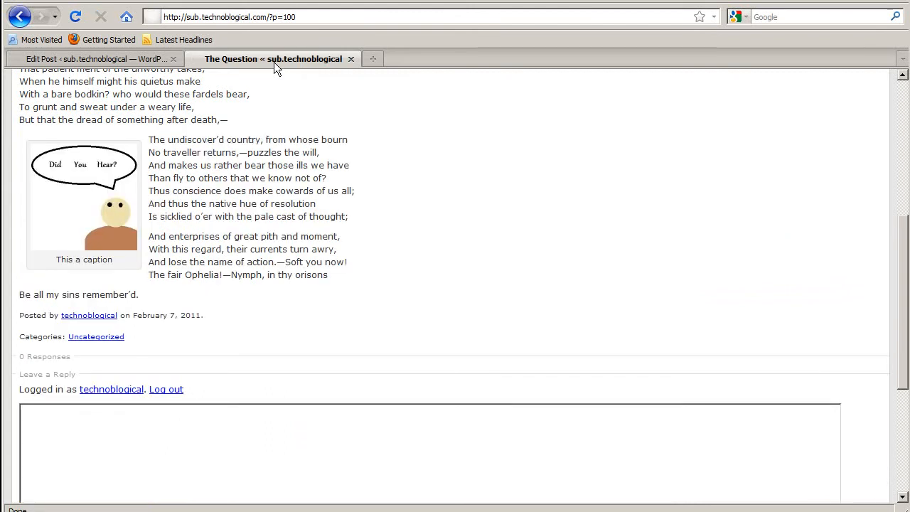
pyautogui.click(93, 58)
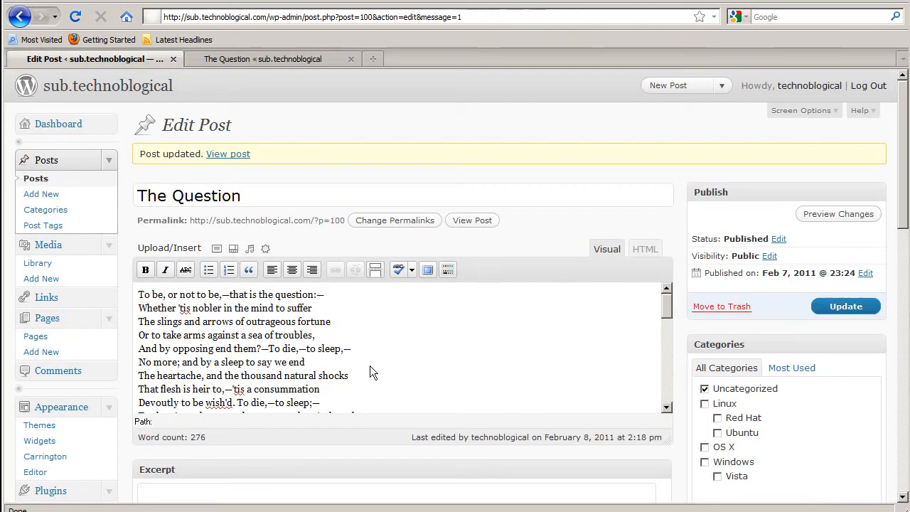
# Step: Right-align the captioned image and set its border to 0 in Advanced Settings
pyautogui.scroll(-3)
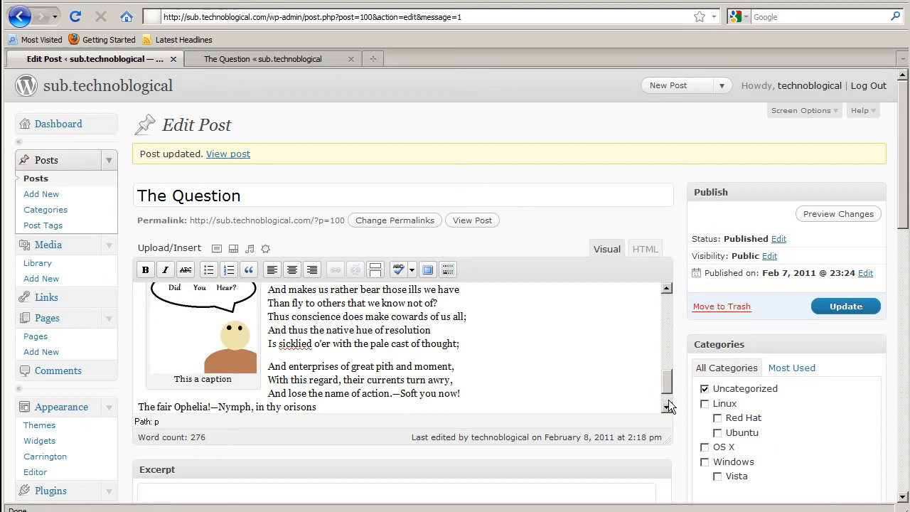
pyautogui.click(202, 330)
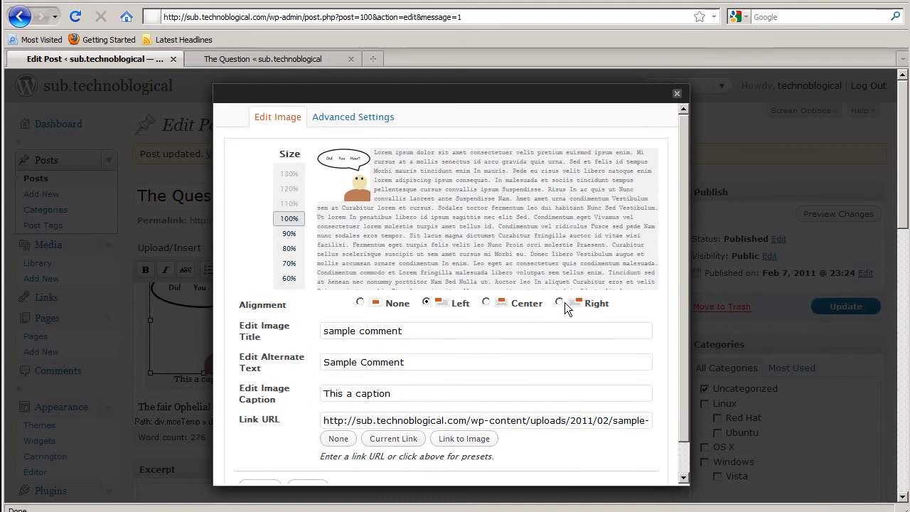
pyautogui.click(559, 302)
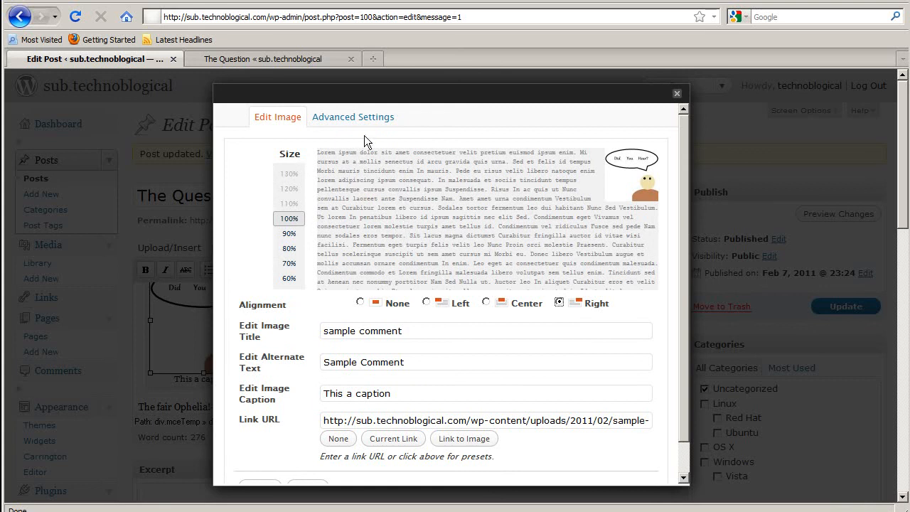
pyautogui.click(352, 116)
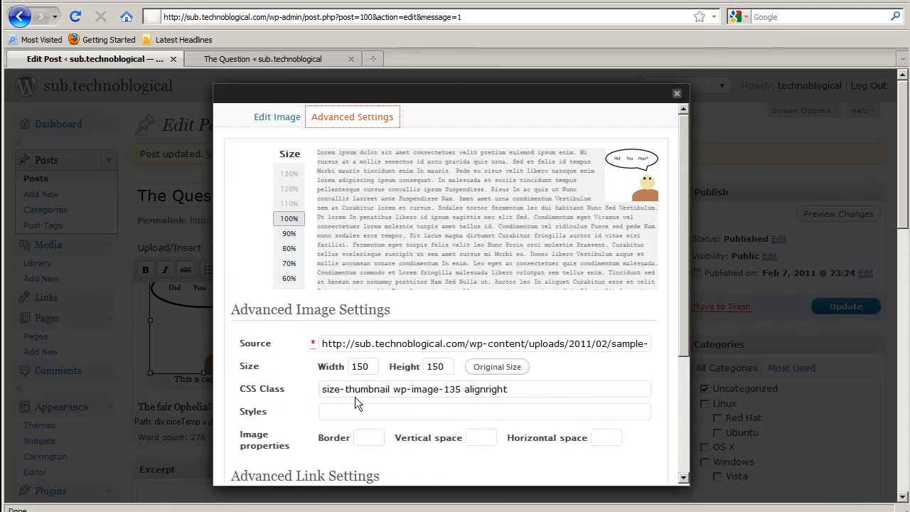
pyautogui.scroll(-3)
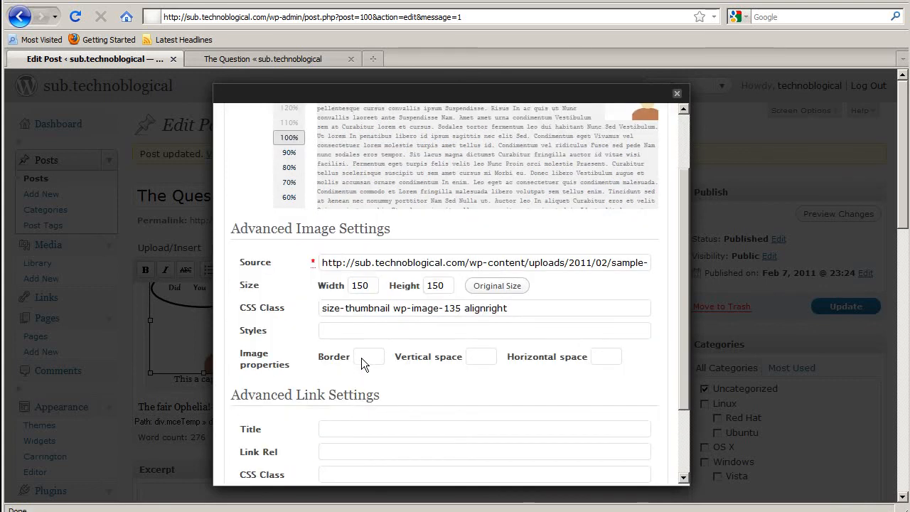
pyautogui.write('0')
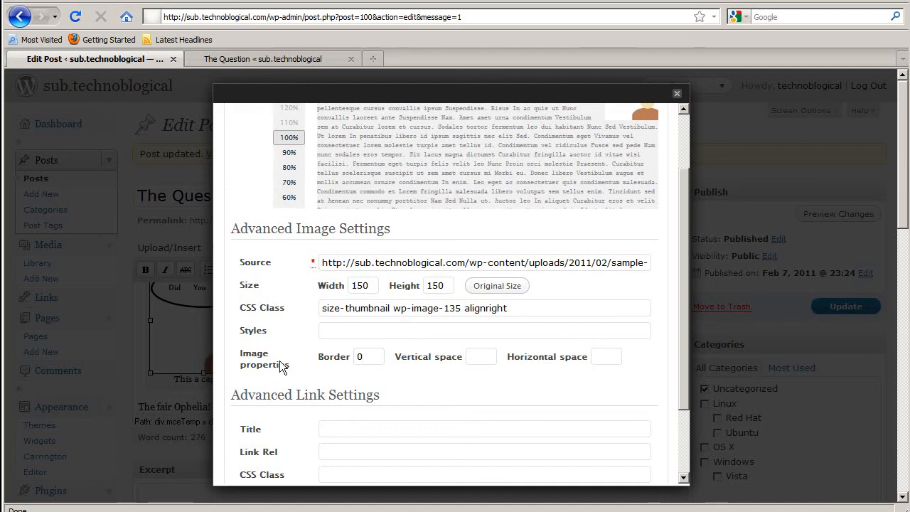
# Step: Check the live post tab, return to the editor, and apply the image changes
pyautogui.click(274, 59)
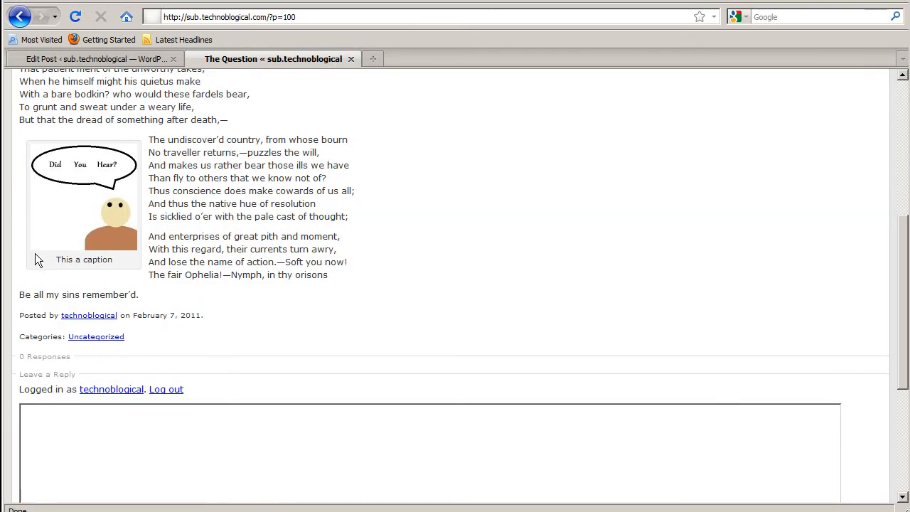
pyautogui.click(96, 59)
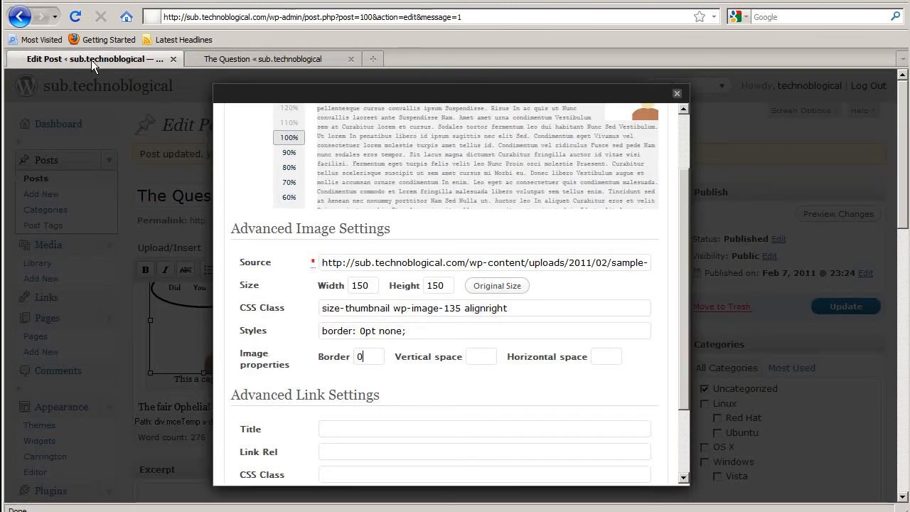
pyautogui.click(368, 356)
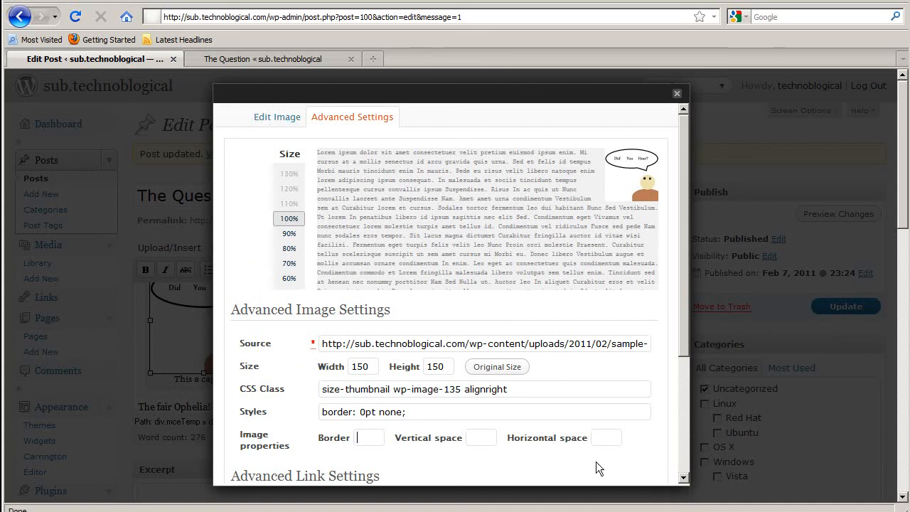
pyautogui.scroll(-3)
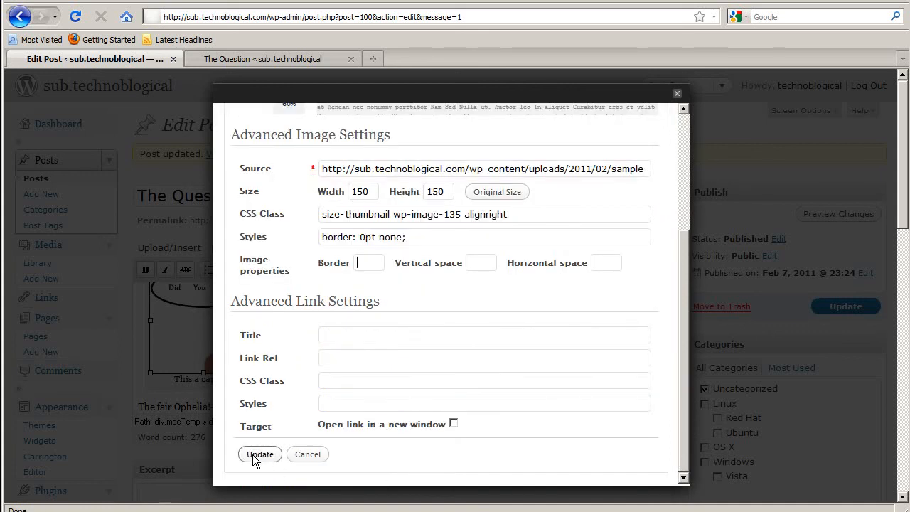
pyautogui.click(260, 453)
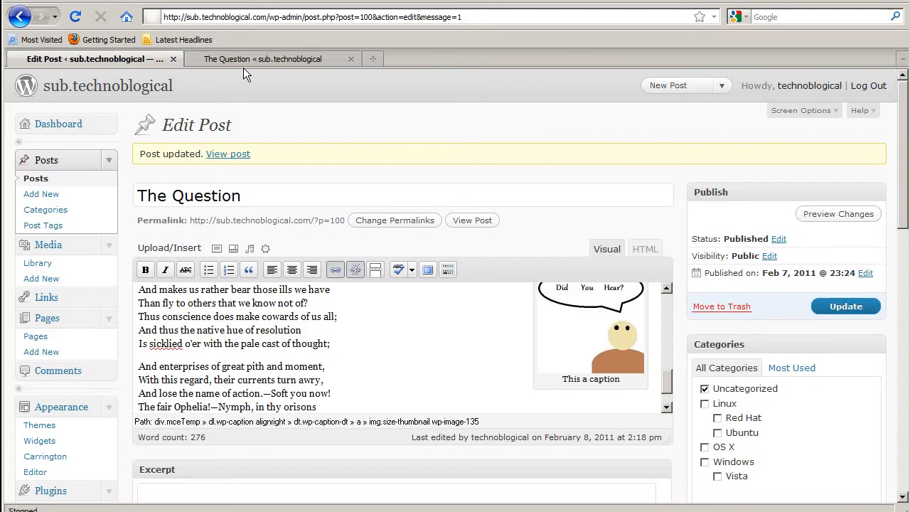
# Step: Update The Question, view the right-aligned image live, then return to Edit Post
pyautogui.click(272, 58)
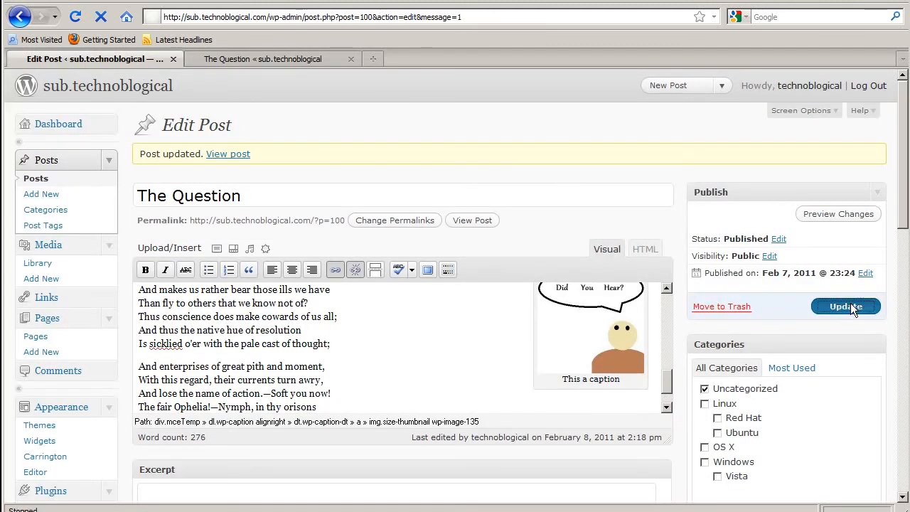
pyautogui.click(643, 249)
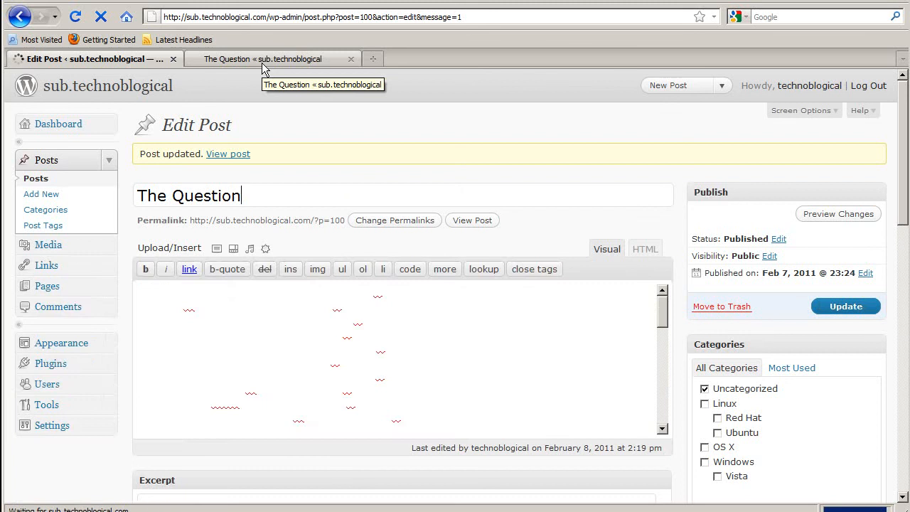
pyautogui.click(273, 59)
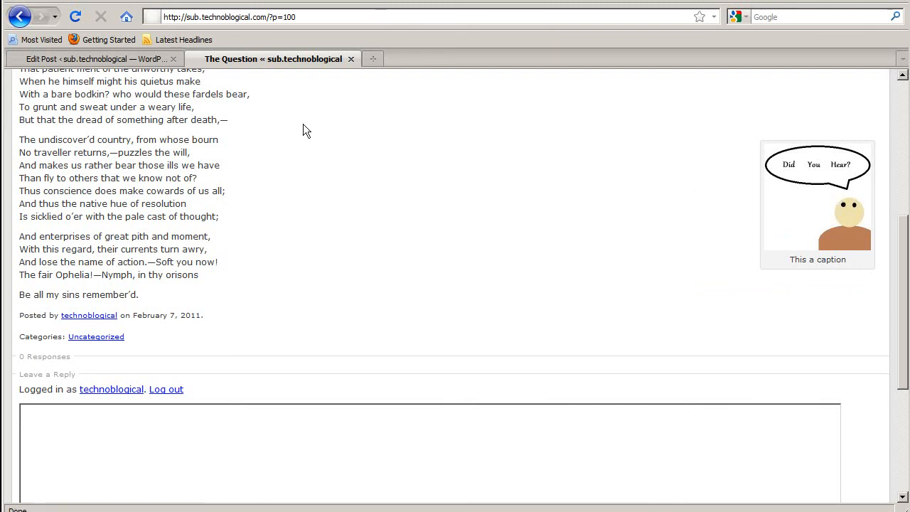
pyautogui.click(92, 59)
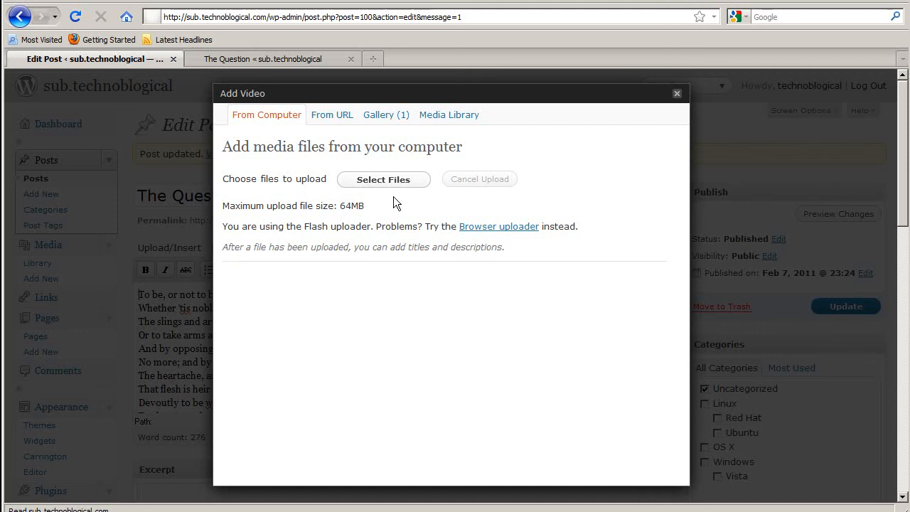
# Step: Close the Add Video dialog, then open and close Add Audio and Add Media
pyautogui.click(676, 93)
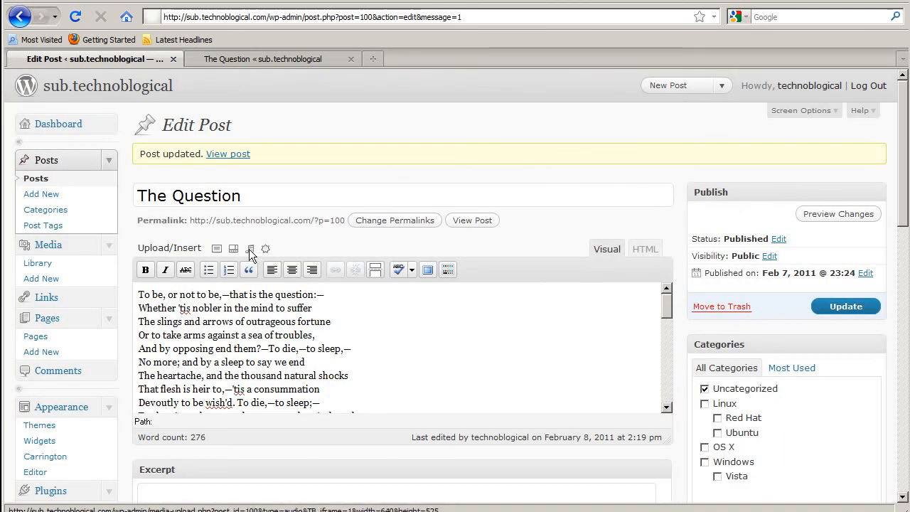
pyautogui.click(250, 248)
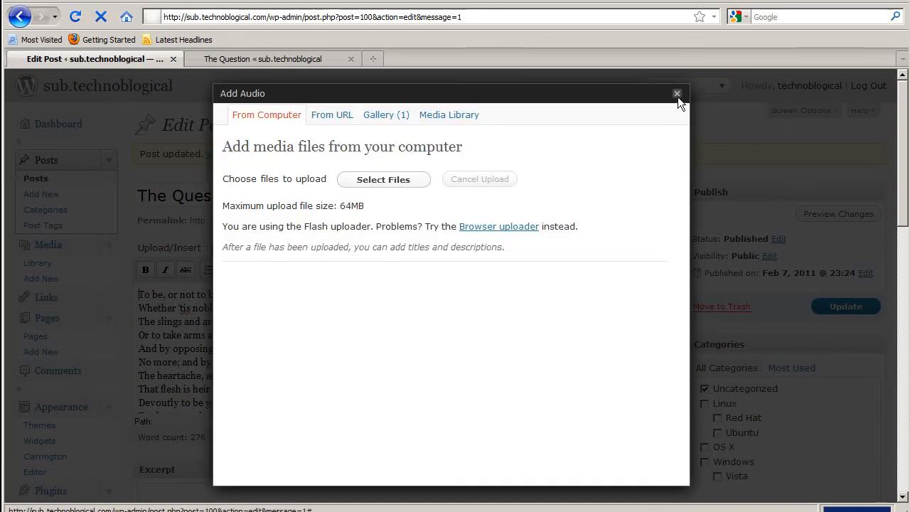
pyautogui.click(676, 93)
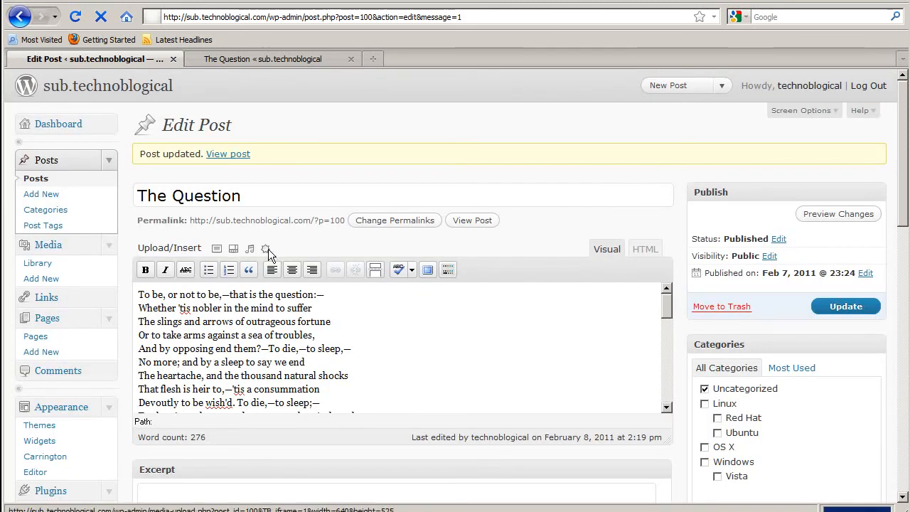
pyautogui.click(269, 248)
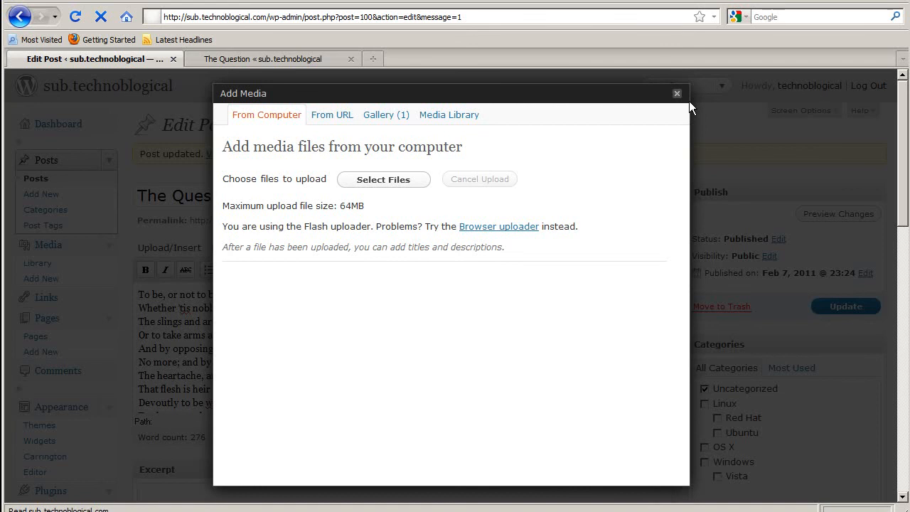
pyautogui.click(676, 94)
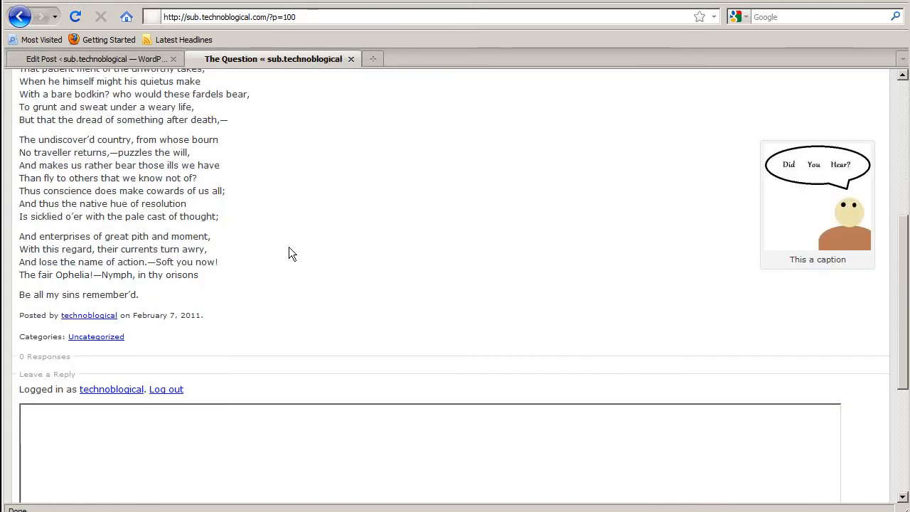
pyautogui.moveTo(205, 194)
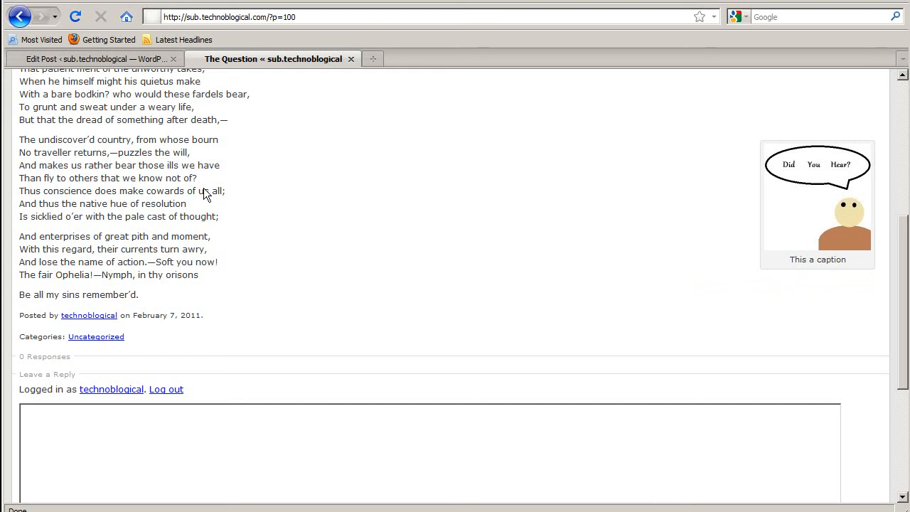